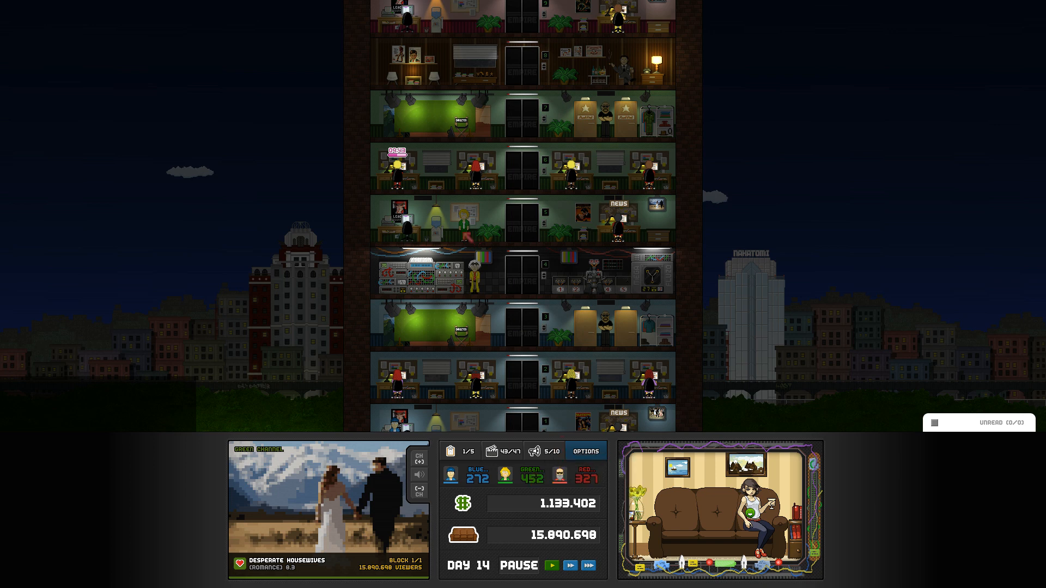
# Review the programming schedule from the office desk and switch to tomorrow's slots.
pyautogui.click(551, 565)
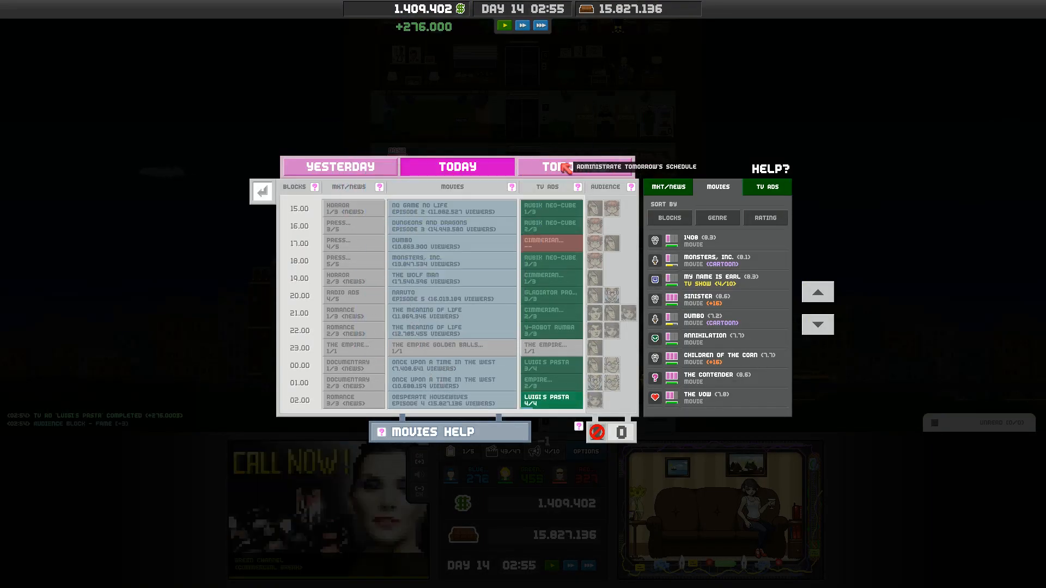
pyautogui.click(553, 166)
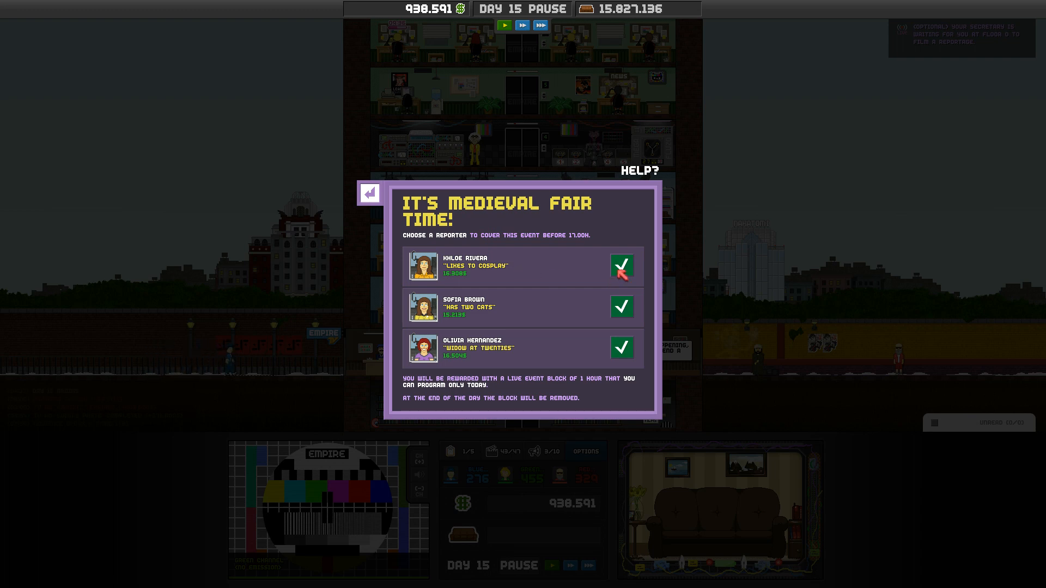
# Send a reporter to cover the Medieval Fair and return to the tower view.
pyautogui.click(621, 268)
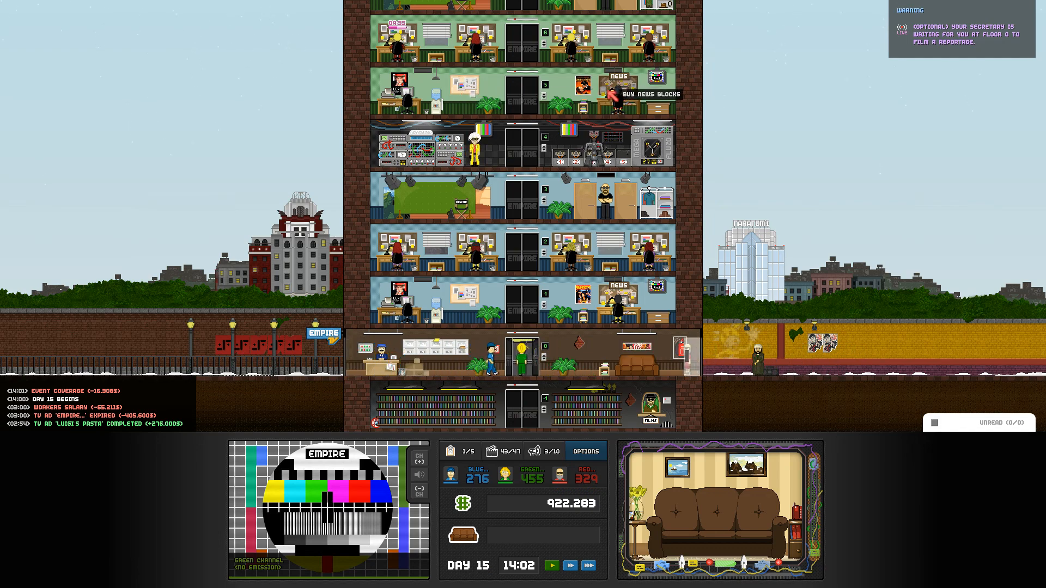
pyautogui.scroll(-3)
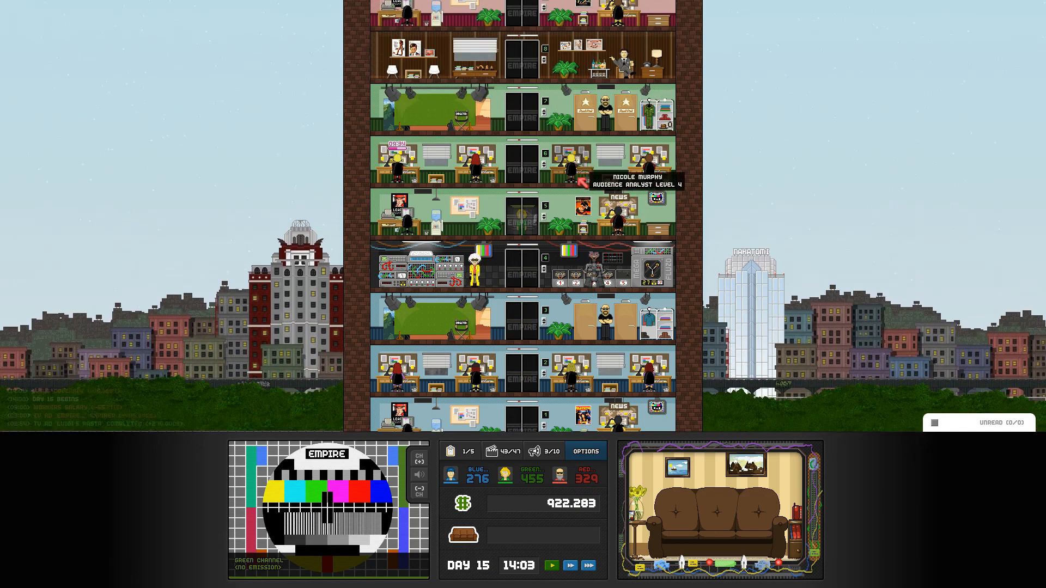
# Sort the programme library by genre and place Property Brothers in the 15:00 slot.
pyautogui.scroll(-3)
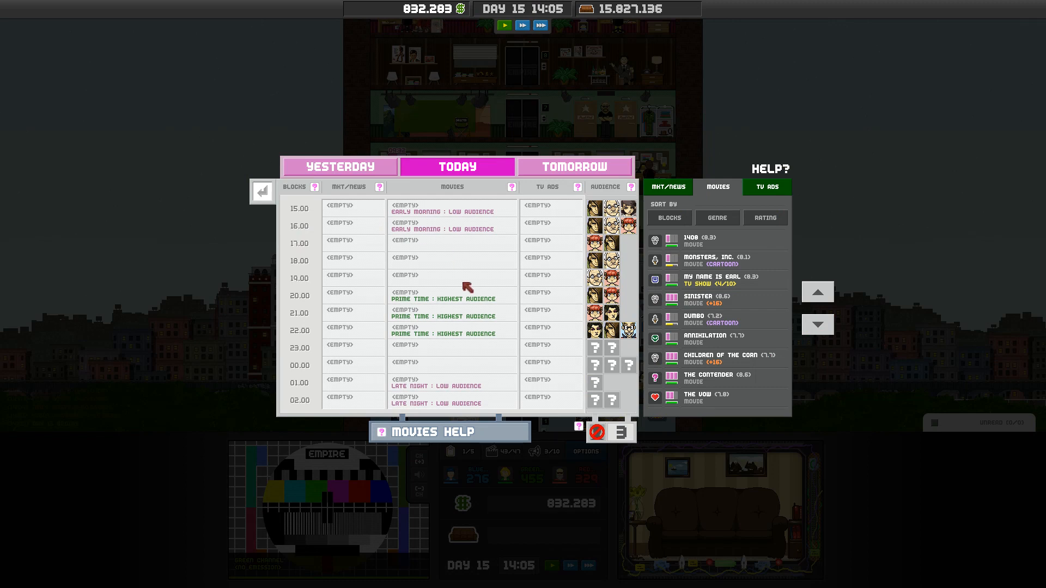
pyautogui.moveTo(631, 233)
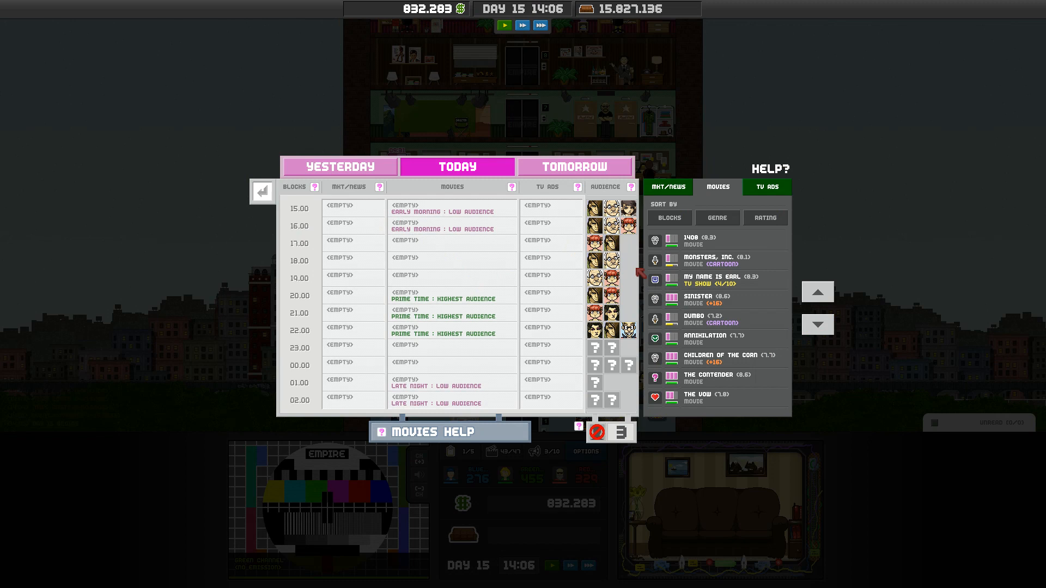
pyautogui.moveTo(628, 230)
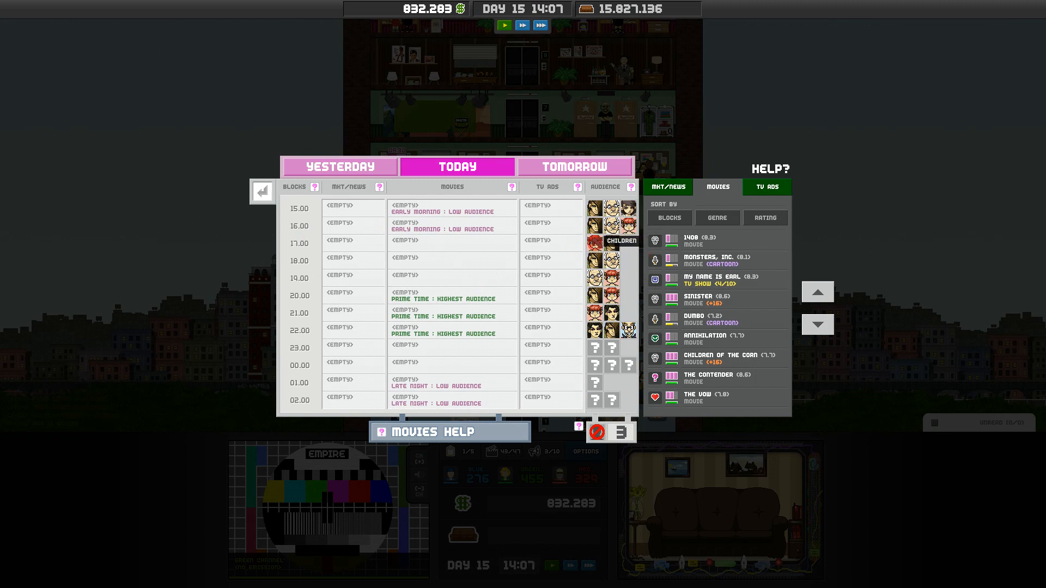
pyautogui.click(717, 218)
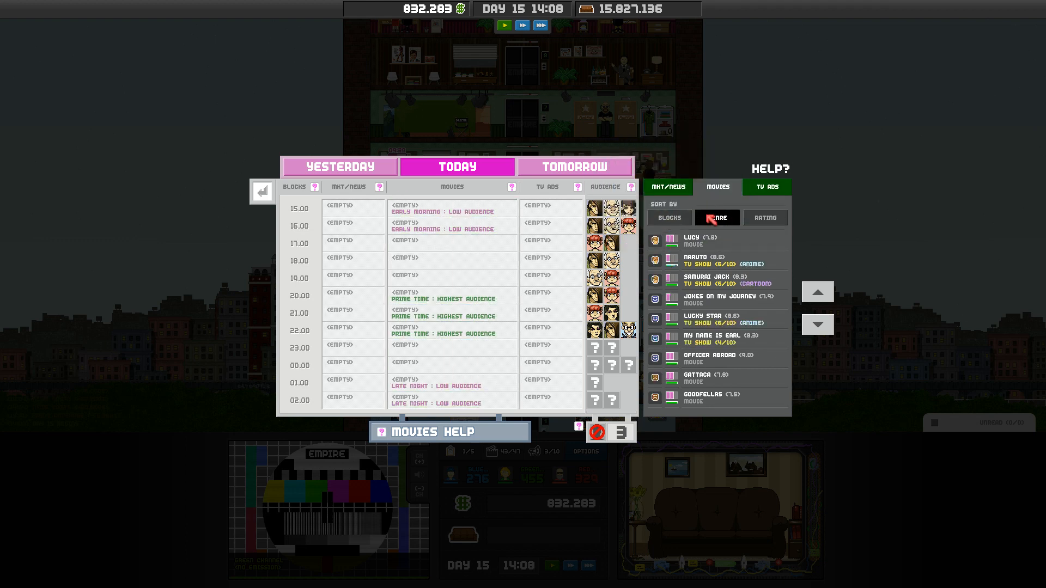
pyautogui.click(717, 218)
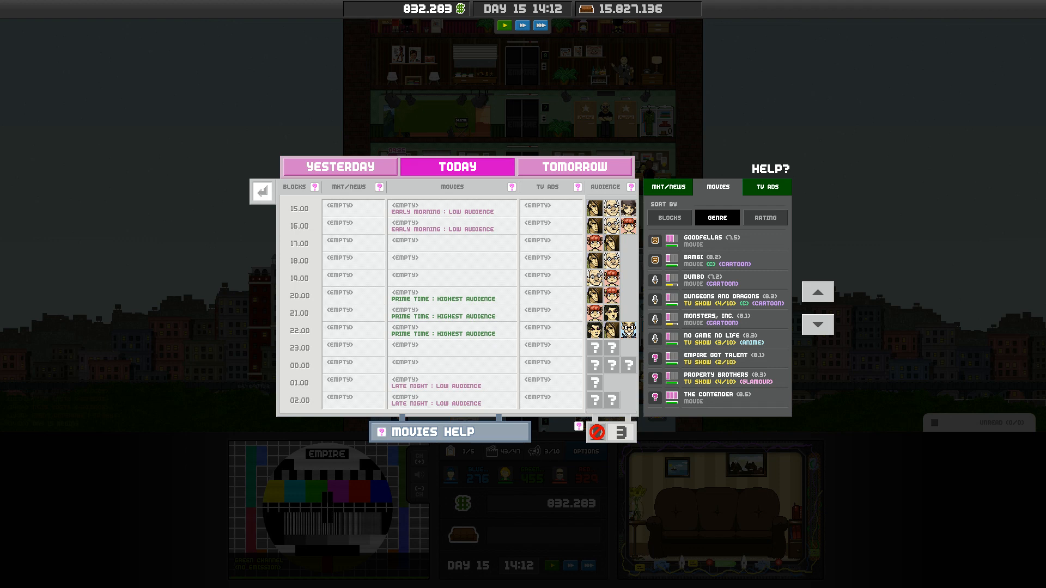
pyautogui.moveTo(727, 299)
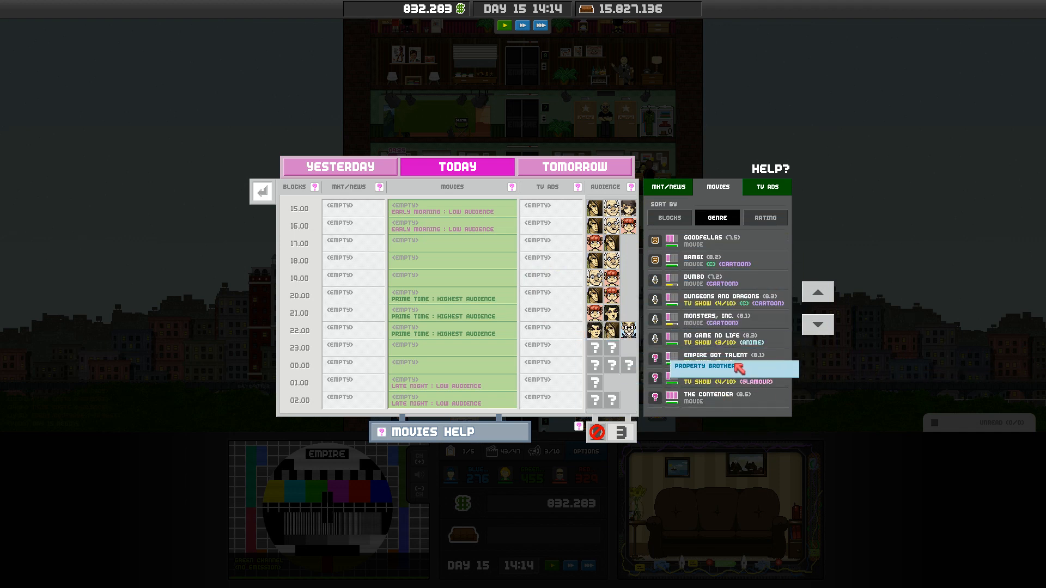
pyautogui.moveTo(700, 367); pyautogui.dragTo(427, 208)
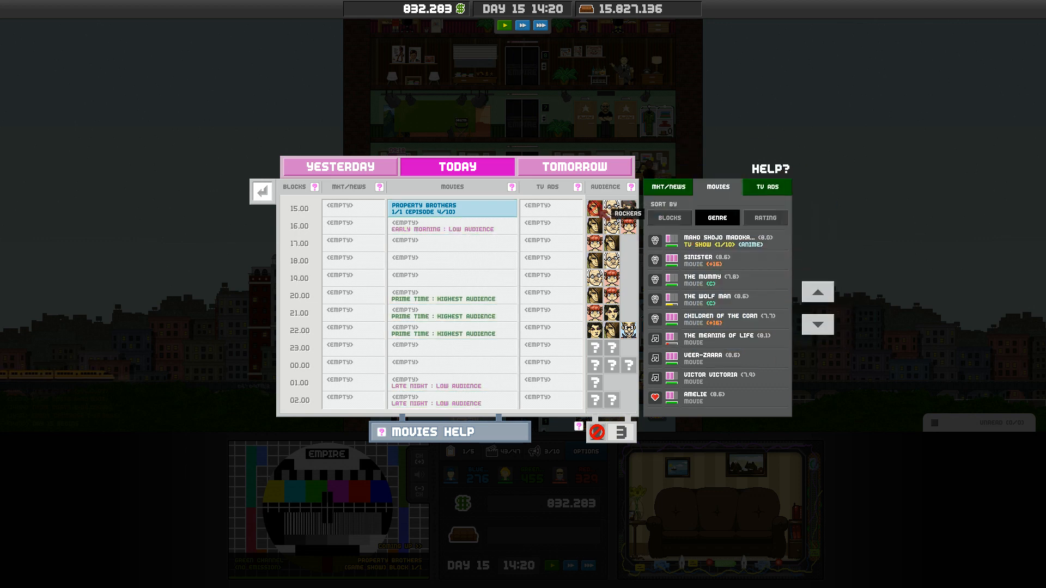
pyautogui.moveTo(451, 209)
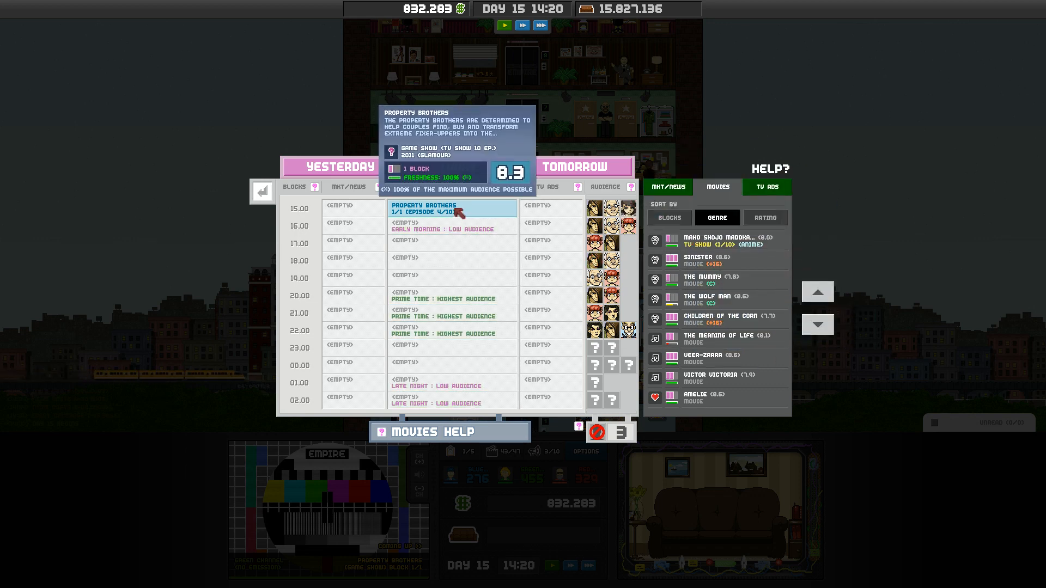
# Switch the library to the Mkt/News list for the horror news block.
pyautogui.click(668, 186)
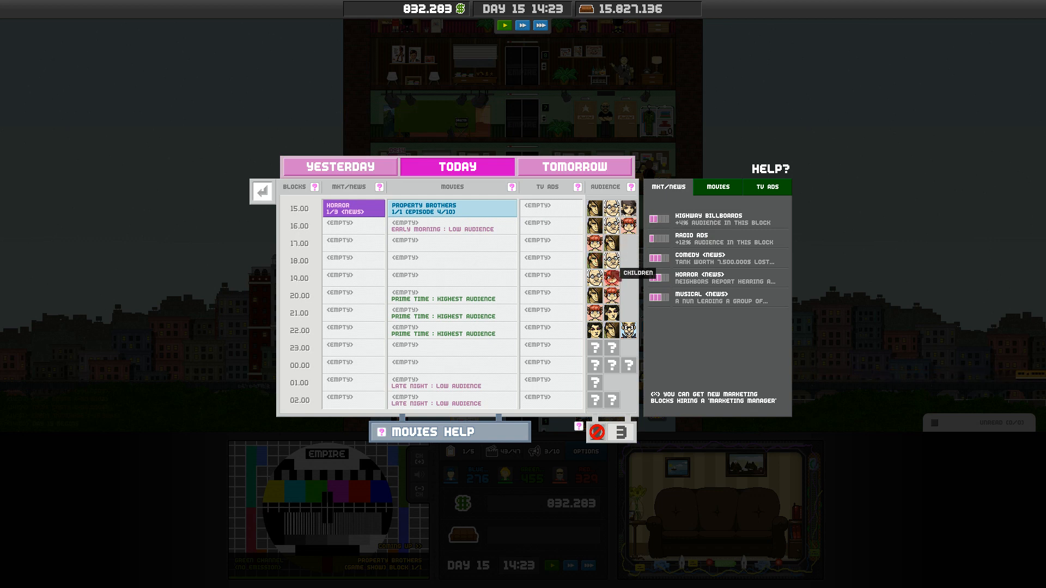
pyautogui.moveTo(716, 258)
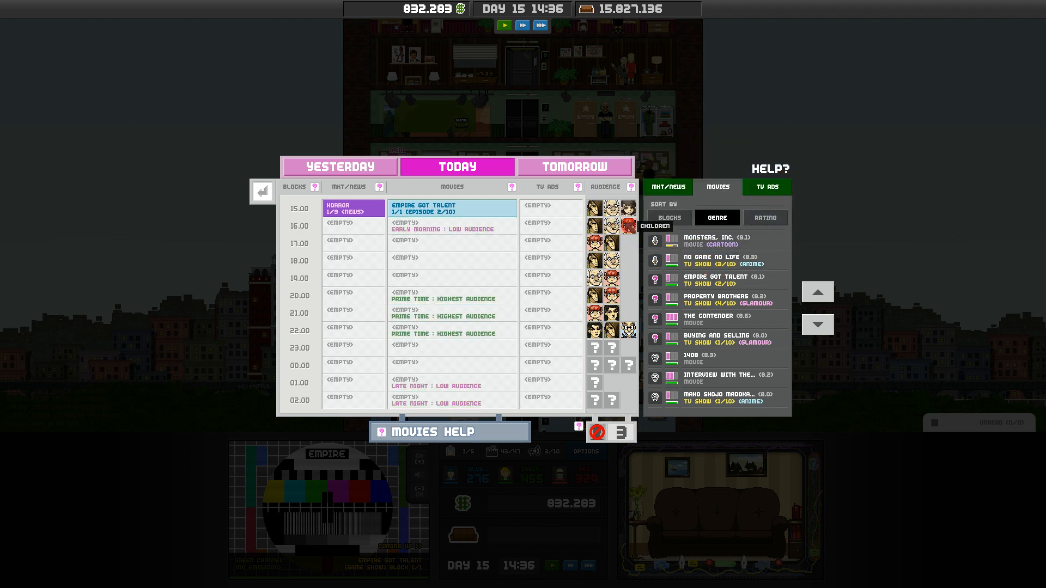
pyautogui.moveTo(490, 208)
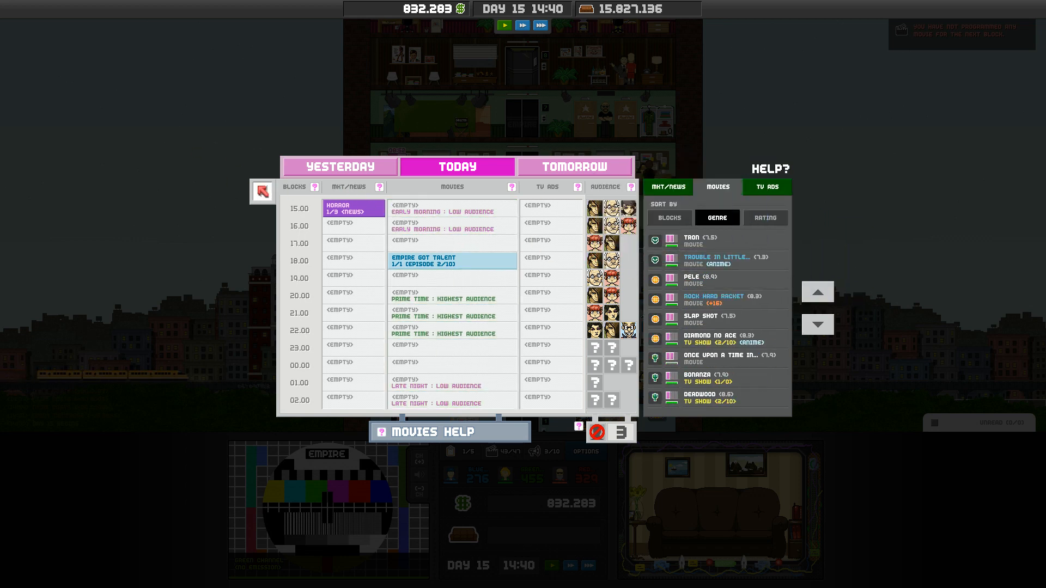
# Leave the schedule and buy a new programme in the Movie Library.
pyautogui.click(261, 190)
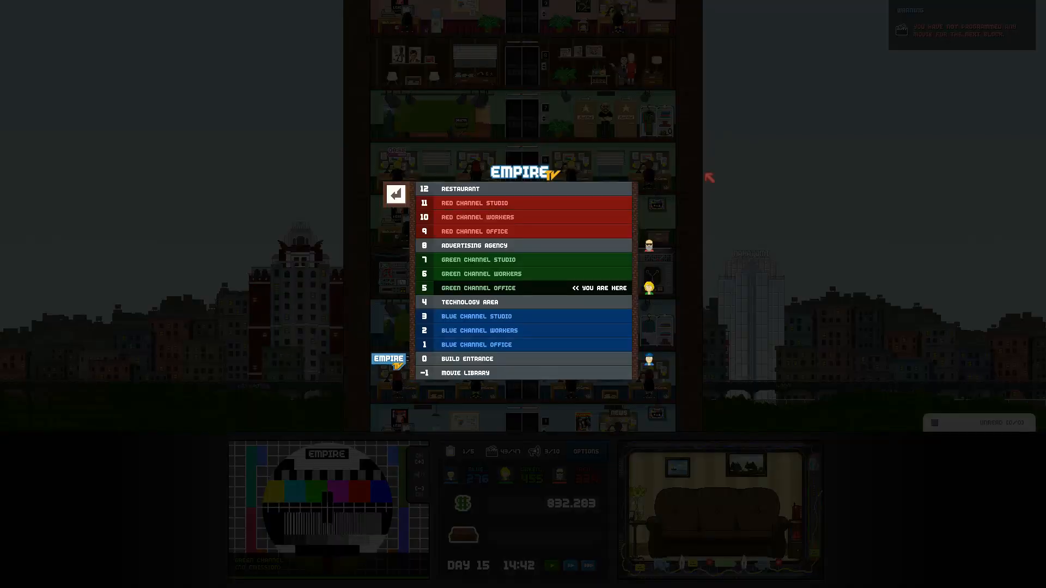
pyautogui.click(394, 194)
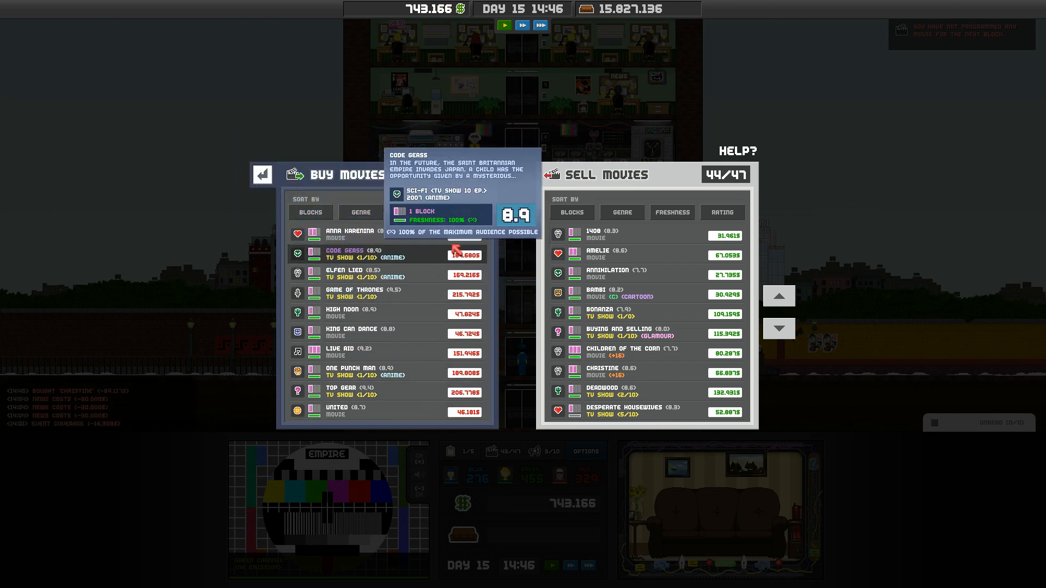
pyautogui.click(465, 255)
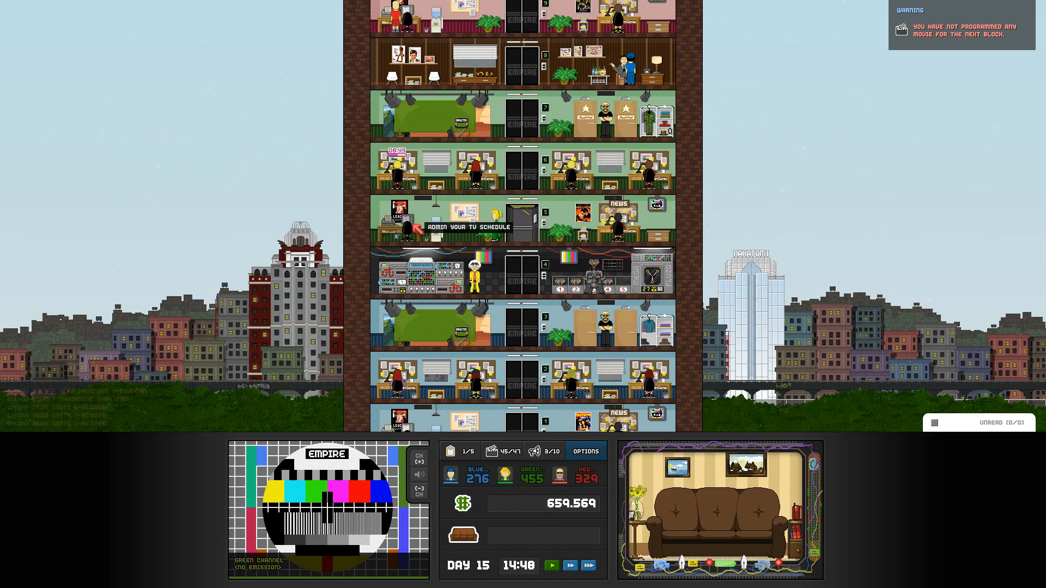
# Place the Bonanza episode in today's afternoon movie slots and show the TV Ads list.
pyautogui.click(440, 227)
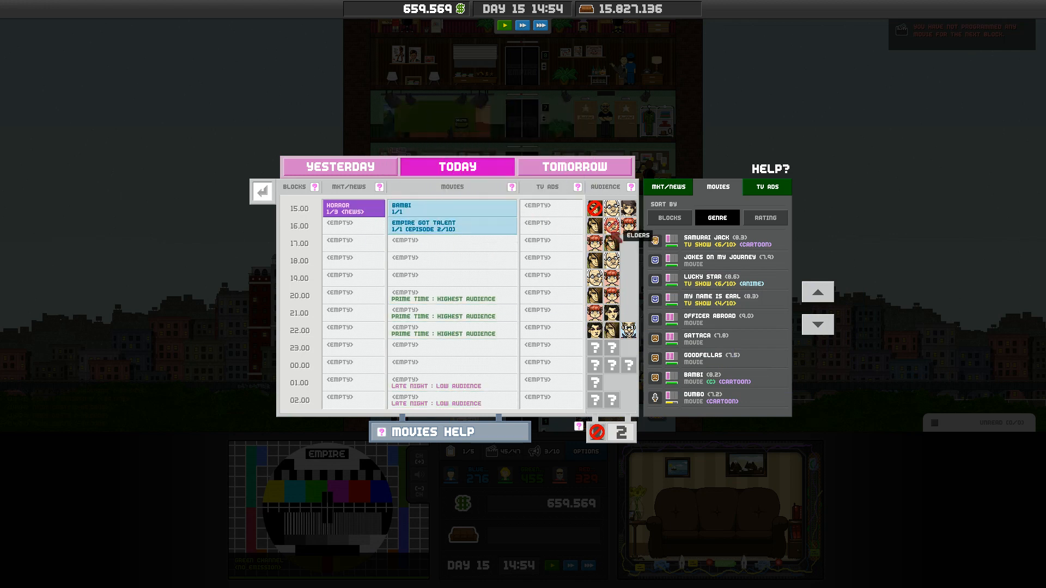
pyautogui.click(770, 169)
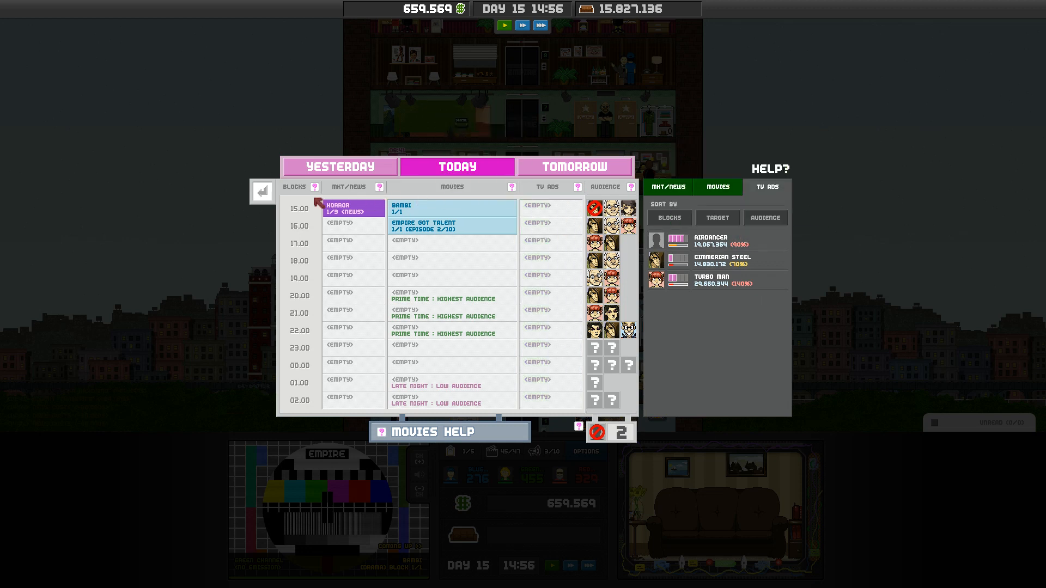
pyautogui.moveTo(431, 207)
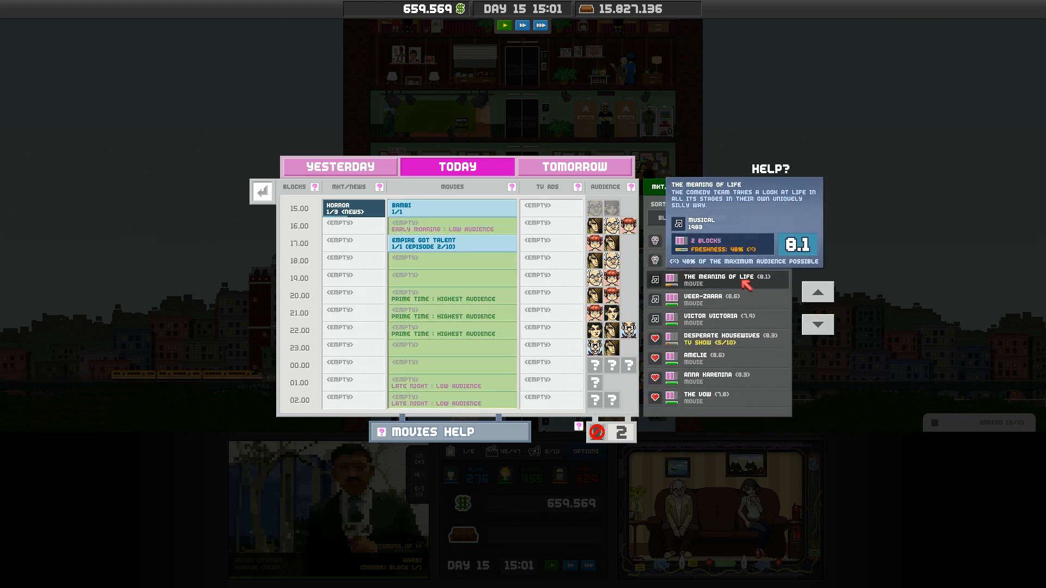
pyautogui.click(717, 218)
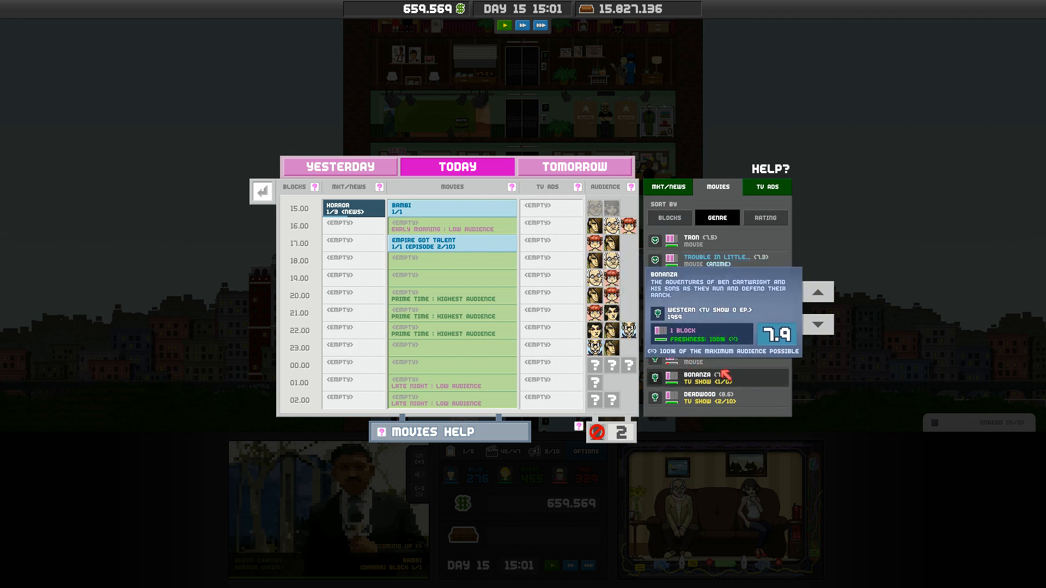
pyautogui.moveTo(696, 375); pyautogui.dragTo(453, 224)
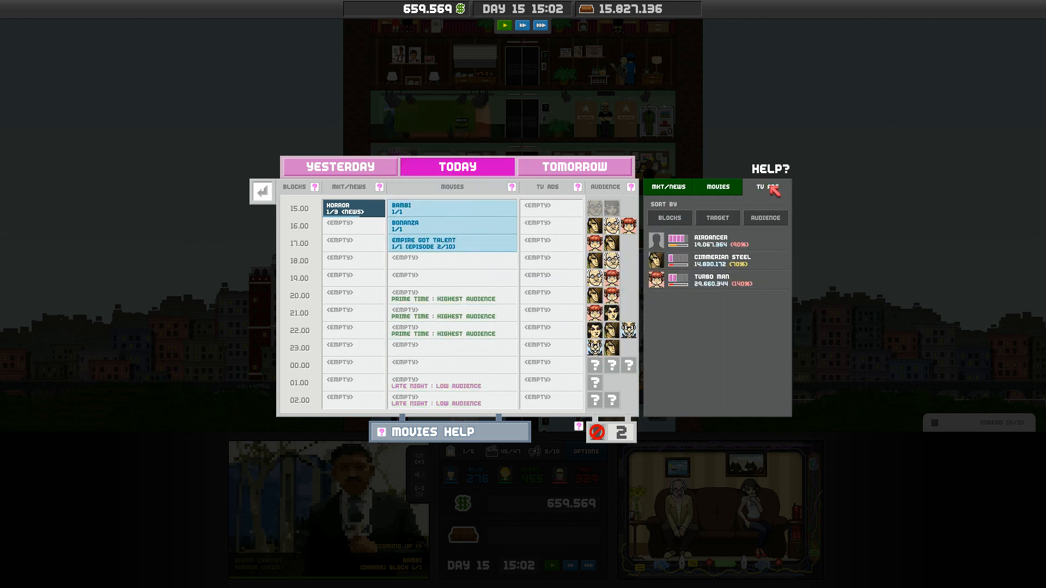
pyautogui.click(766, 188)
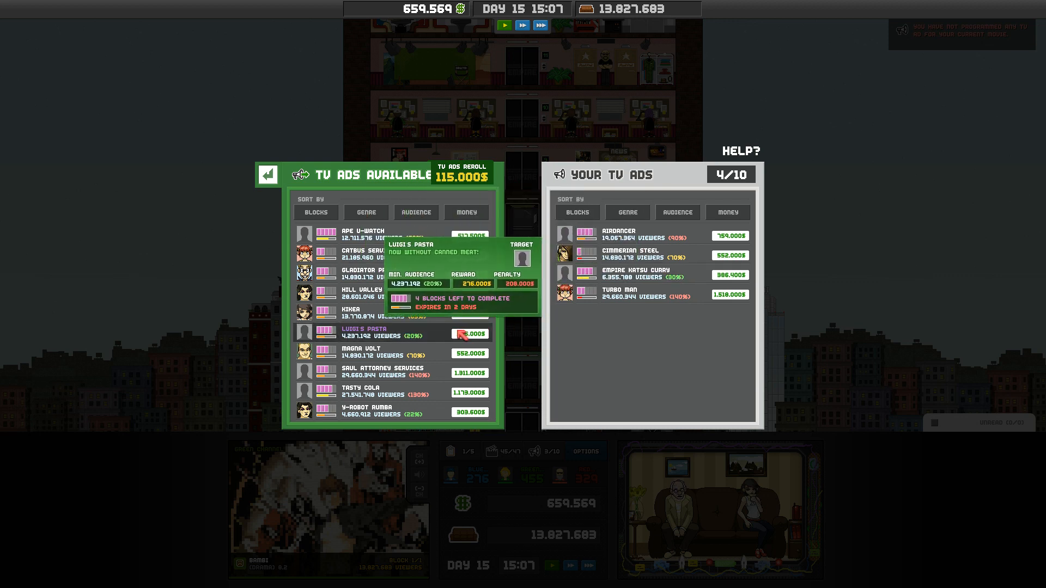
# Sign the Luigi's Pasta, Sword Coast Cane +3 and Y-Robot Rumba ad contracts.
pyautogui.click(470, 333)
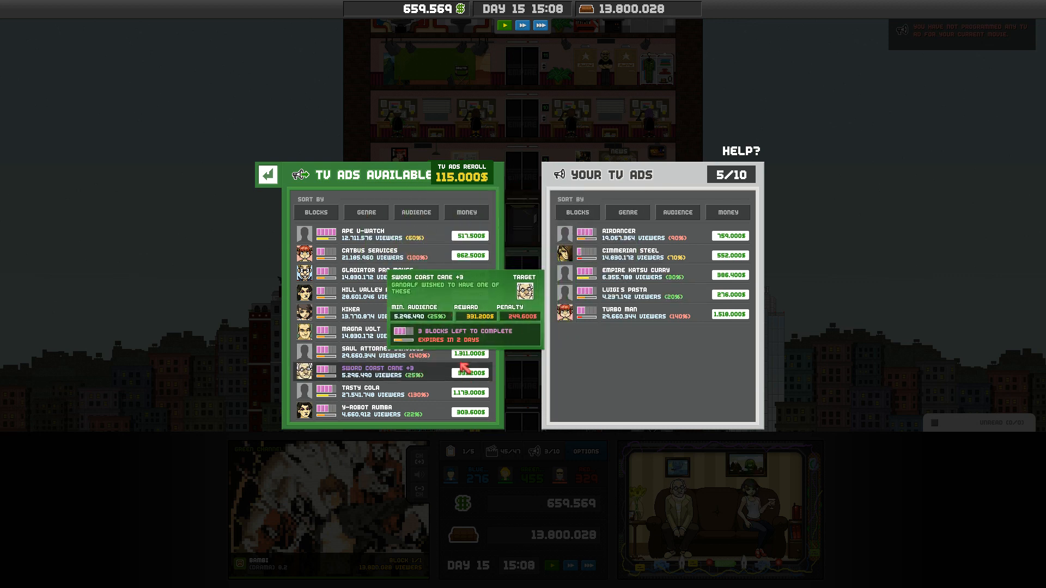
pyautogui.click(468, 372)
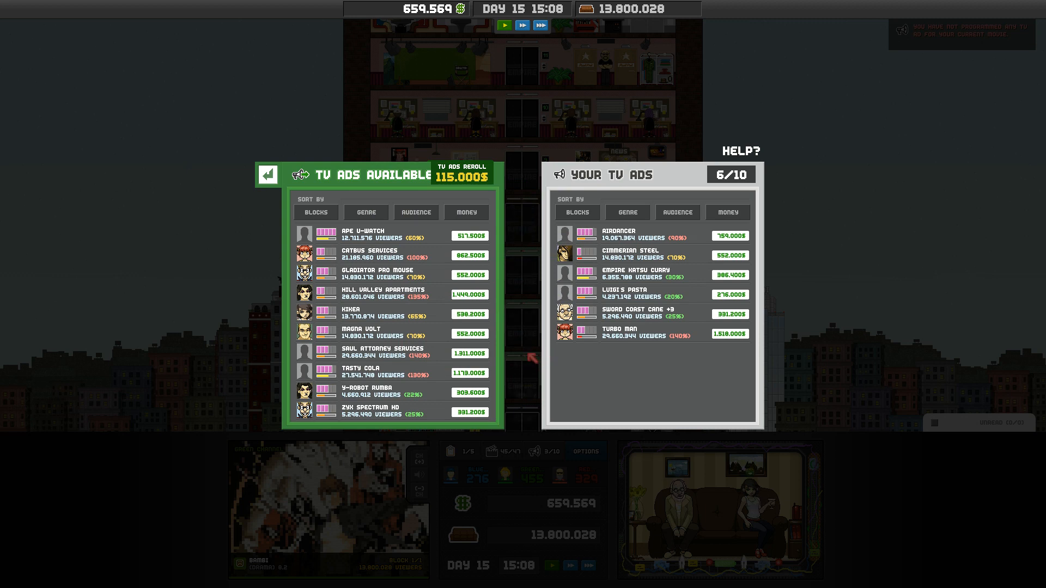
pyautogui.click(415, 212)
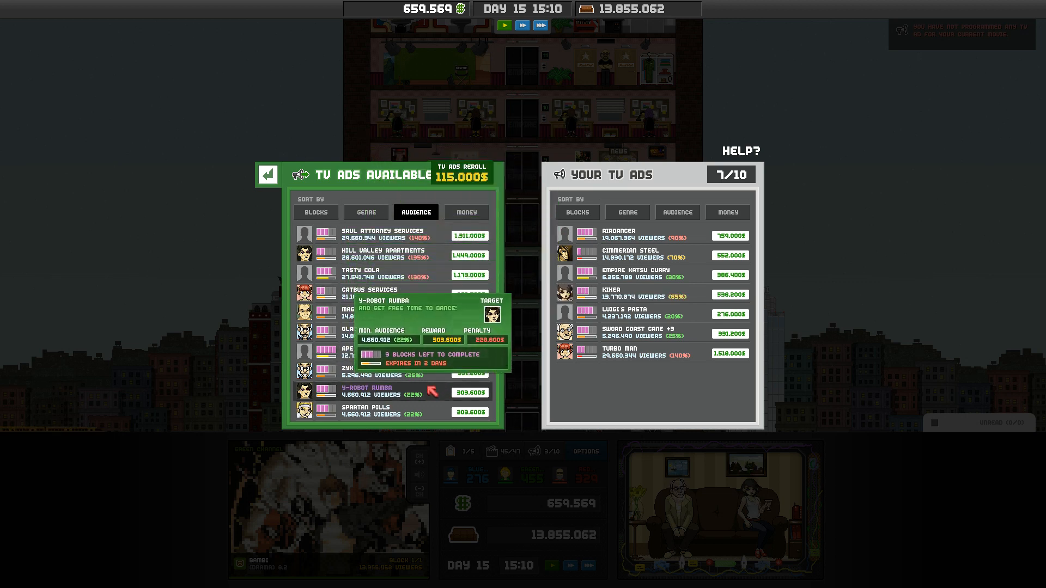
pyautogui.click(468, 393)
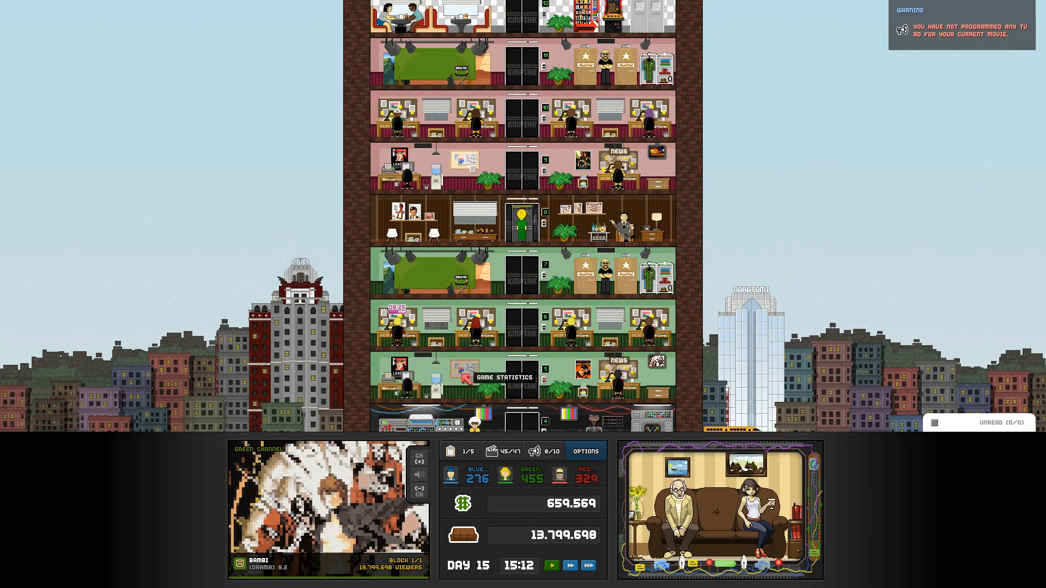
# Glance at today's audience statistics and close them to return to the tower.
pyautogui.scroll(-3)
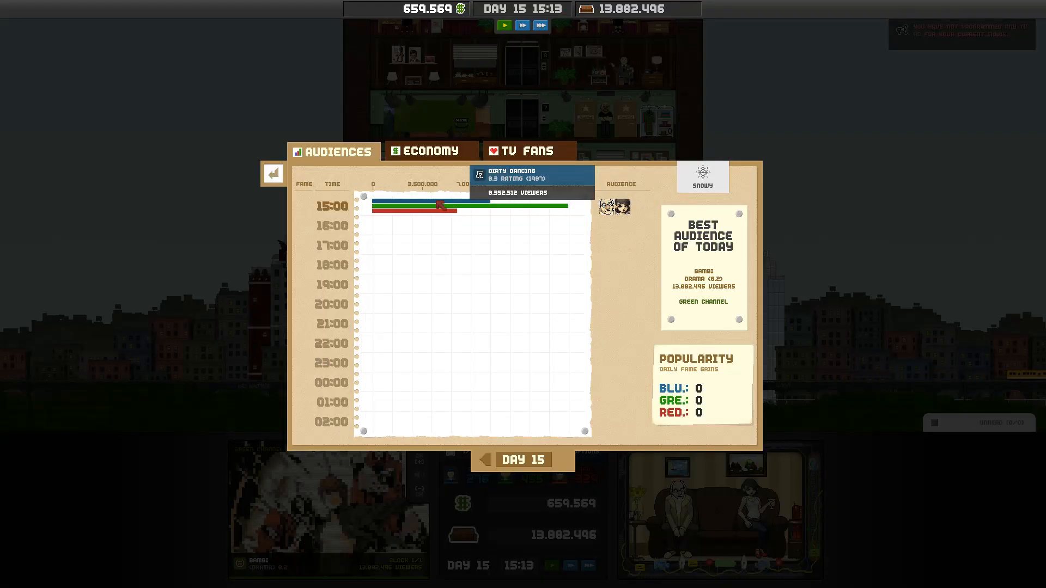
pyautogui.click(273, 173)
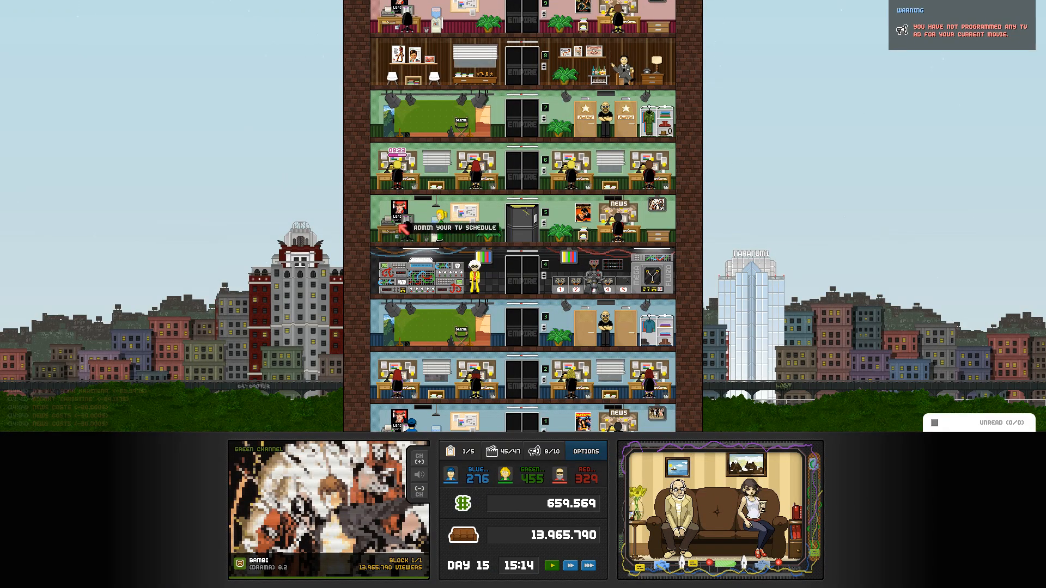
# Bring up today's schedule with the TV Ads list to place the Sword Coast ads.
pyautogui.click(451, 228)
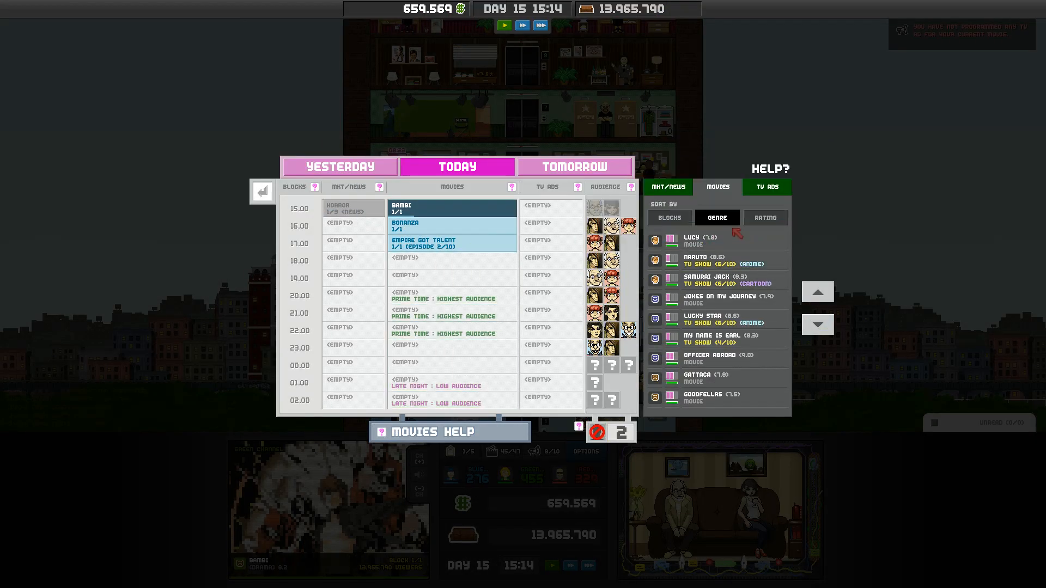
pyautogui.click(766, 186)
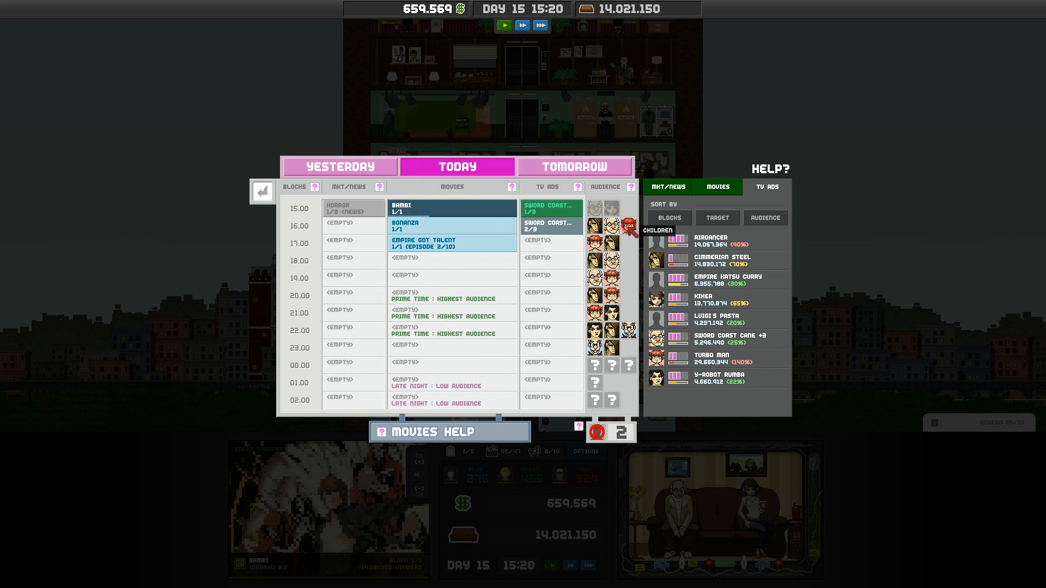
pyautogui.moveTo(453, 243)
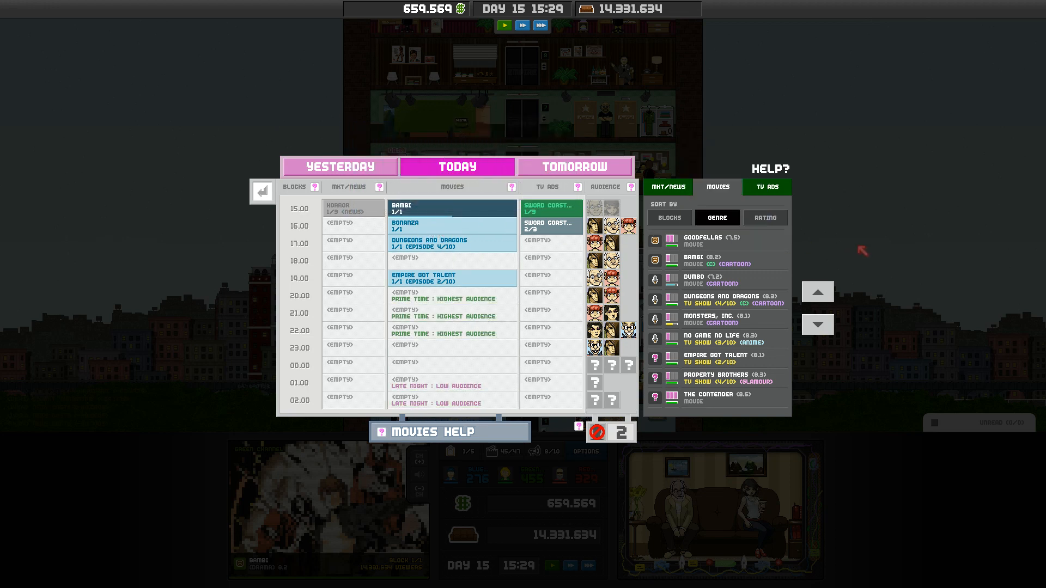
# Add the Musical news block from Mkt/News at 16:00 and close the schedule.
pyautogui.click(667, 186)
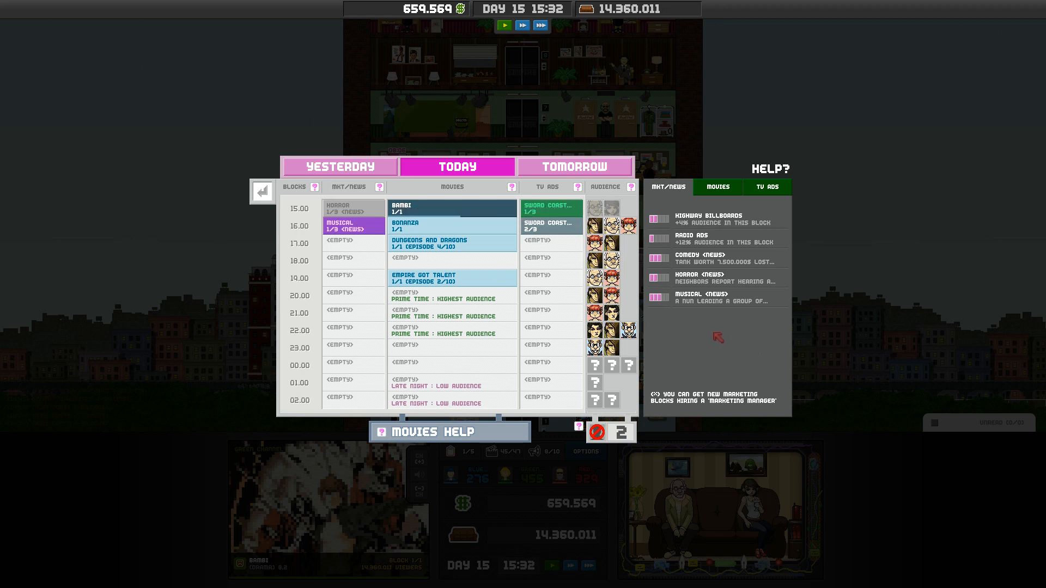
pyautogui.moveTo(608, 243)
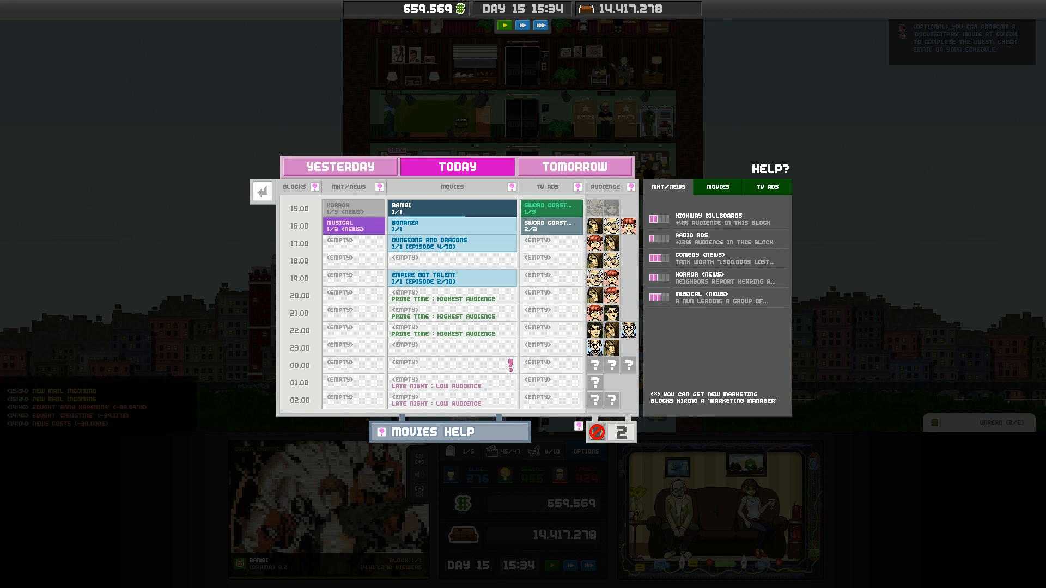
pyautogui.click(261, 192)
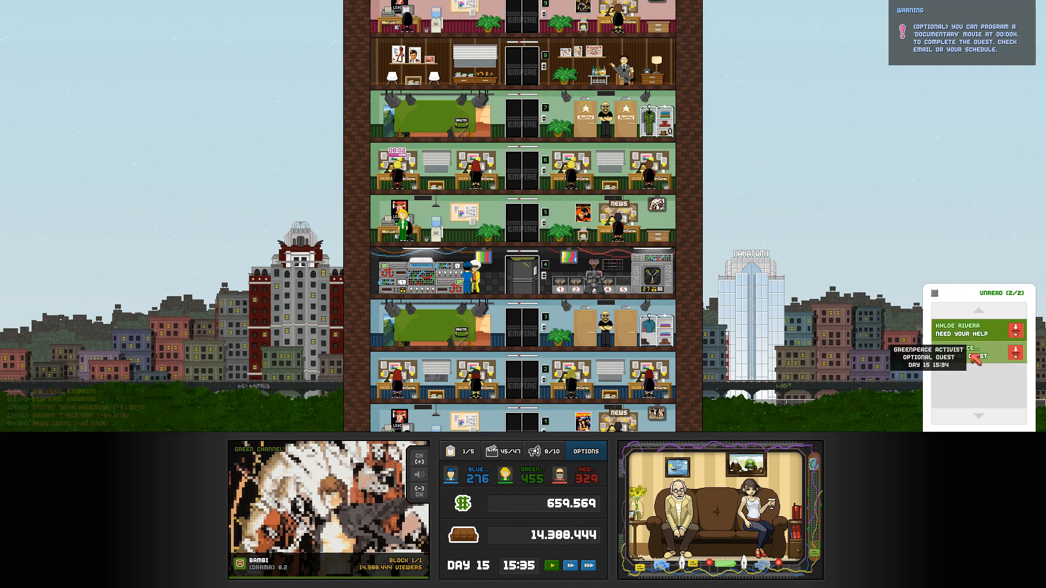
# Read the reporter's mail asking where to finish the reportage.
pyautogui.click(961, 356)
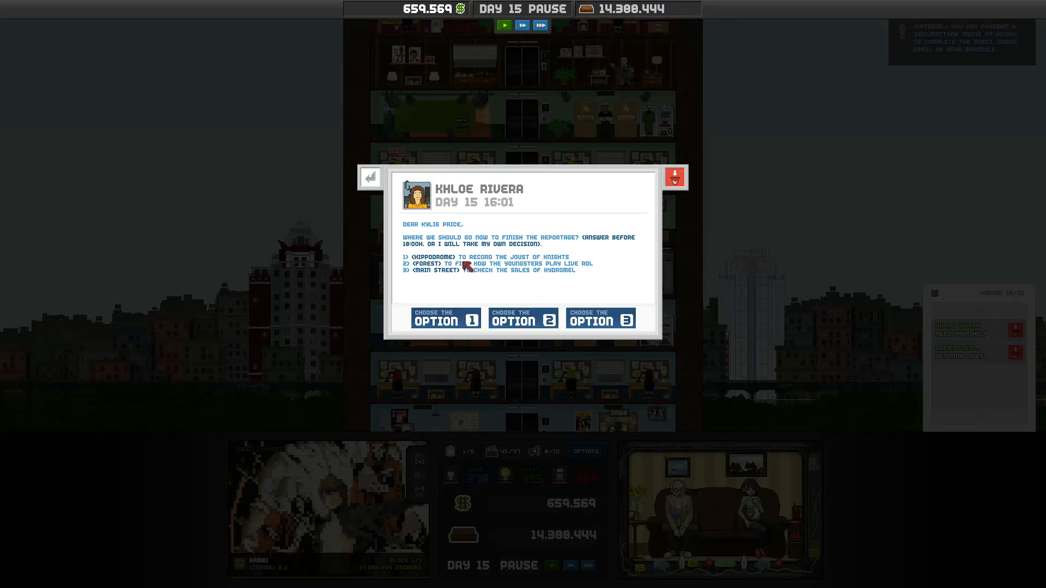
pyautogui.moveTo(482, 290)
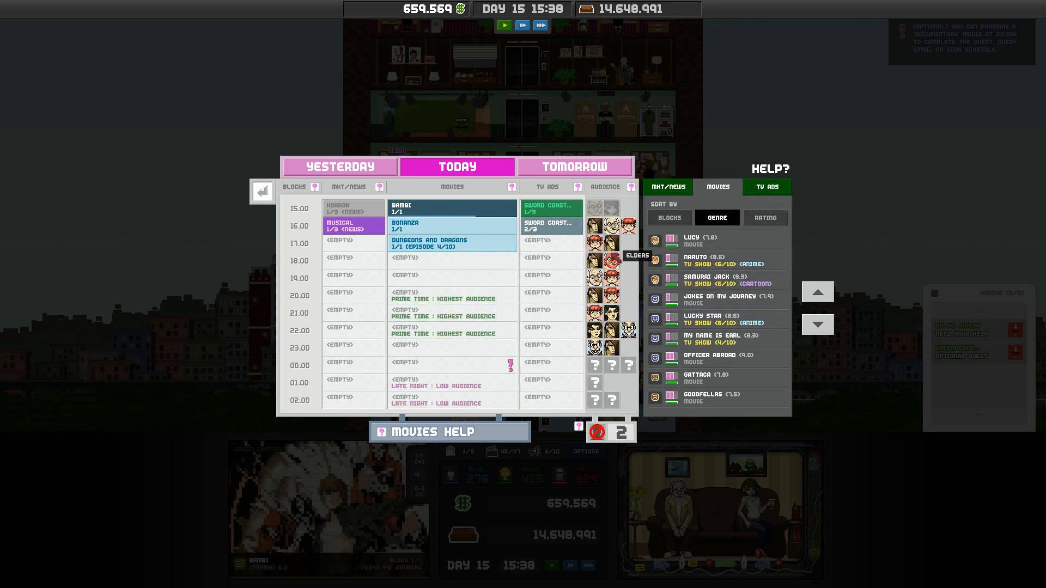
pyautogui.moveTo(612, 284)
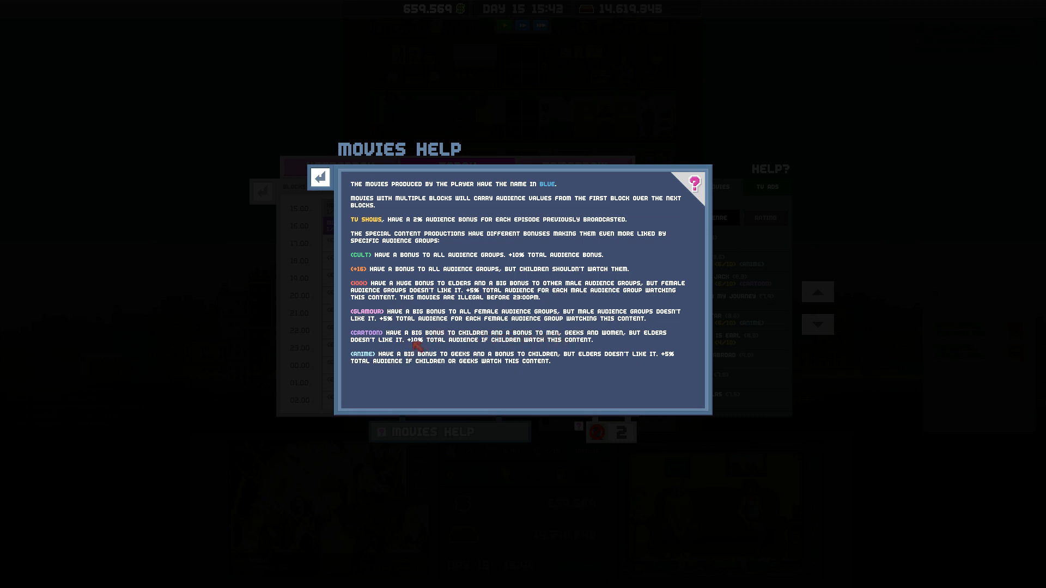
pyautogui.moveTo(627, 355)
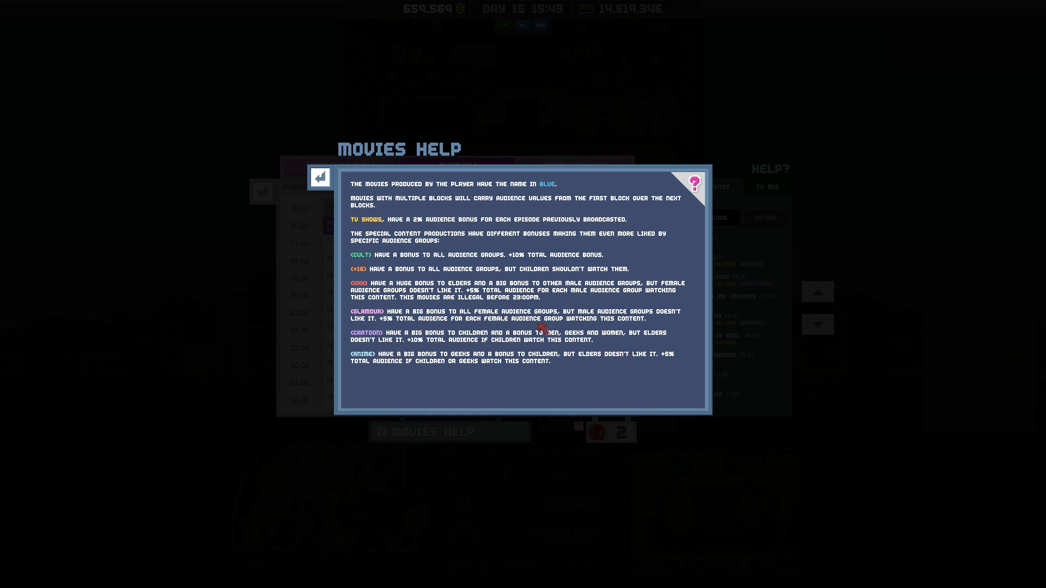
pyautogui.moveTo(418, 272)
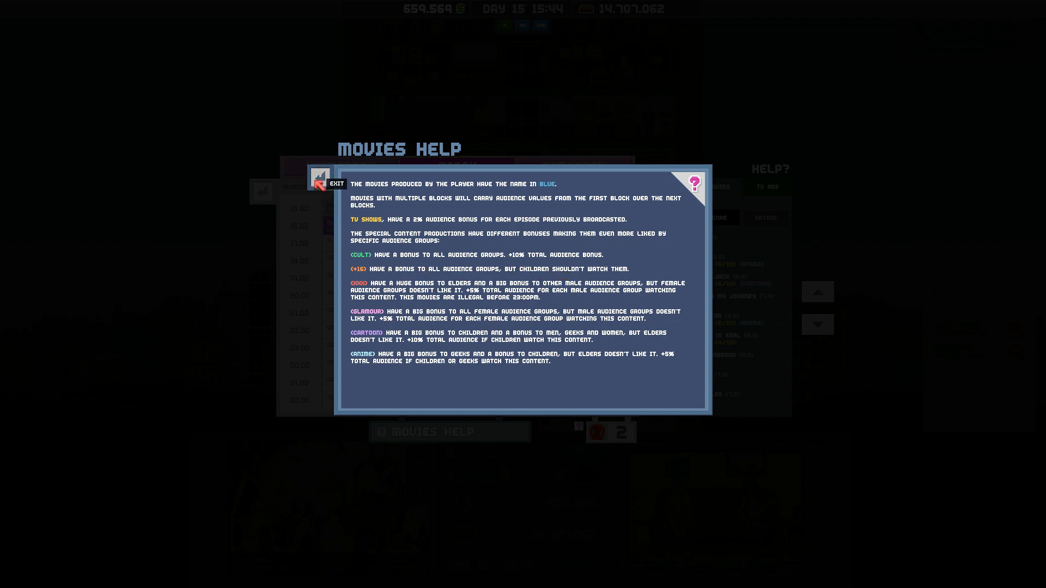
pyautogui.click(329, 183)
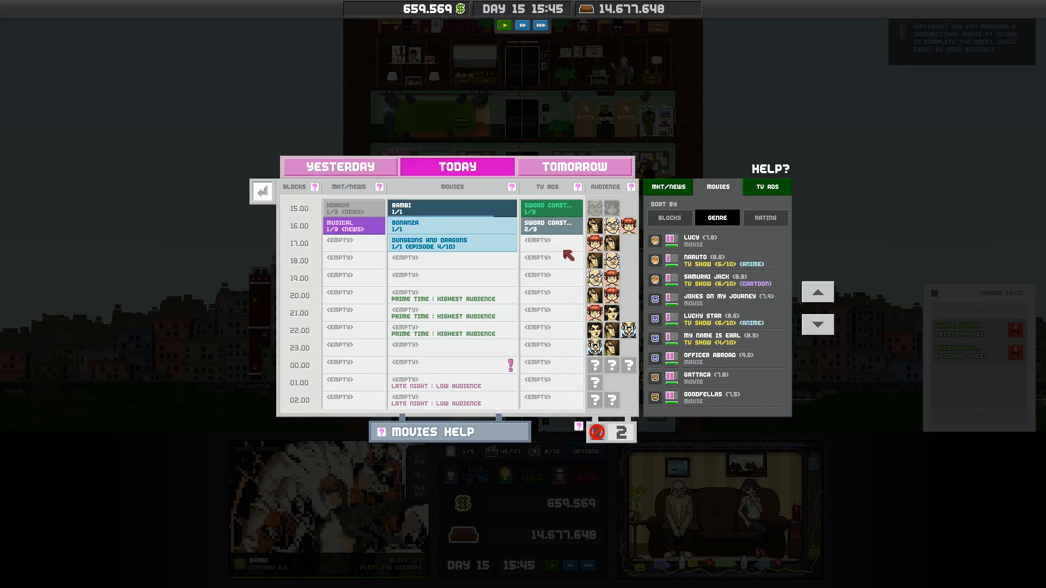
pyautogui.moveTo(430, 245)
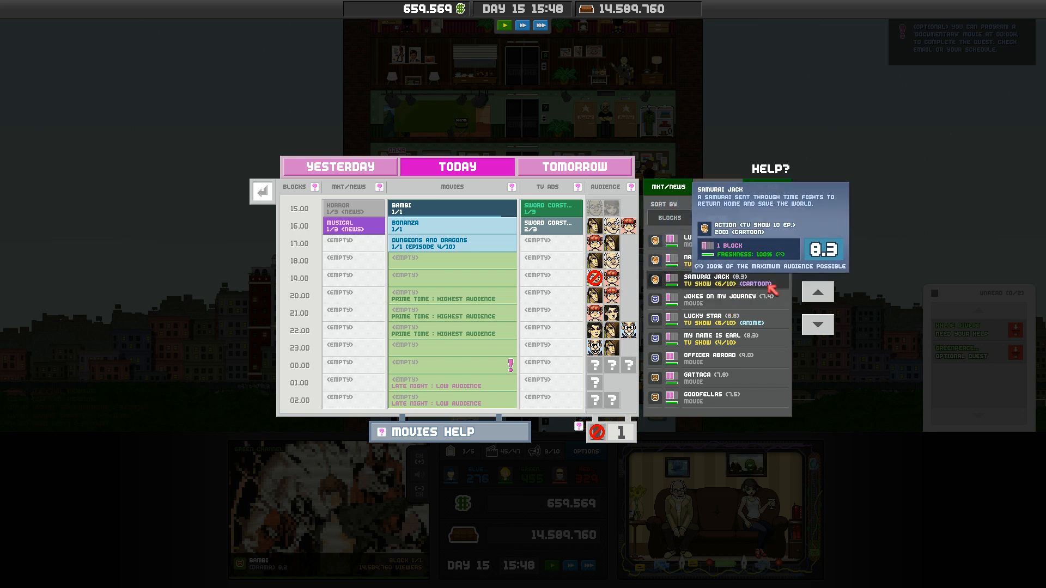
# Place Officer Aboard's two blocks into the 20:00 and 21:00 prime-time slots.
pyautogui.click(718, 186)
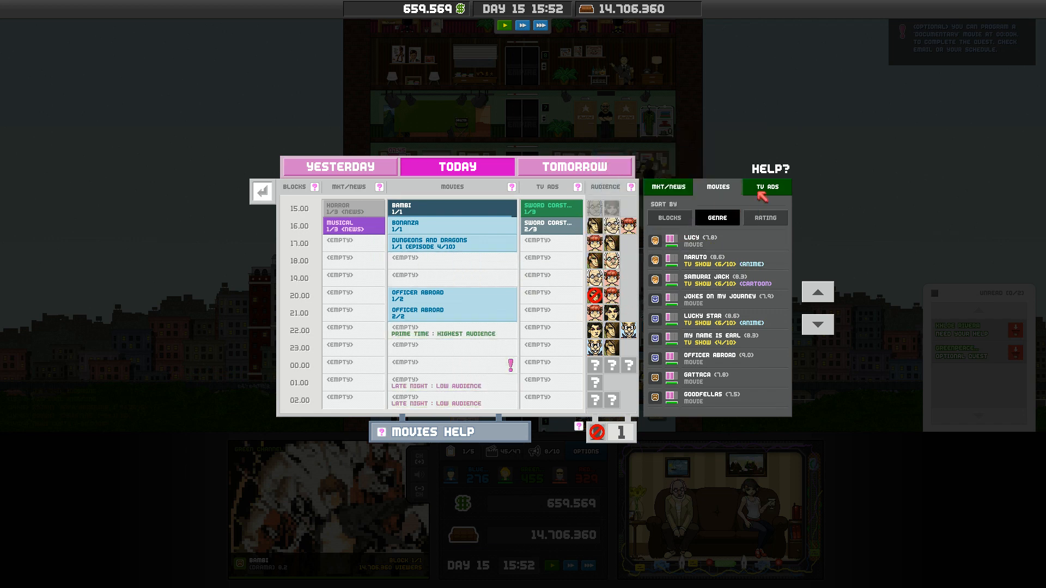
# Put the next Empire Got Talent episode into today's 18:00 programme slot.
pyautogui.click(766, 186)
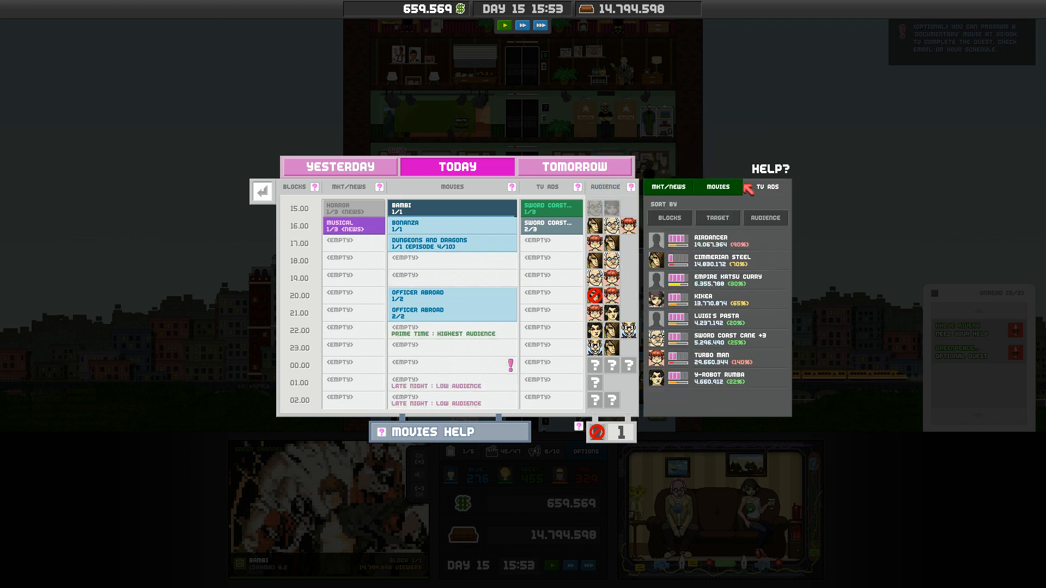
pyautogui.click(717, 188)
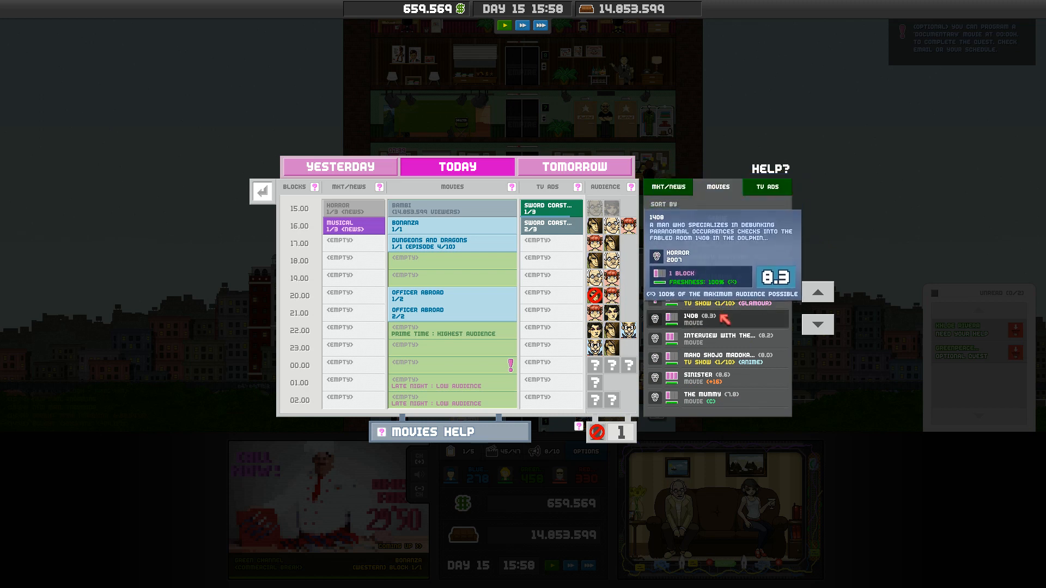
pyautogui.click(668, 188)
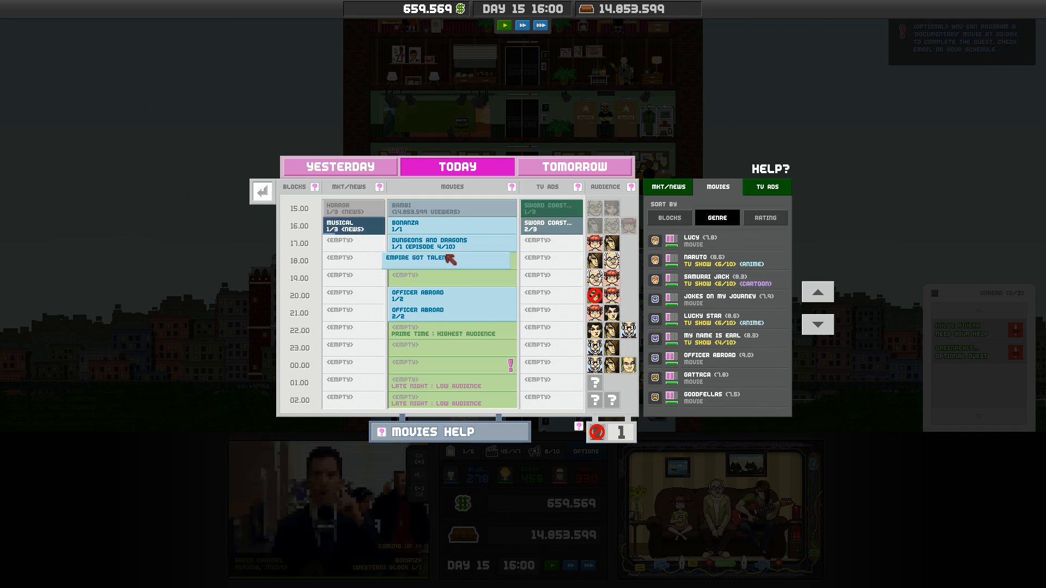
pyautogui.moveTo(452, 259)
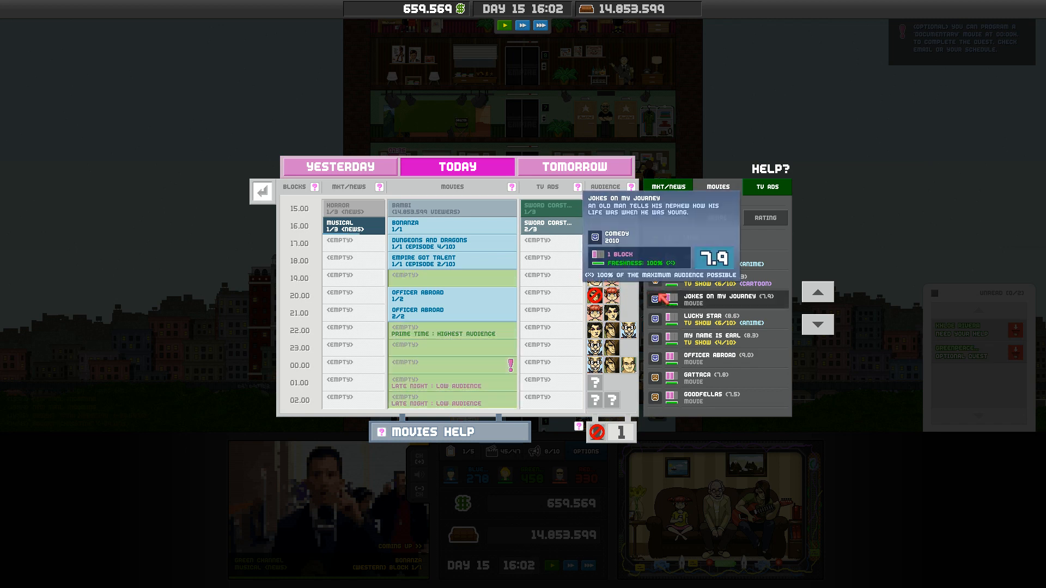
pyautogui.moveTo(700, 316)
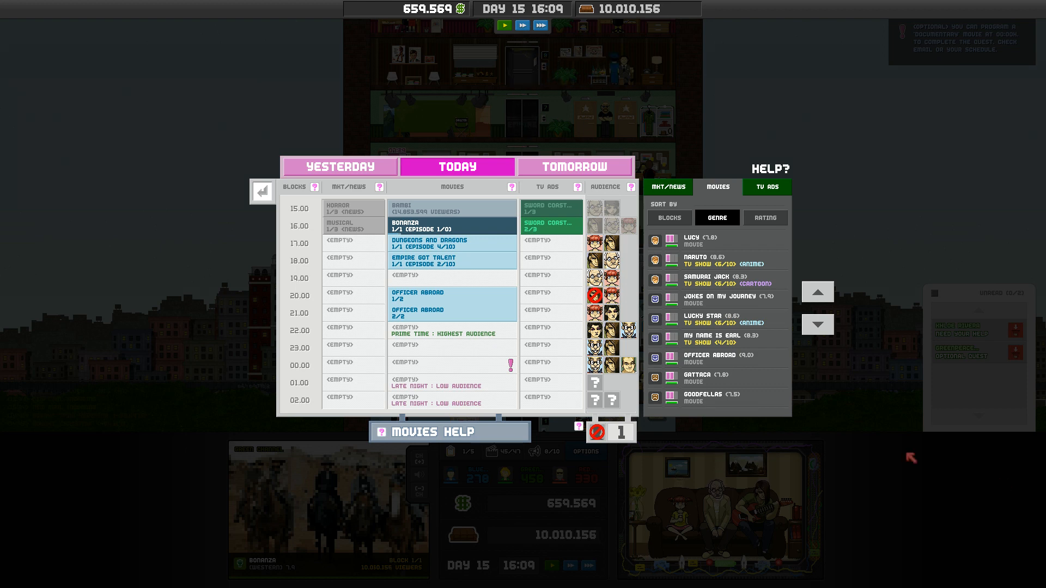
pyautogui.moveTo(610, 285)
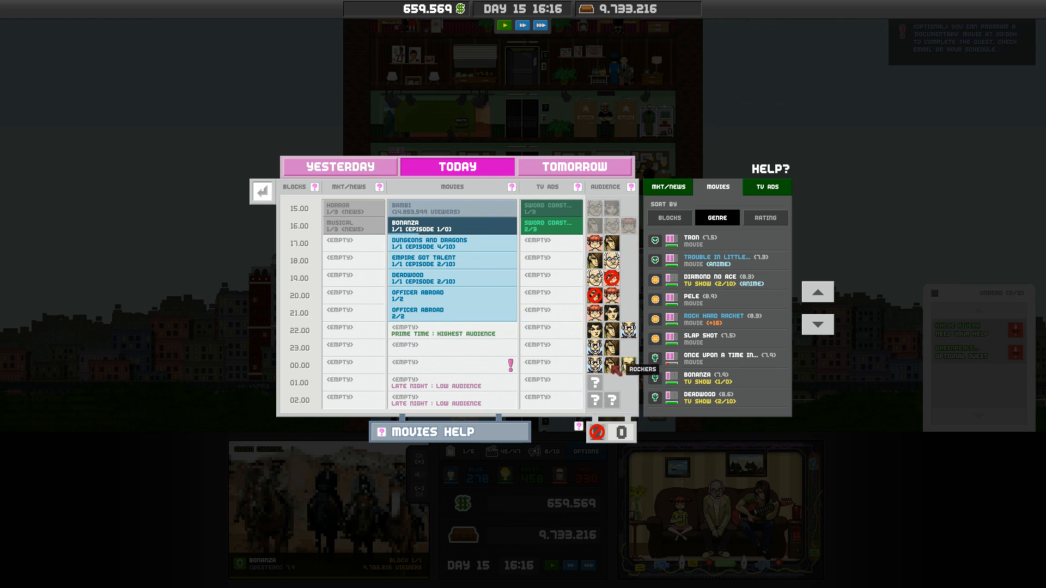
# Book ads into the 17:00–21:00 slots and comedy news into the 20:00–22:00 marketing slots.
pyautogui.click(766, 186)
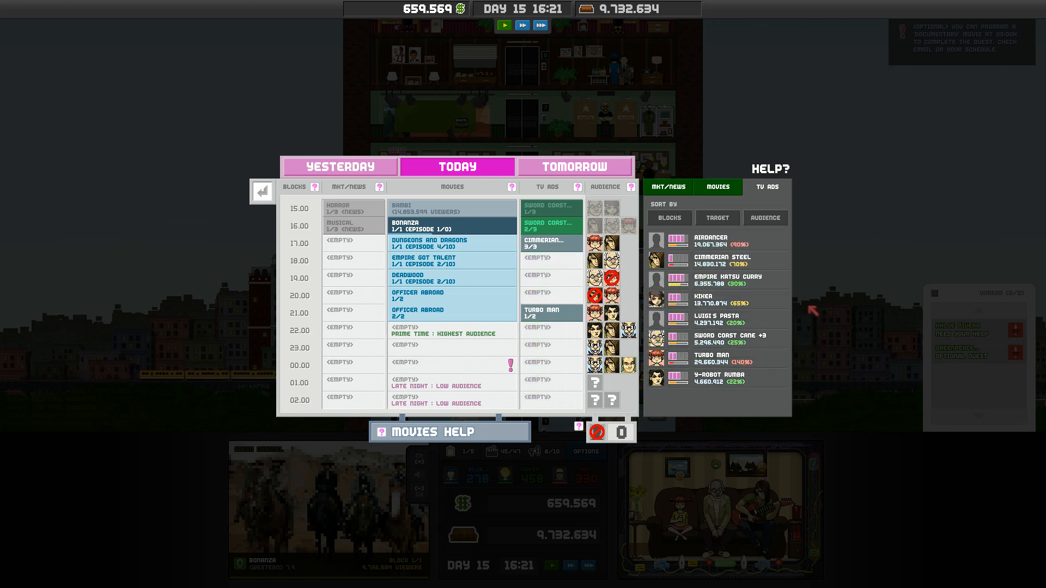
pyautogui.moveTo(712, 242)
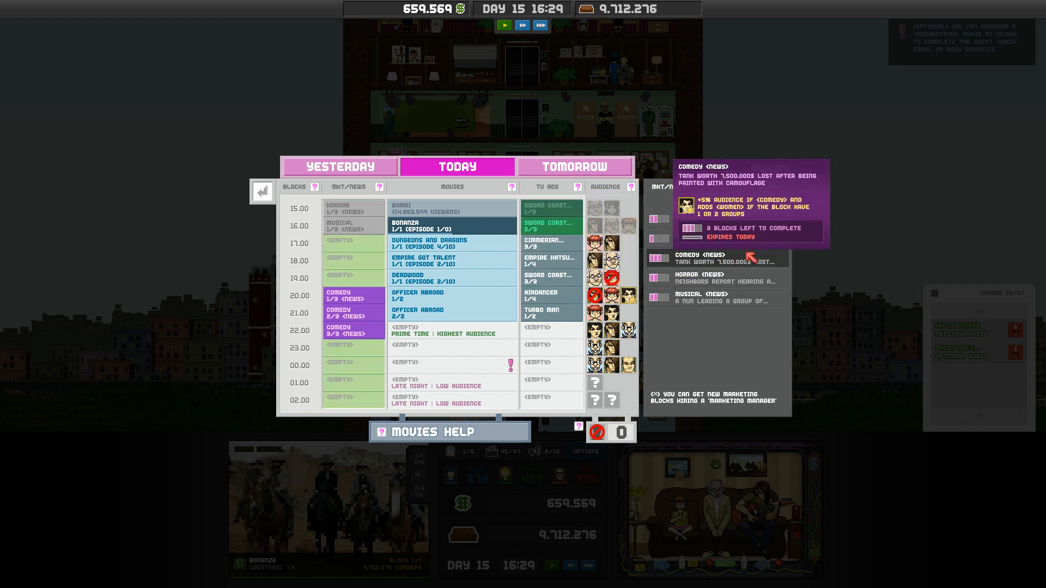
pyautogui.click(766, 187)
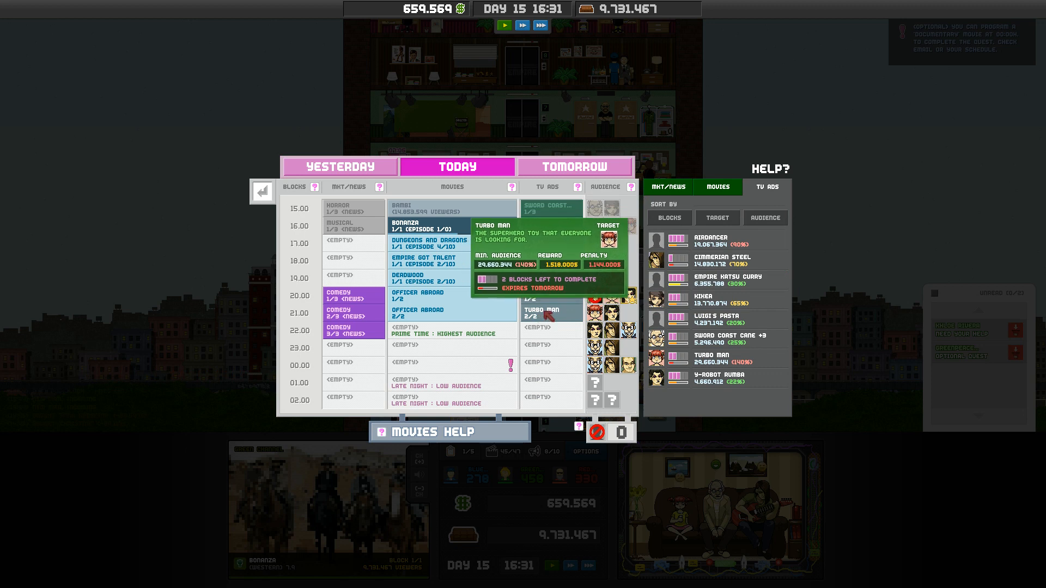
# Schedule Highway Billboards and Radio Ads at 17:00–19:00 and Turbo Man ads at 20:00–21:00.
pyautogui.click(668, 186)
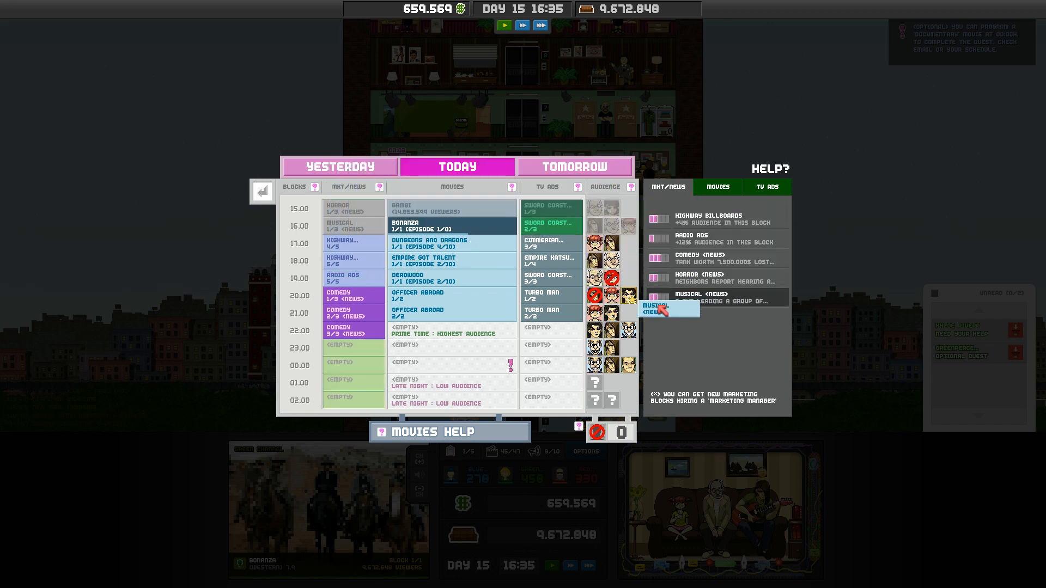
pyautogui.moveTo(701, 281)
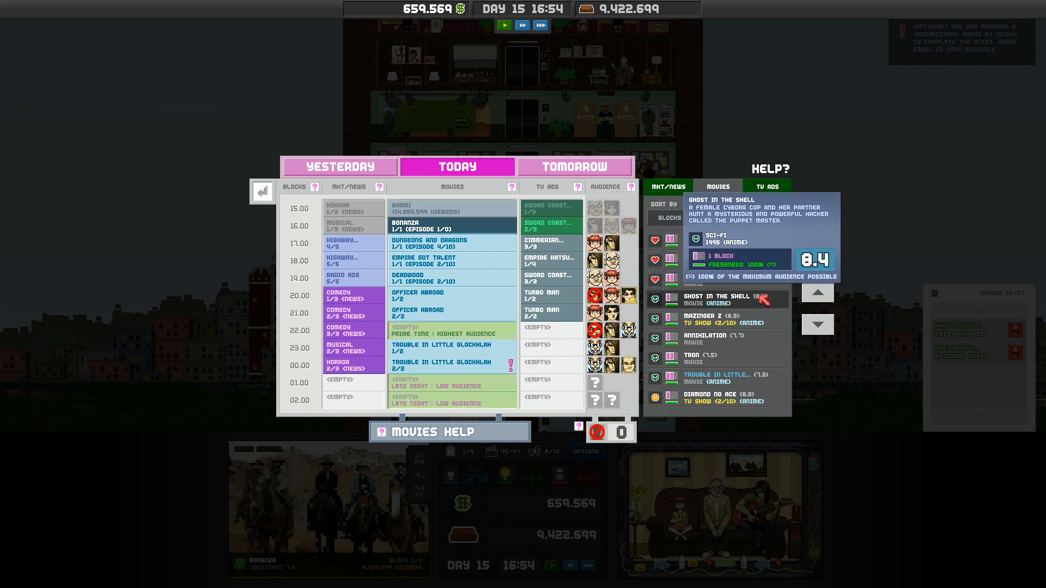
# Fill 23:00–00:00 with Trouble in Little Glochklan and matching musical and horror news blocks.
pyautogui.click(767, 186)
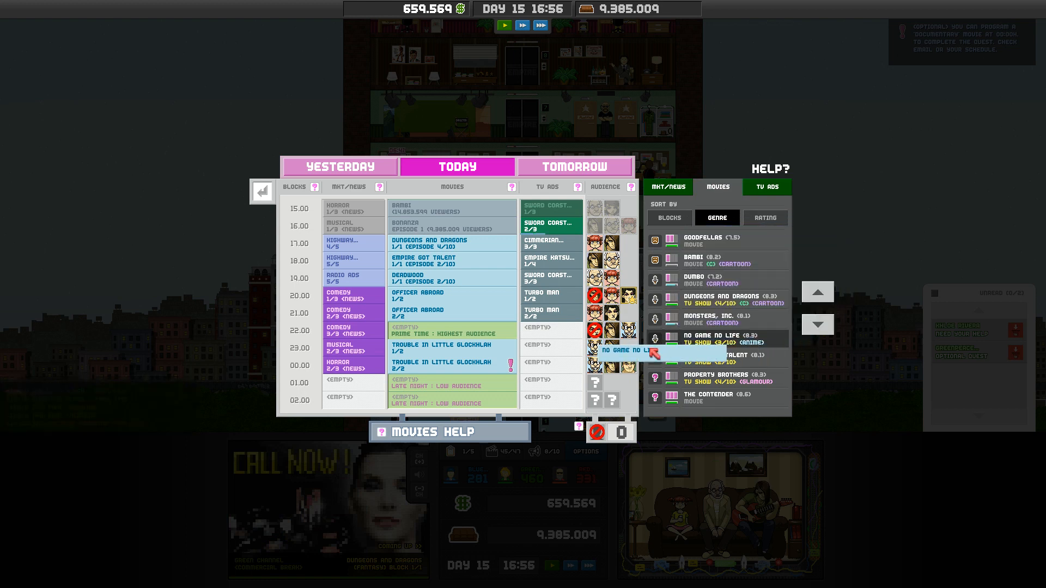
pyautogui.click(452, 329)
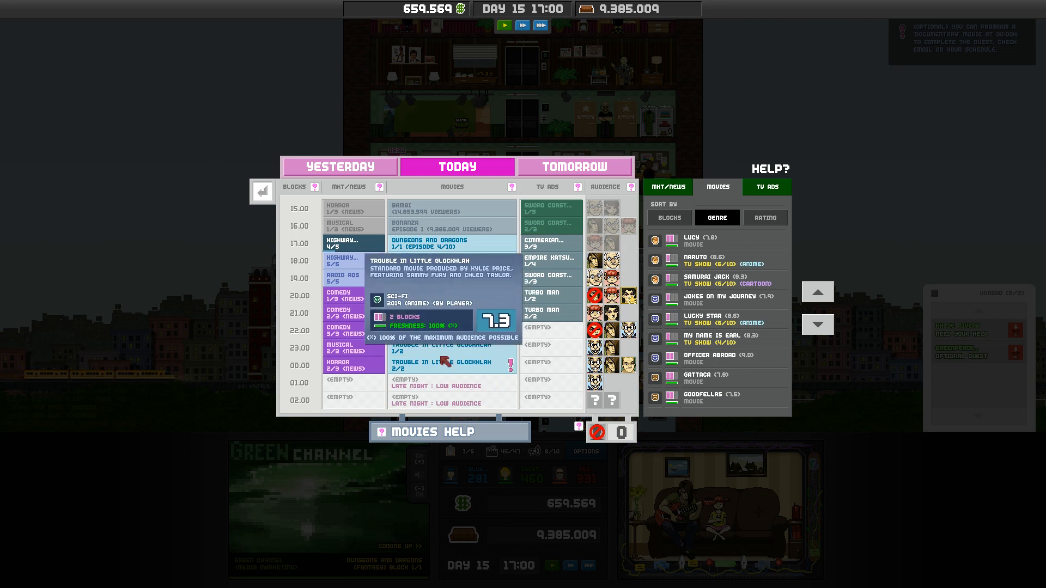
pyautogui.click(766, 186)
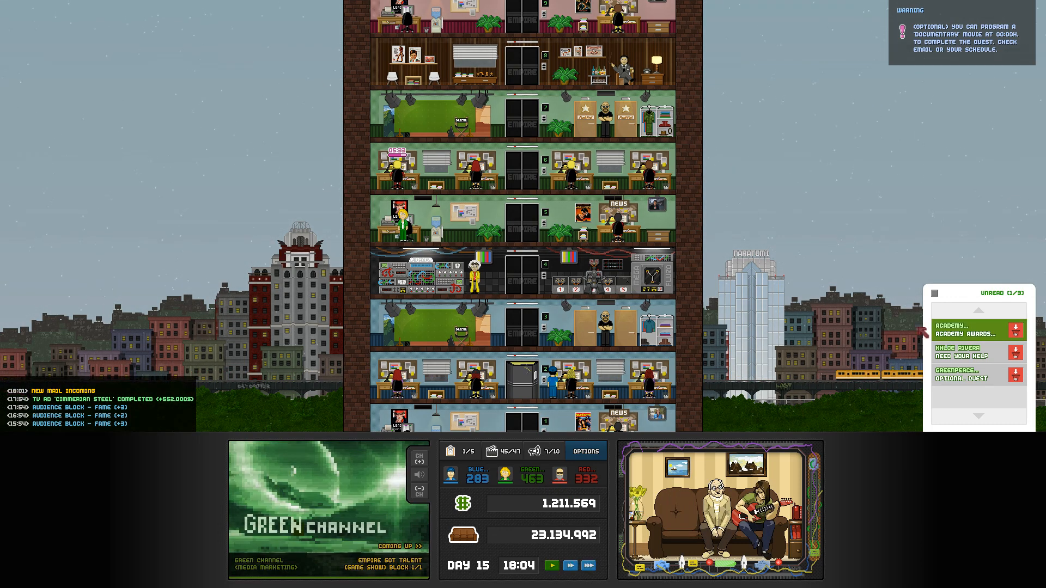
# Read the Academy's Best Romance Production mail, then give the scriptwriter a new assignment.
pyautogui.click(968, 327)
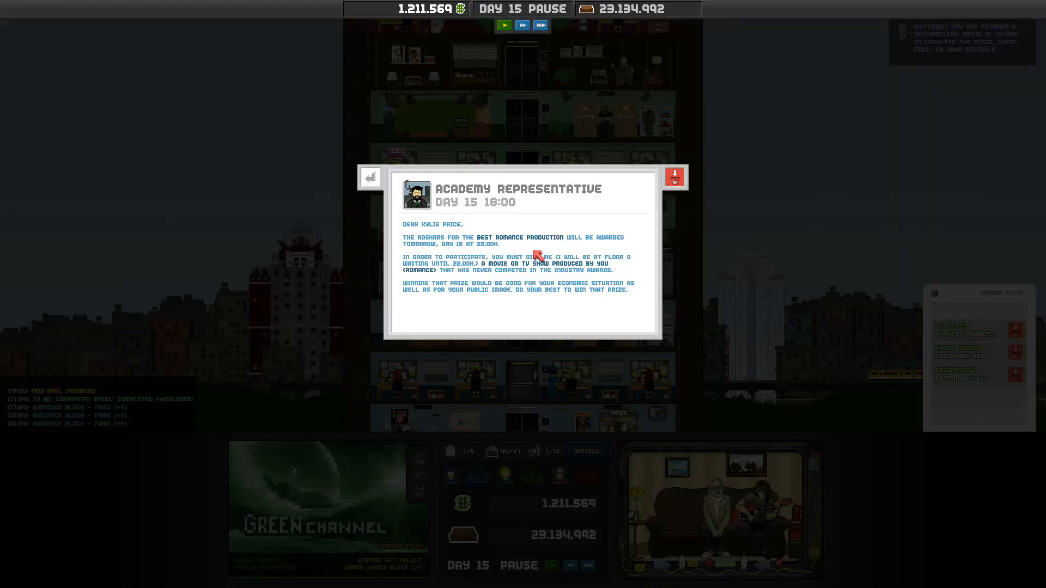
pyautogui.moveTo(387, 201)
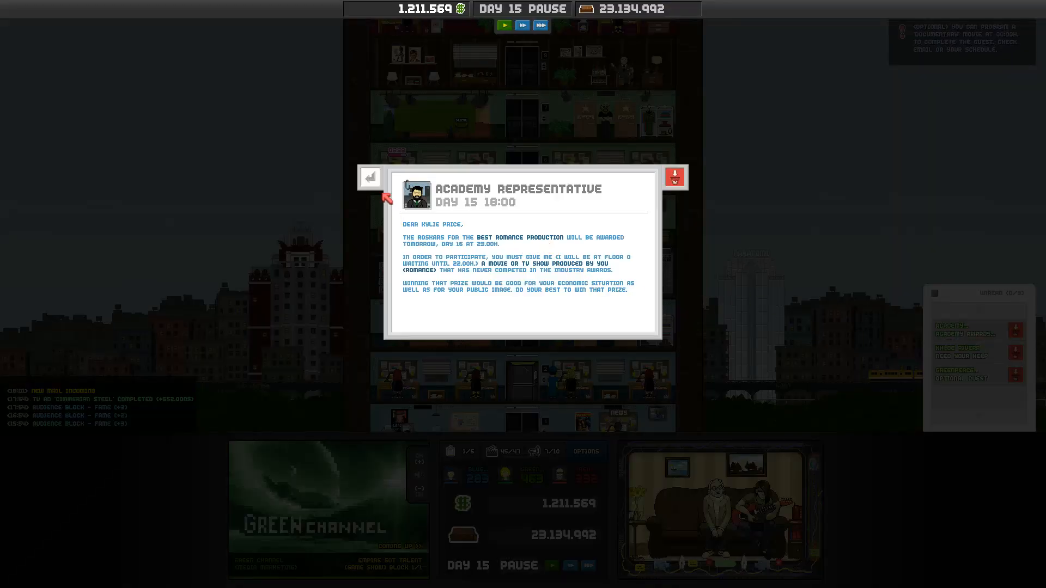
pyautogui.click(370, 177)
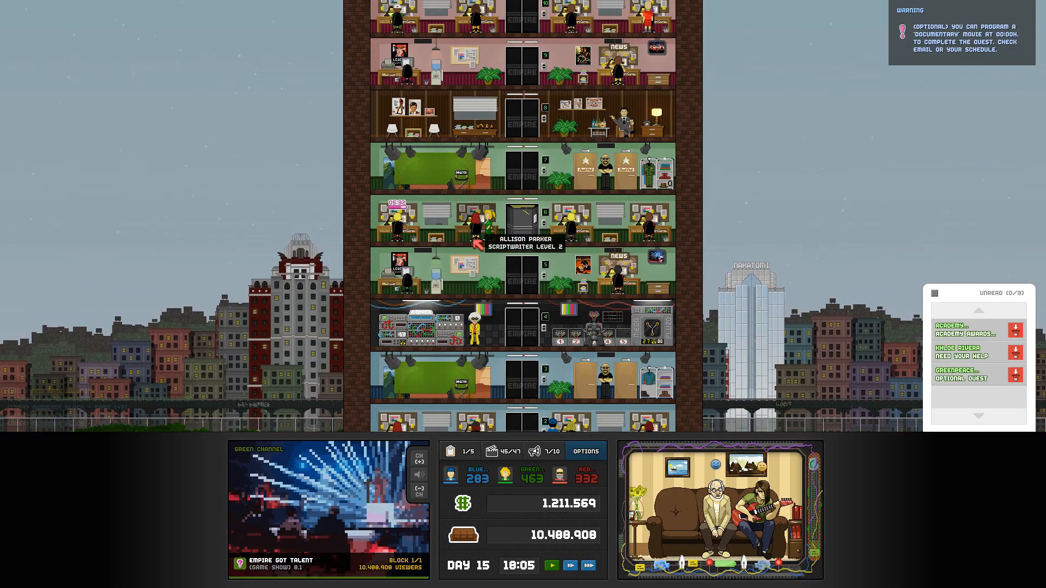
pyautogui.click(474, 230)
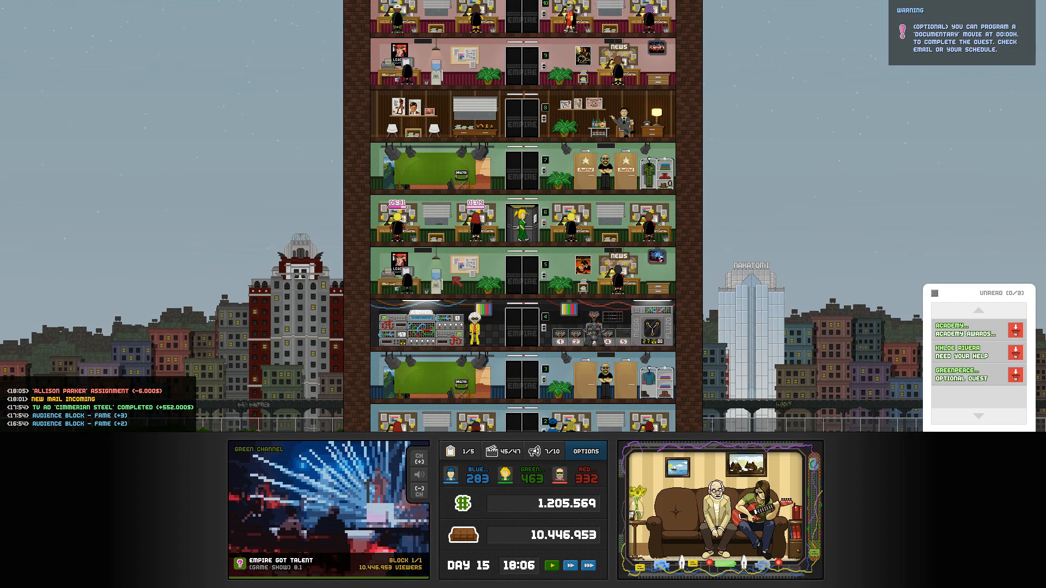
# Compare the audience charts for days 13–15 and return to today's schedule.
pyautogui.scroll(-3)
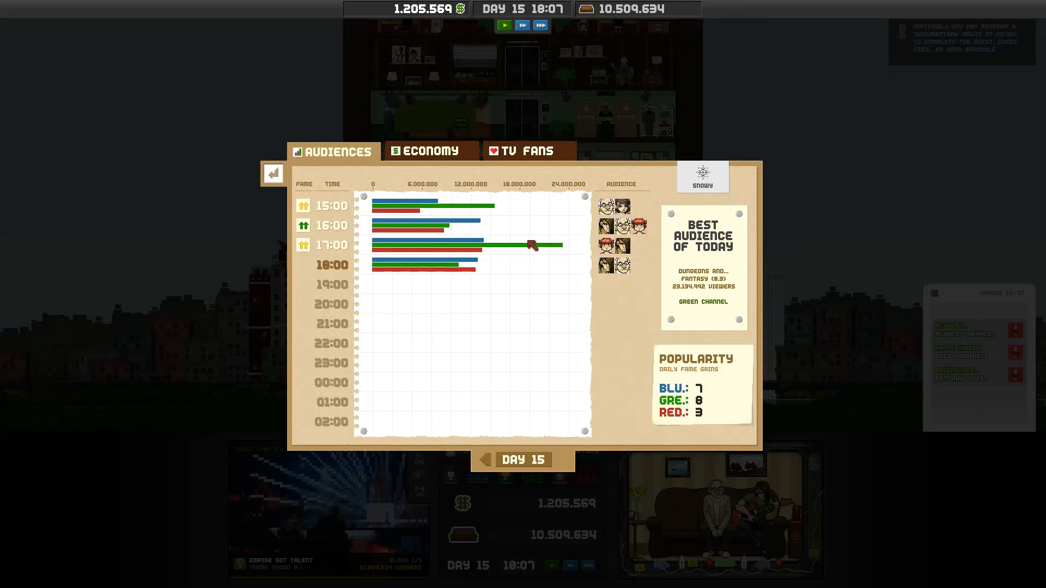
pyautogui.moveTo(534, 248)
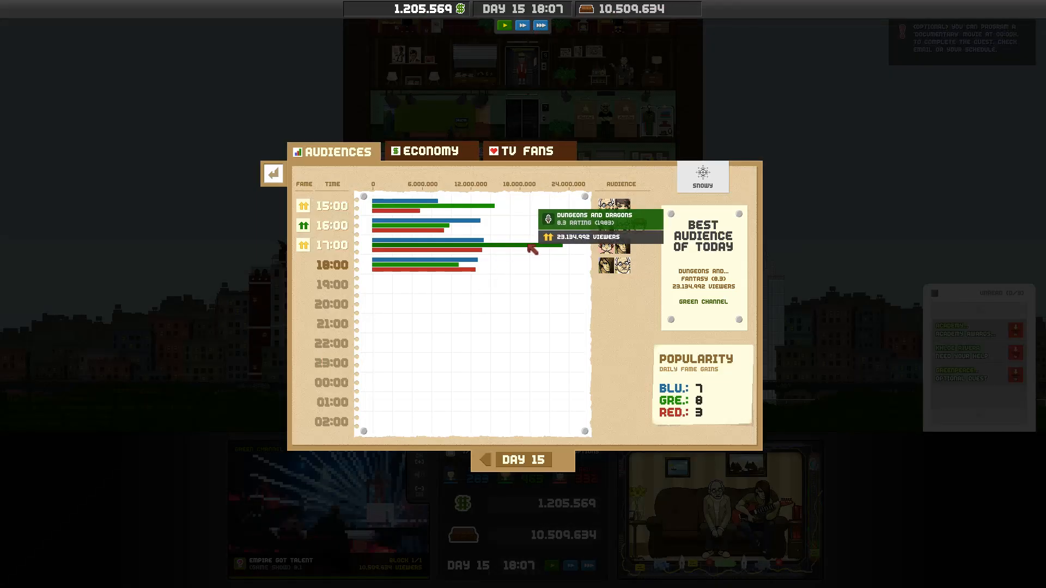
pyautogui.click(464, 459)
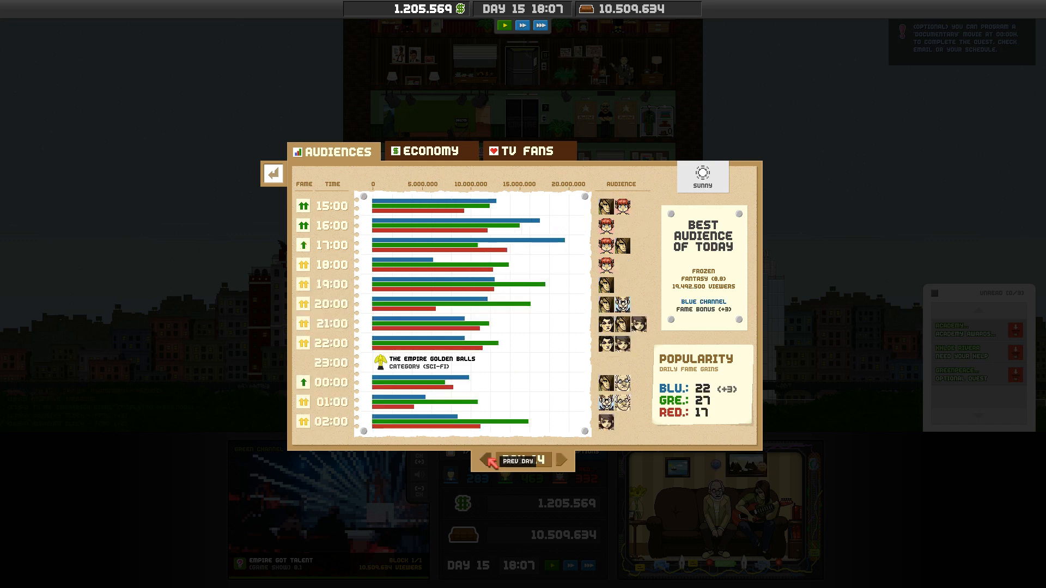
pyautogui.click(484, 462)
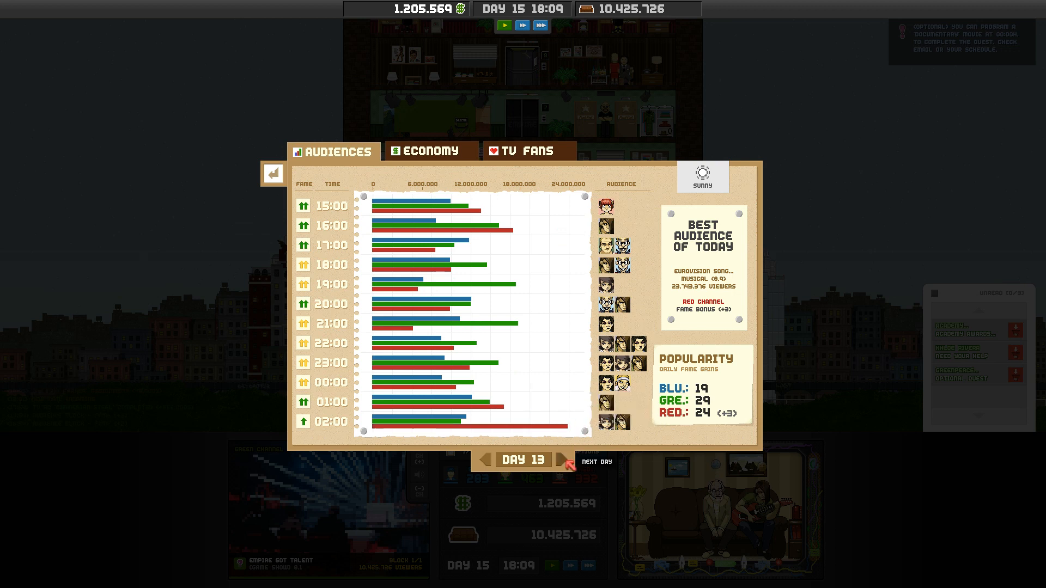
pyautogui.click(565, 460)
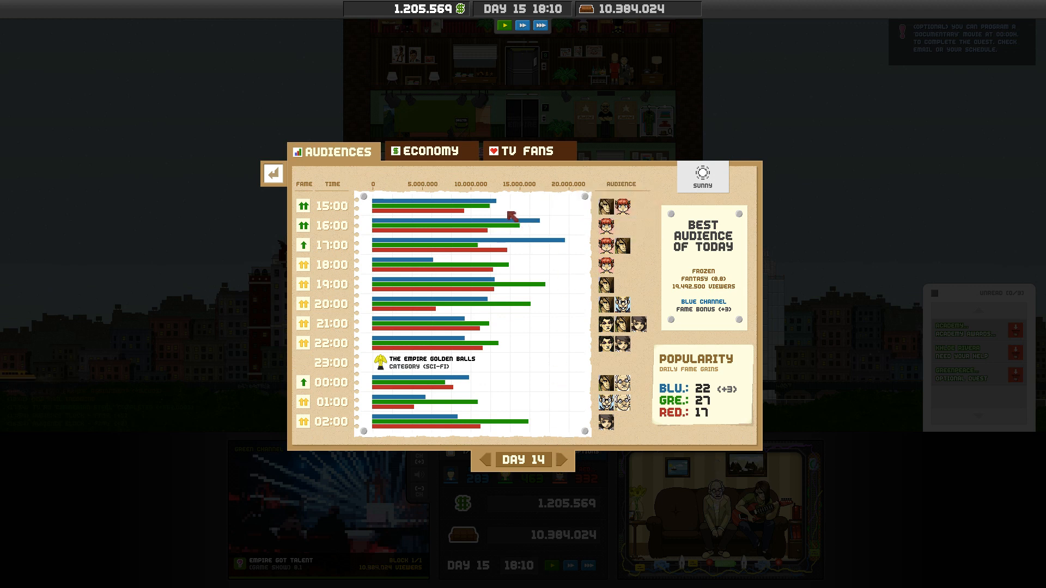
pyautogui.click(272, 173)
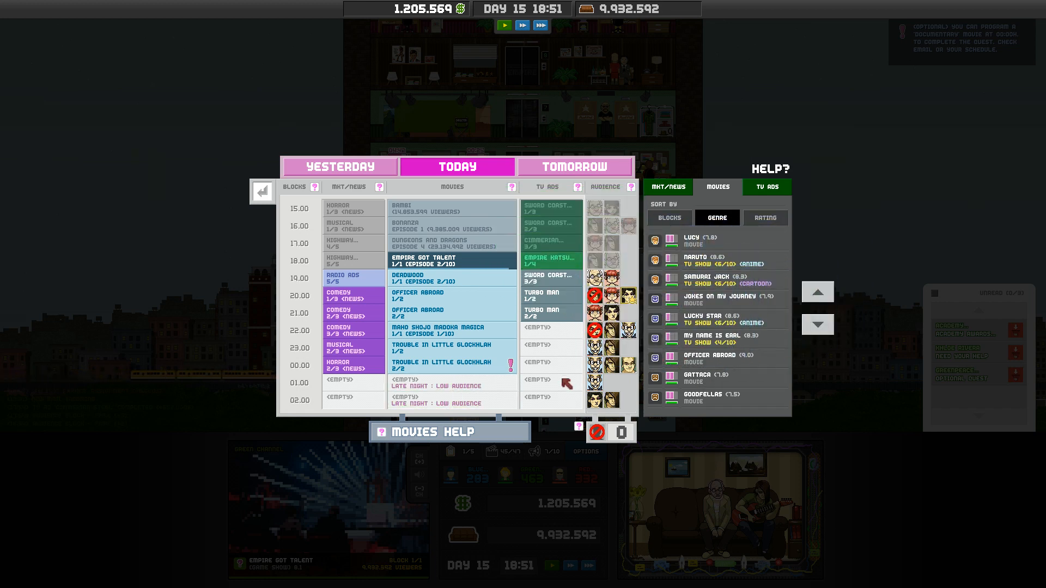
pyautogui.moveTo(700, 297)
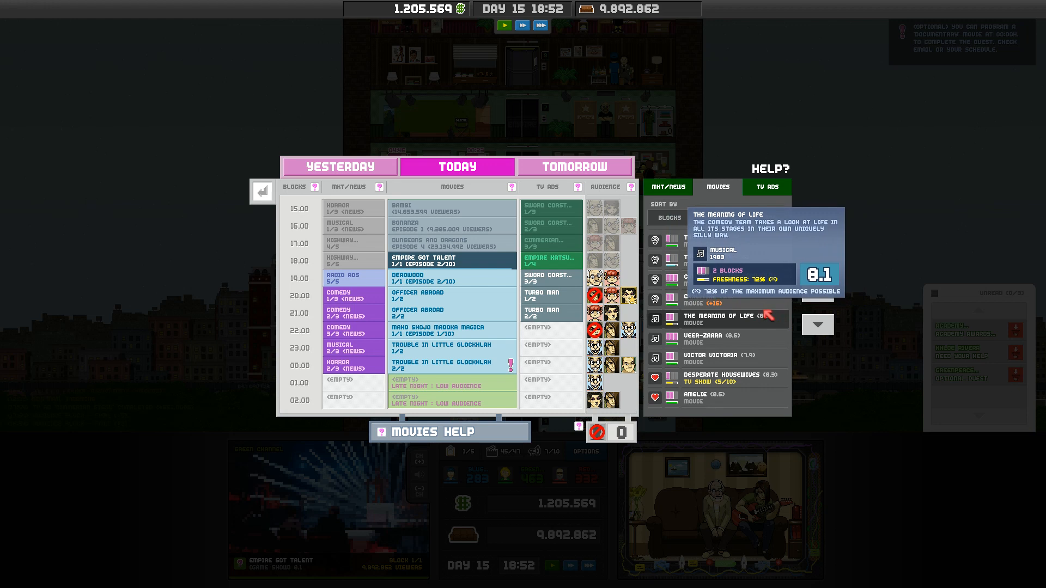
# Sort the movie list by genre and close the schedule to the building view.
pyautogui.click(717, 218)
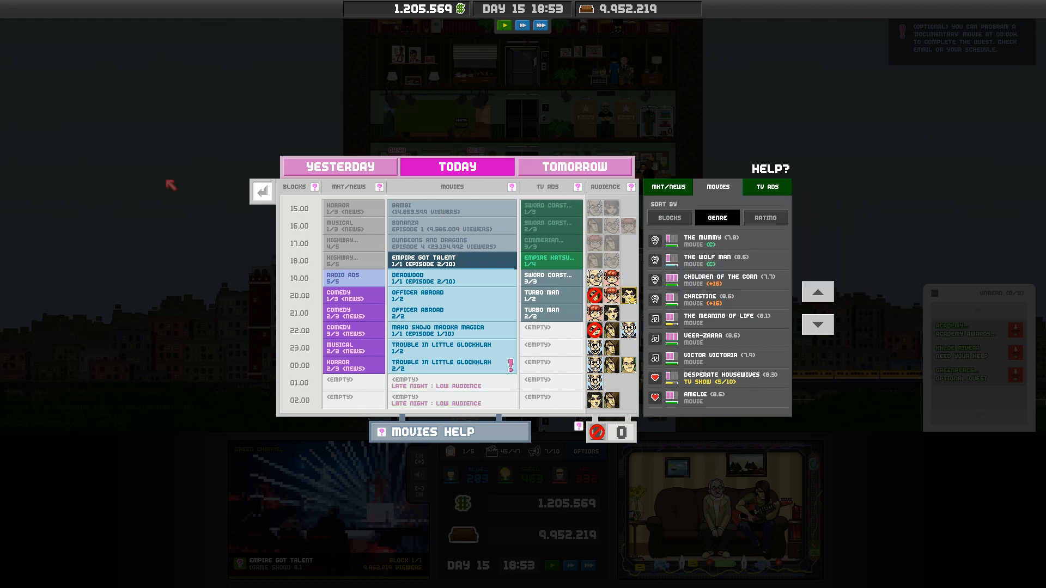
pyautogui.click(262, 192)
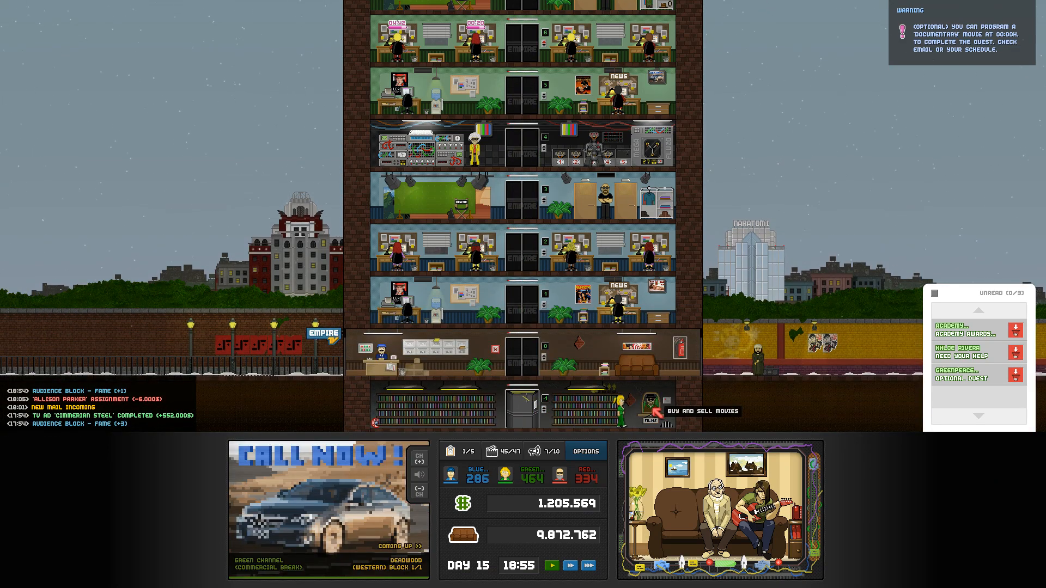
# Buy The King Arthur documentary from the Buy and Sell Movies market.
pyautogui.click(676, 411)
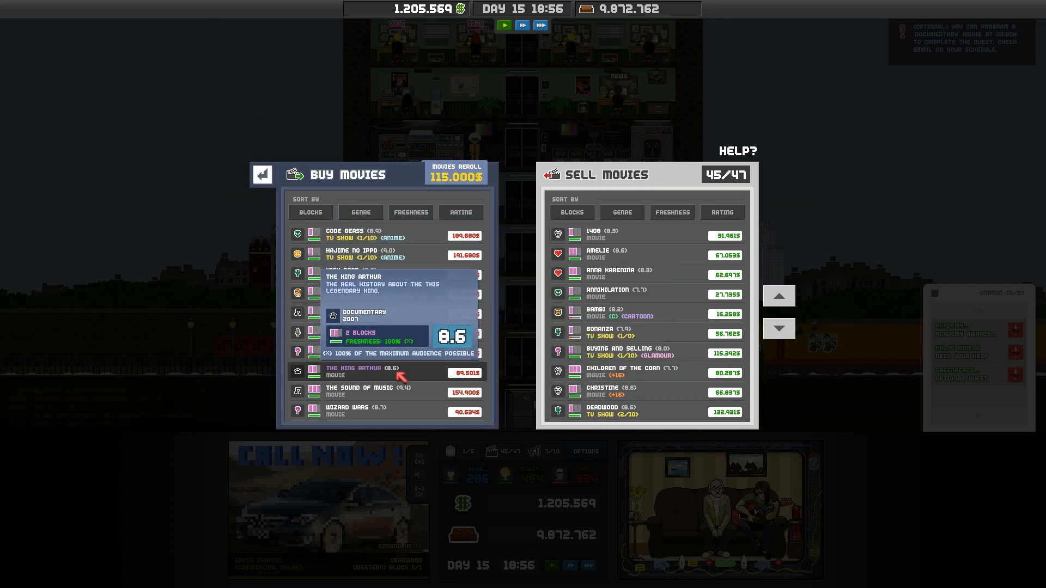
pyautogui.click(386, 373)
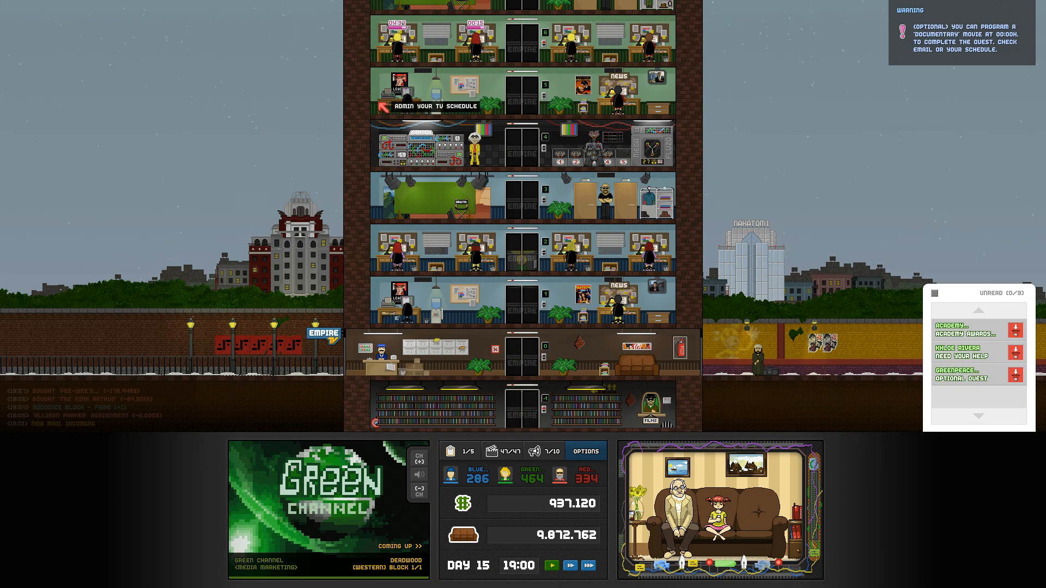
# Place Pee-Wee's Playhouse episode 1 in Today's 02:00 slot from the Movies list.
pyautogui.scroll(-3)
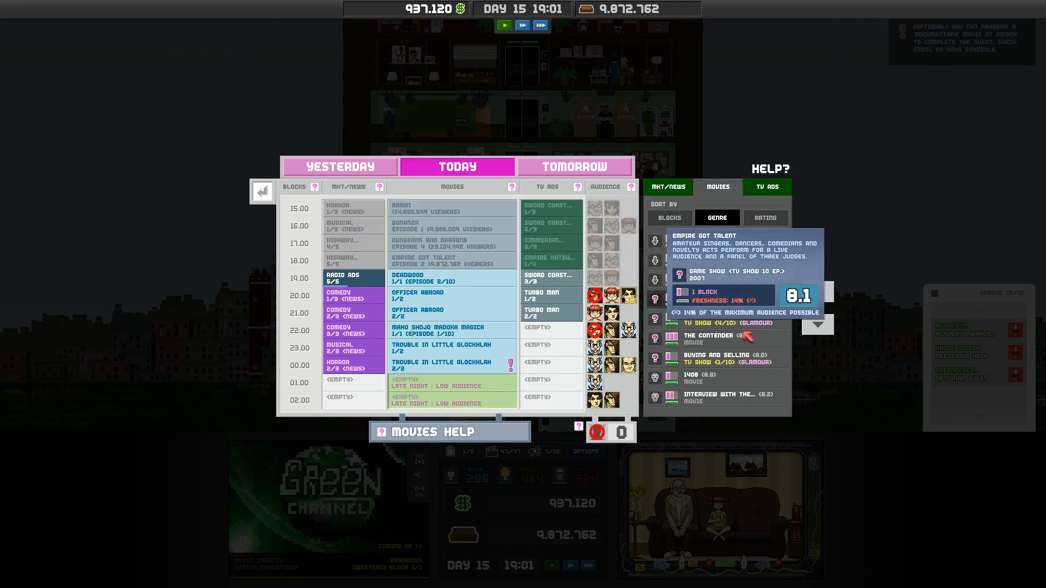
pyautogui.click(817, 324)
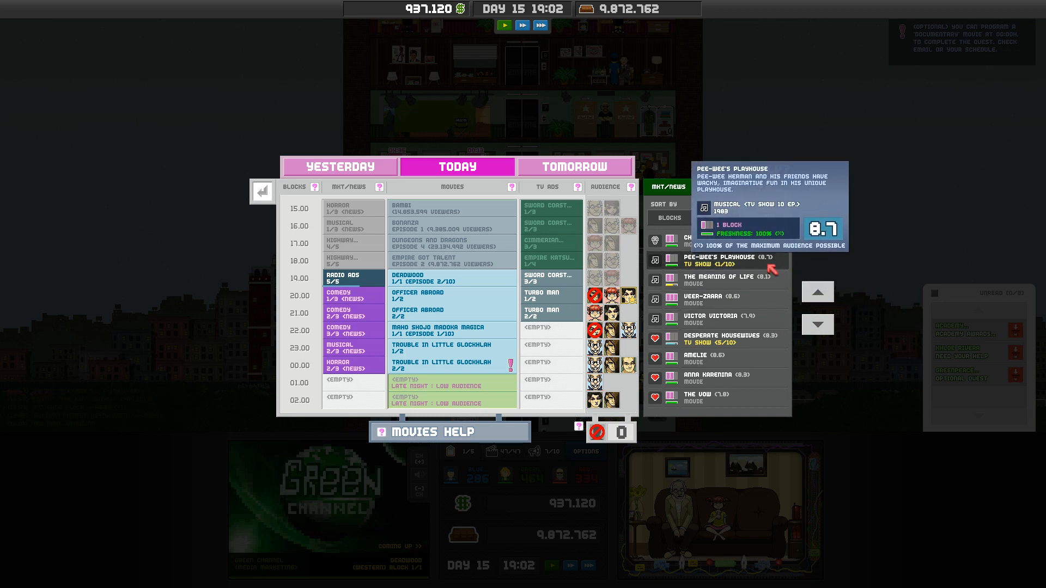
pyautogui.moveTo(727, 260); pyautogui.dragTo(453, 398)
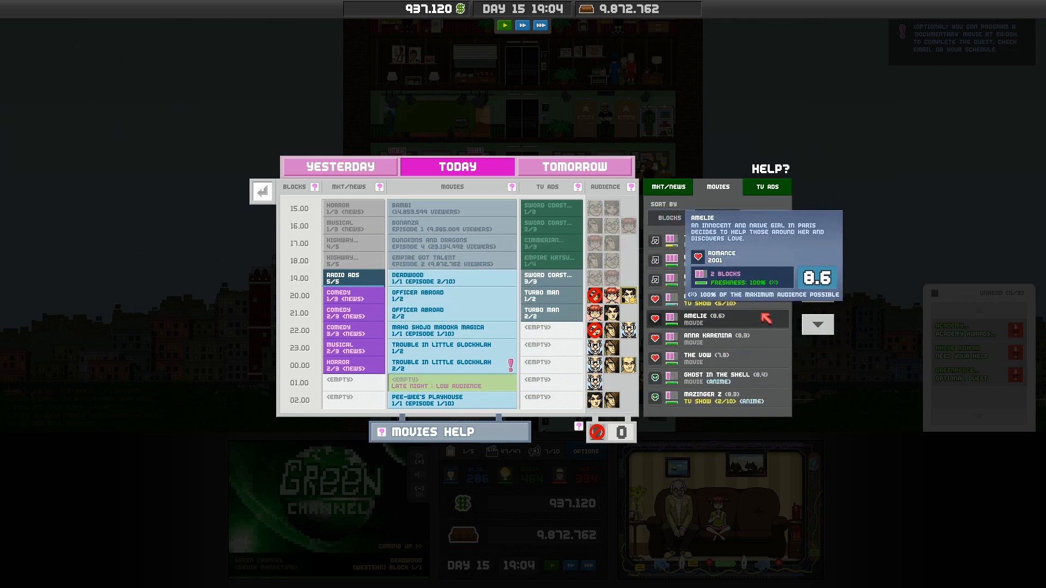
pyautogui.click(717, 218)
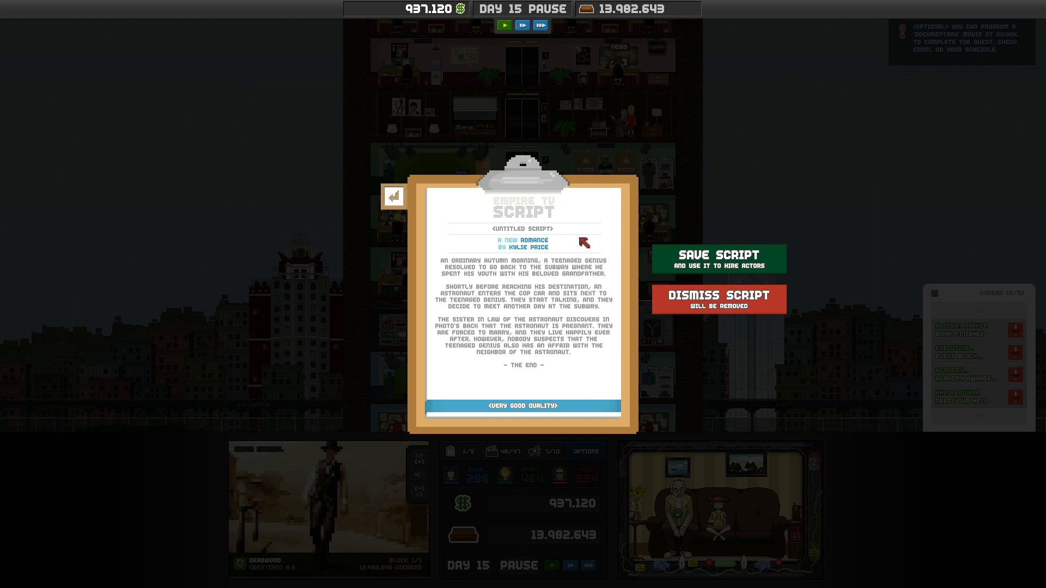
# Name the romance script Meatier and save it so actors can be hired.
pyautogui.click(523, 227)
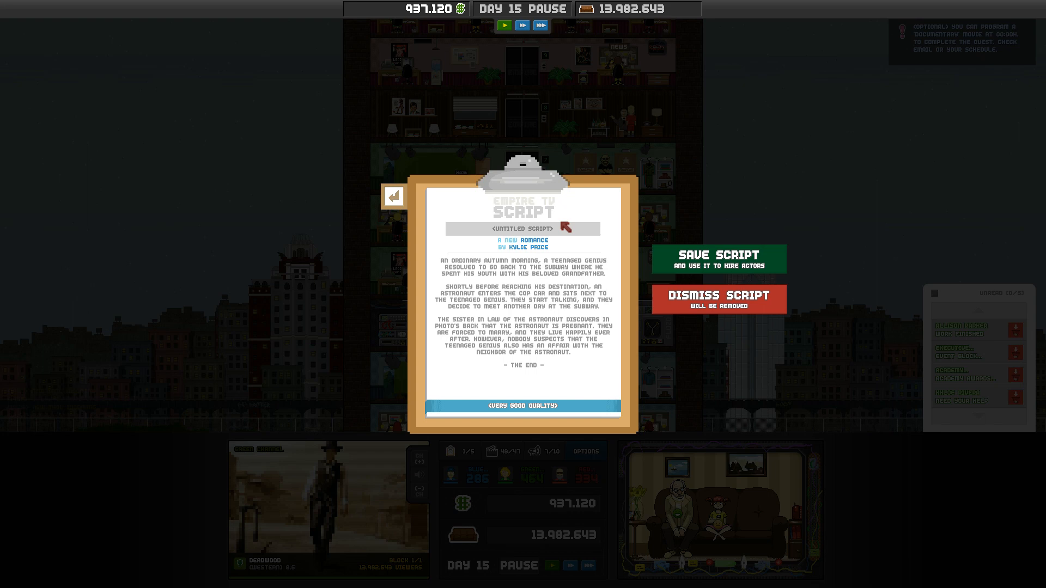
pyautogui.write('m')
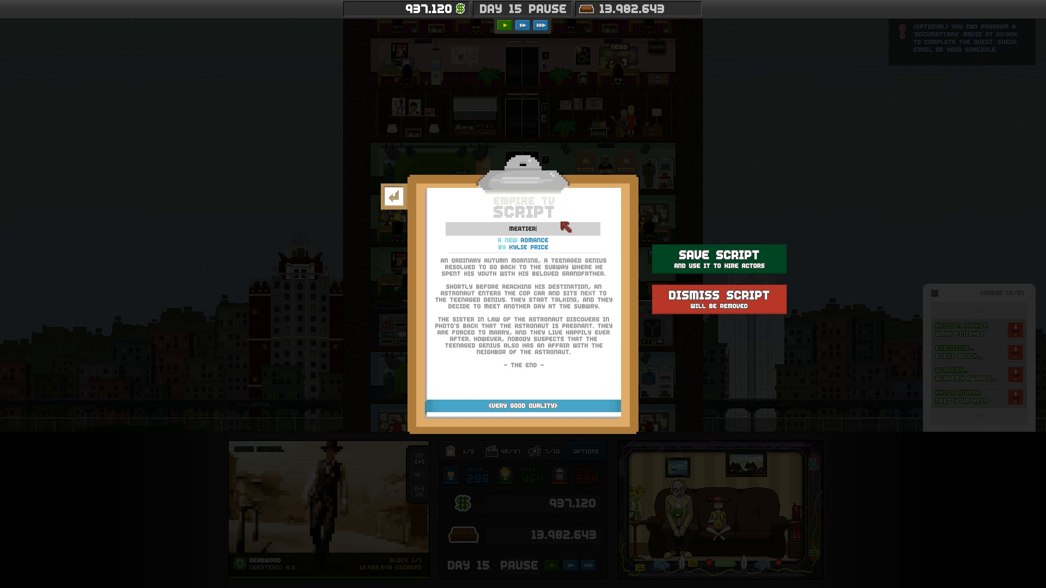
pyautogui.moveTo(717, 259)
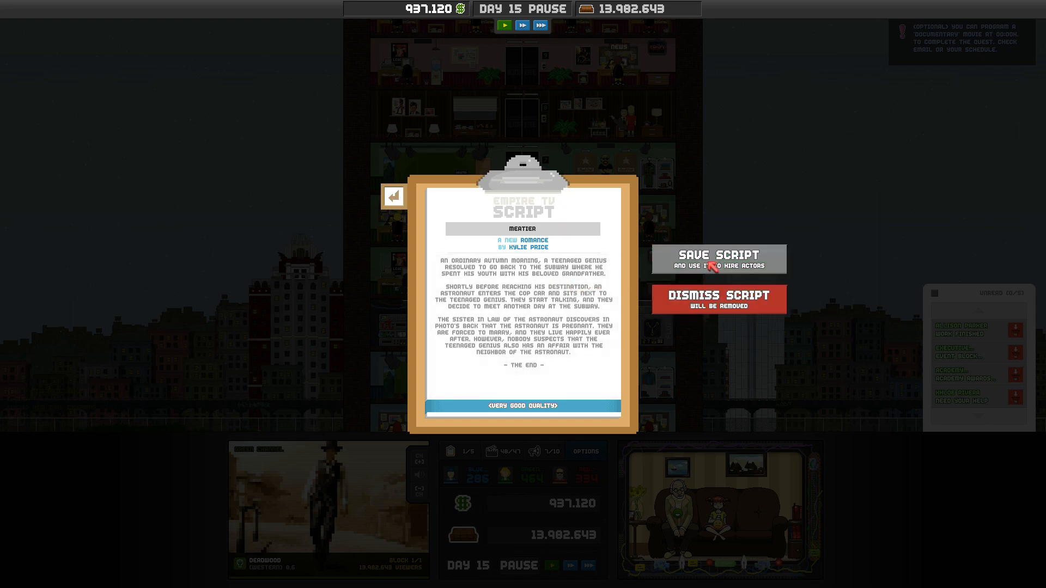
pyautogui.click(522, 229)
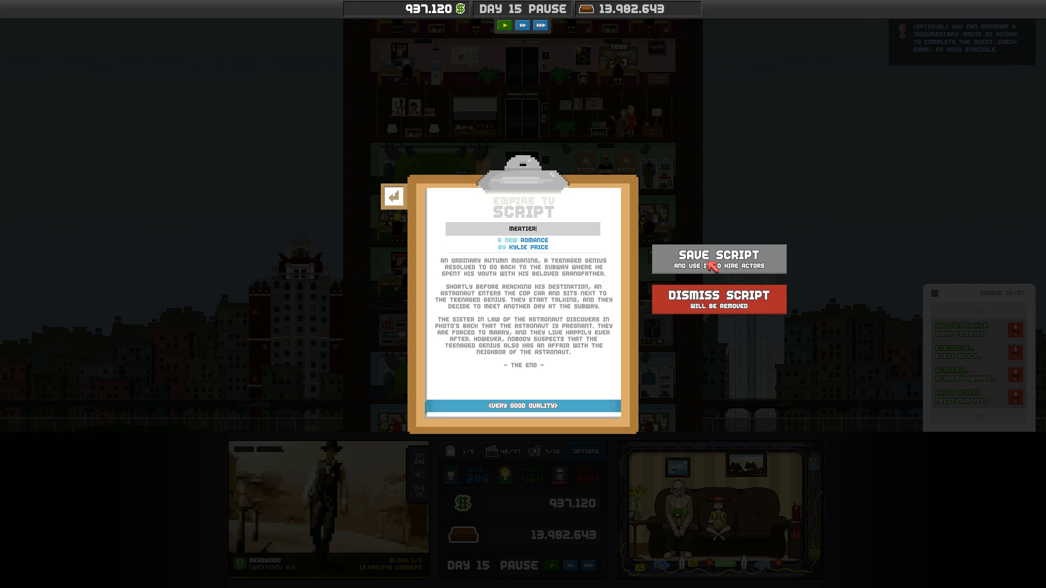
# Hire a leading and a supporting actor for Meatier and pay them 50.000$.
pyautogui.click(718, 260)
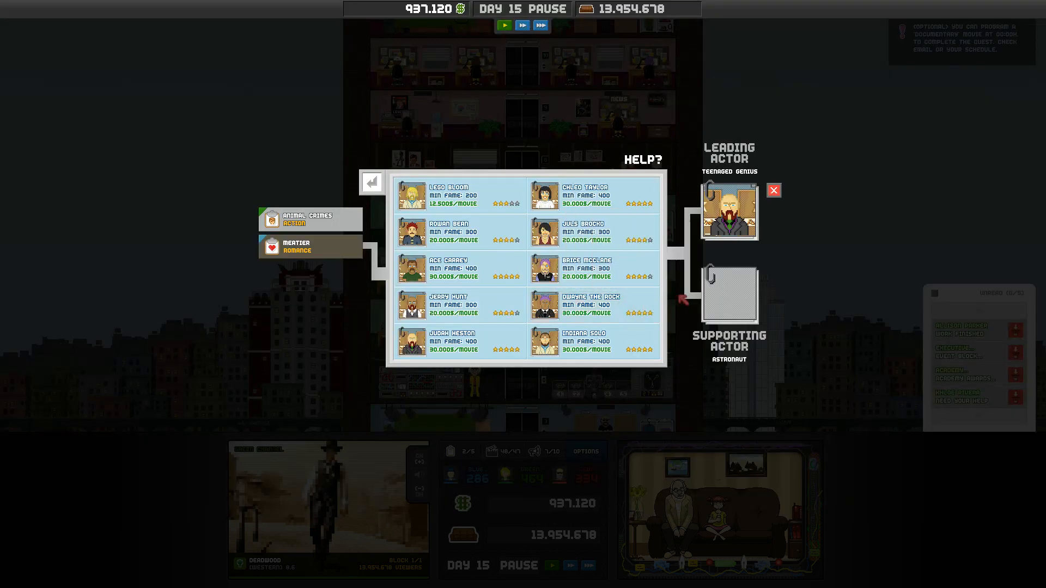
pyautogui.moveTo(594, 230)
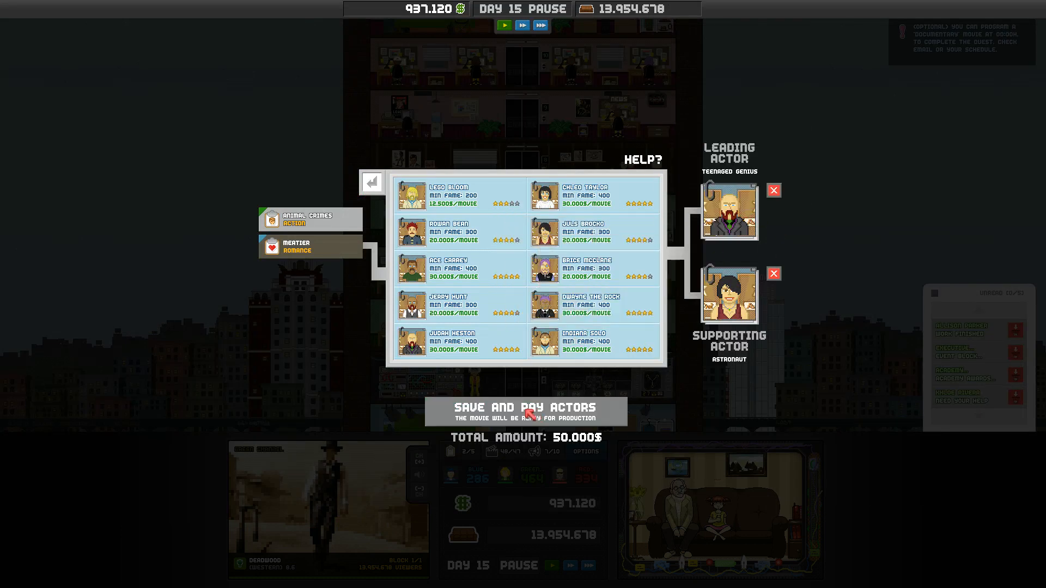
pyautogui.click(521, 410)
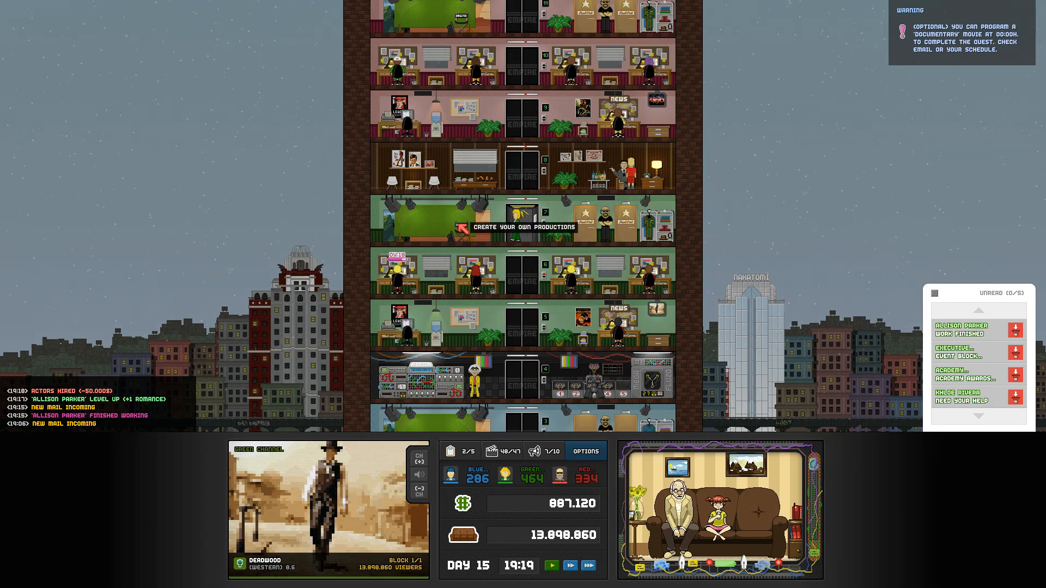
# Set Meatier up as a TV movie in the studio and give eroticism, post production and visual effects first points.
pyautogui.click(499, 226)
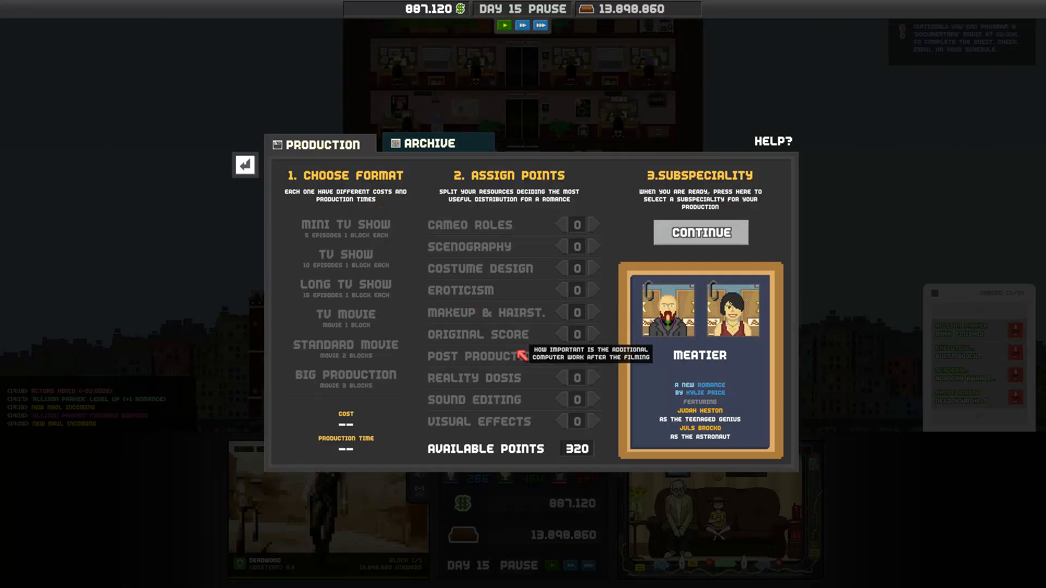
pyautogui.click(345, 314)
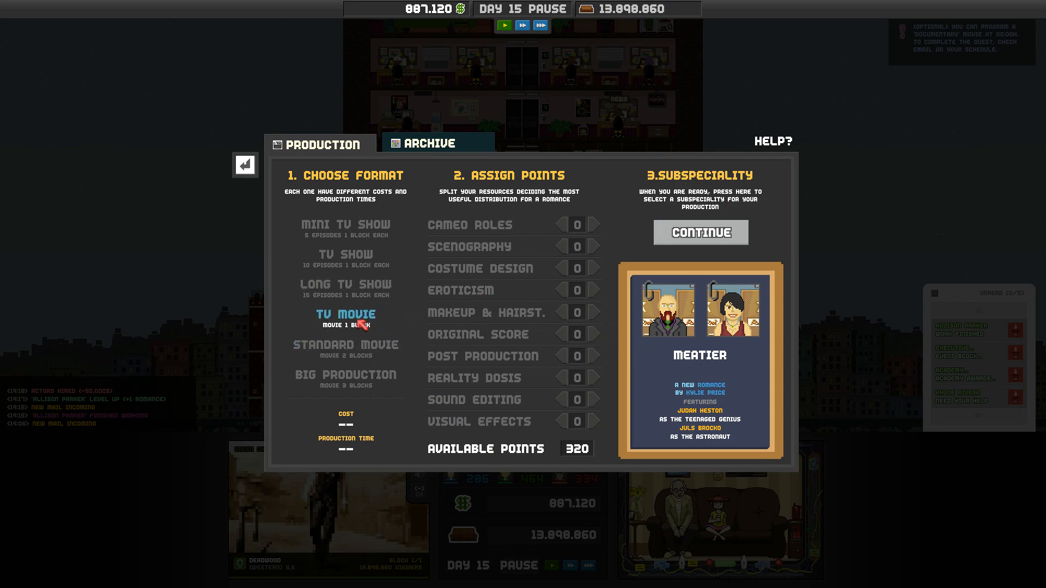
pyautogui.click(345, 314)
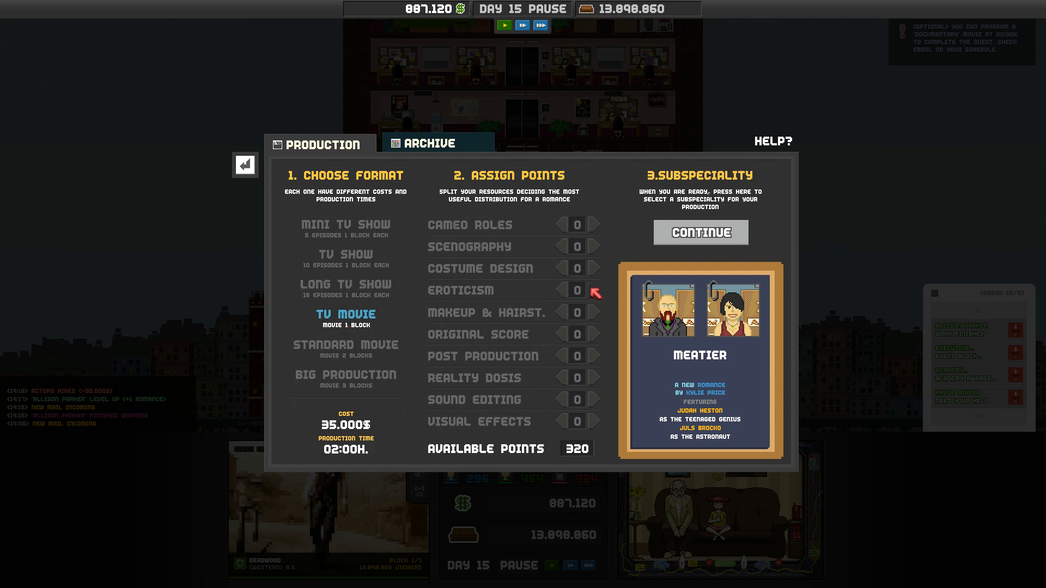
pyautogui.click(595, 290)
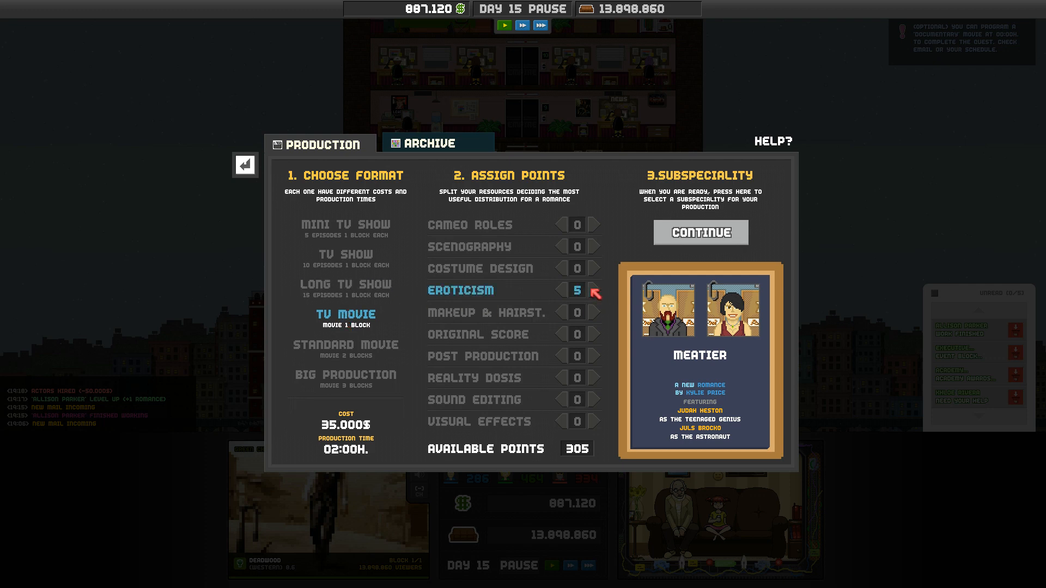
pyautogui.click(592, 268)
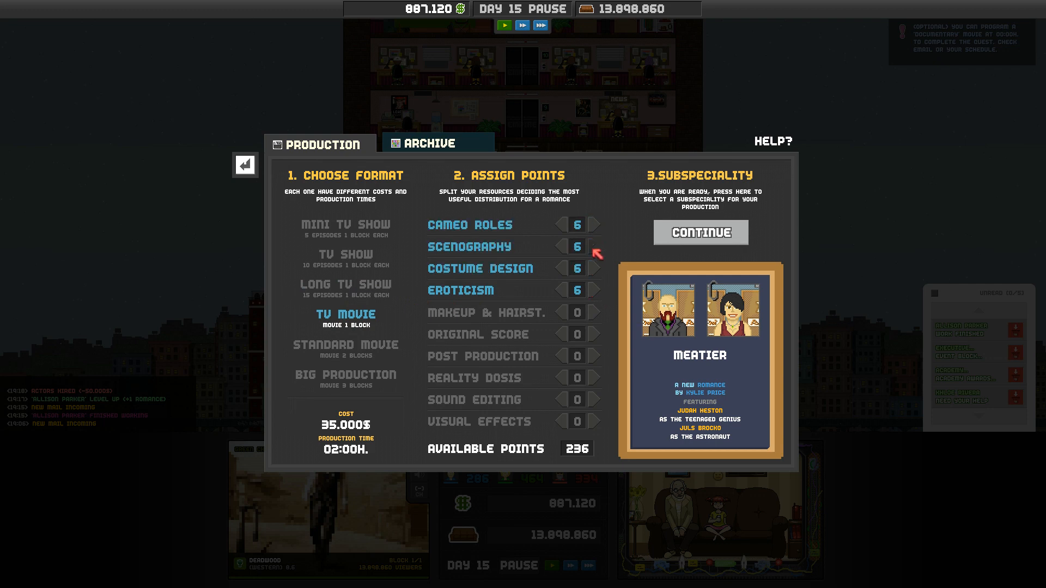
pyautogui.click(592, 313)
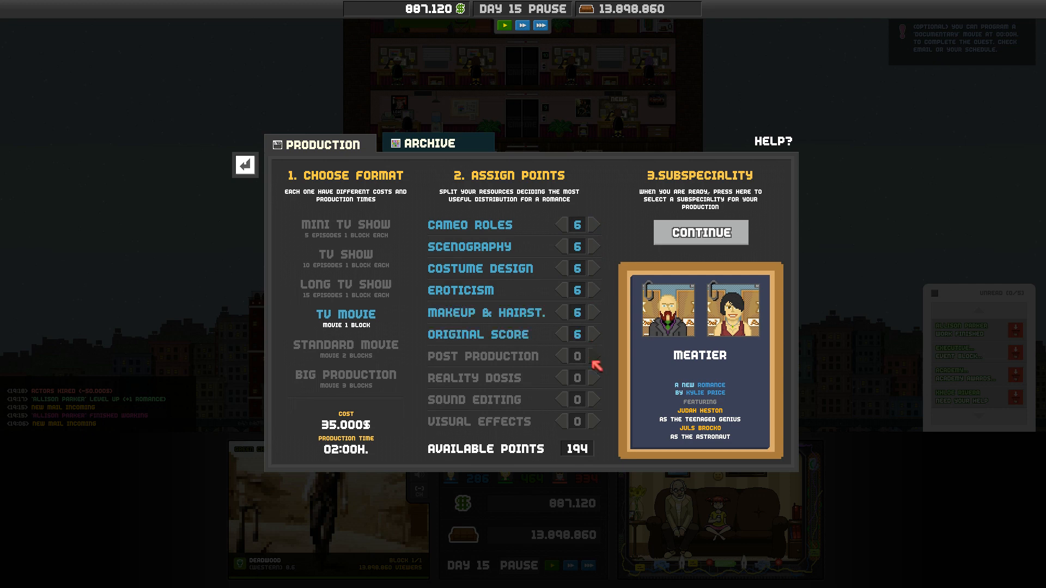
pyautogui.click(593, 355)
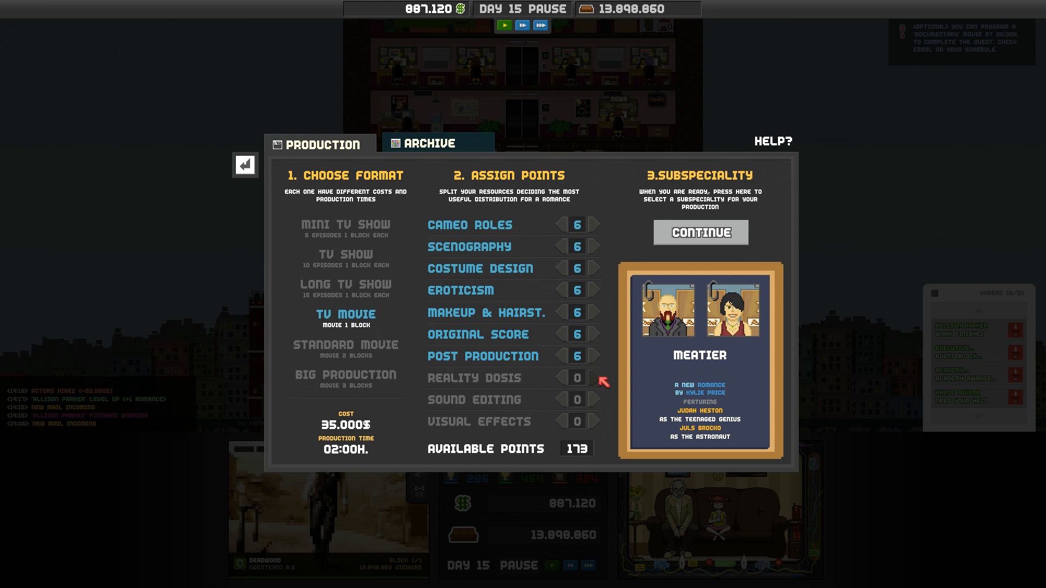
pyautogui.click(594, 378)
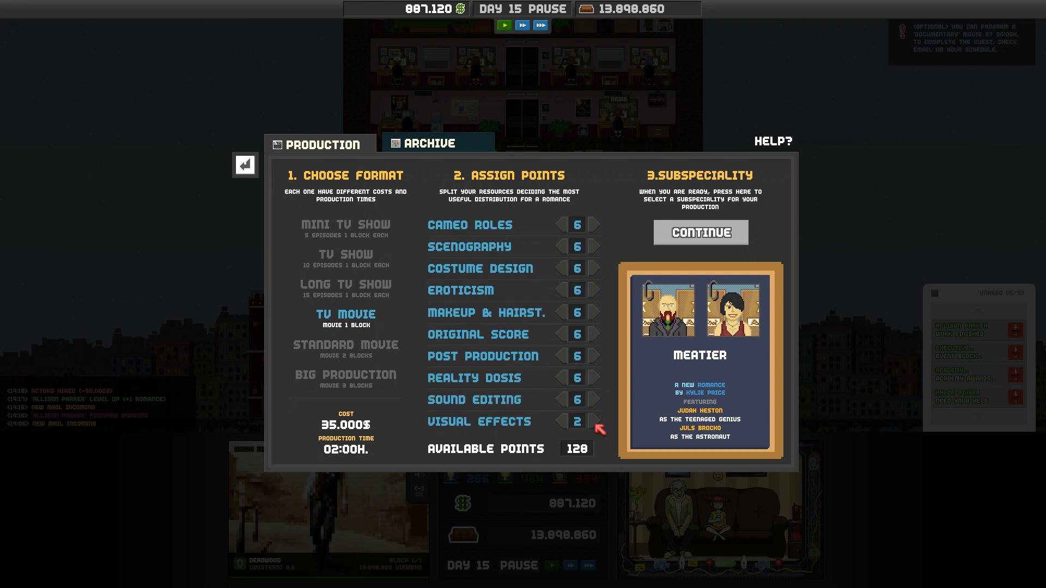
pyautogui.click(593, 422)
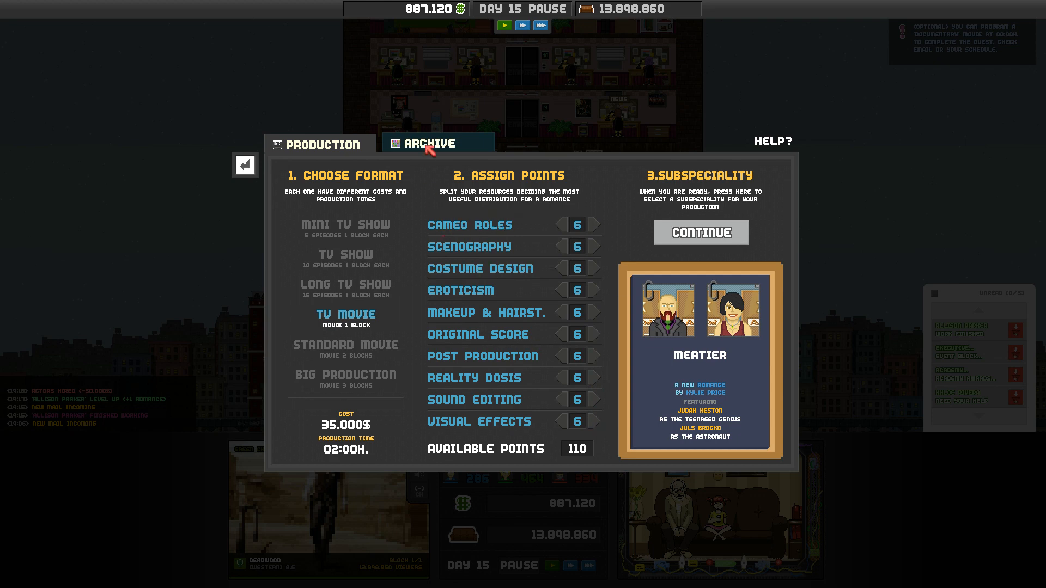
pyautogui.click(431, 144)
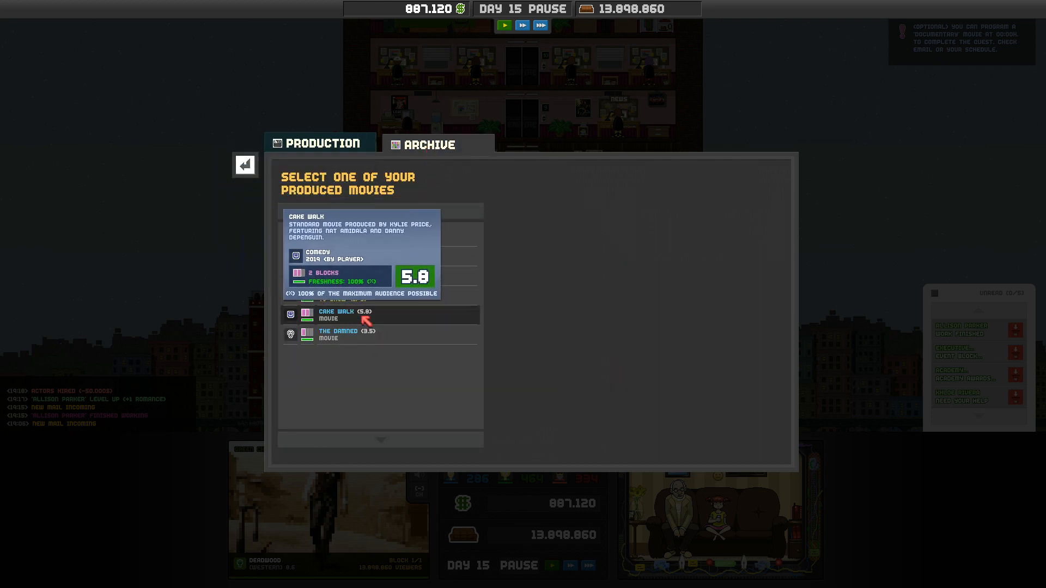
pyautogui.click(320, 143)
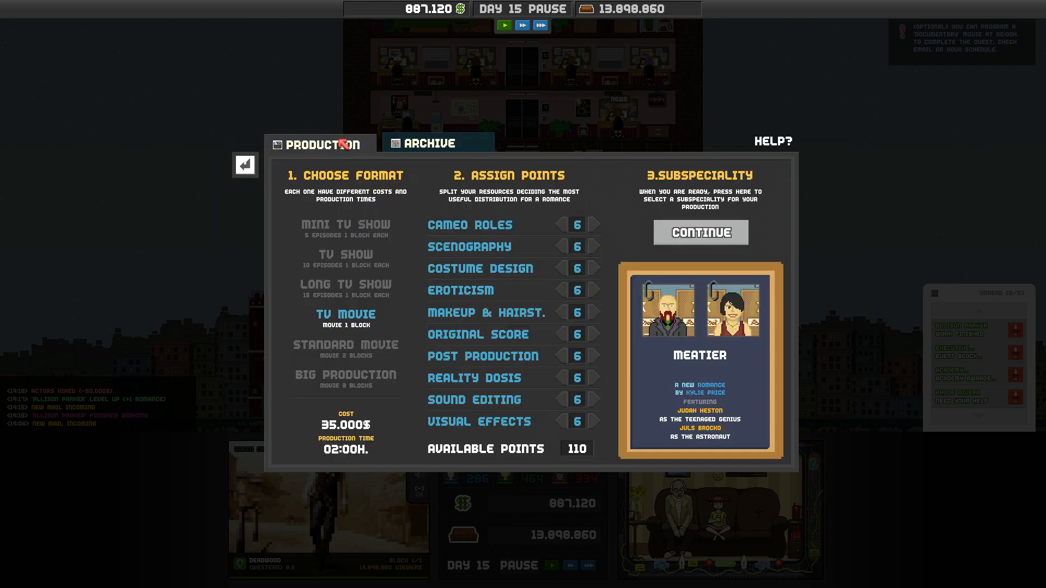
pyautogui.moveTo(460, 268)
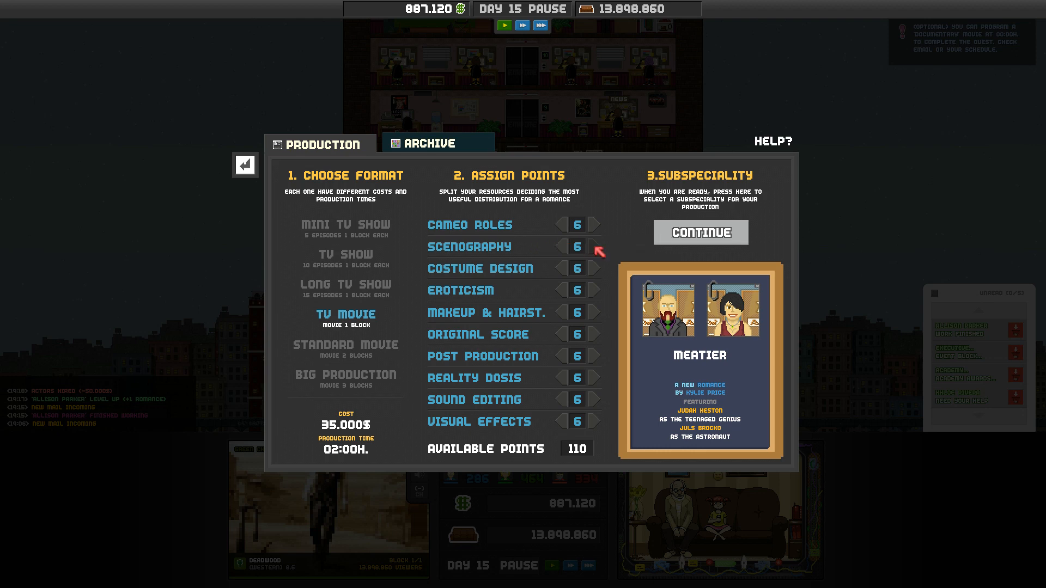
# Rebalance points: makeup 10, eroticism 7, reality 6, cameo roles 8, leaving 1 available point.
pyautogui.click(592, 290)
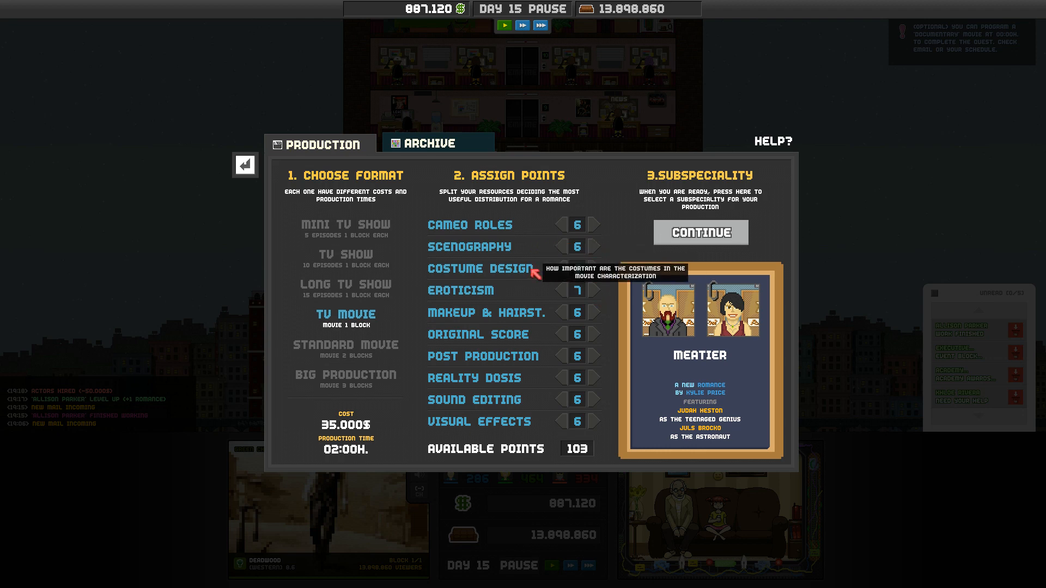
pyautogui.click(557, 268)
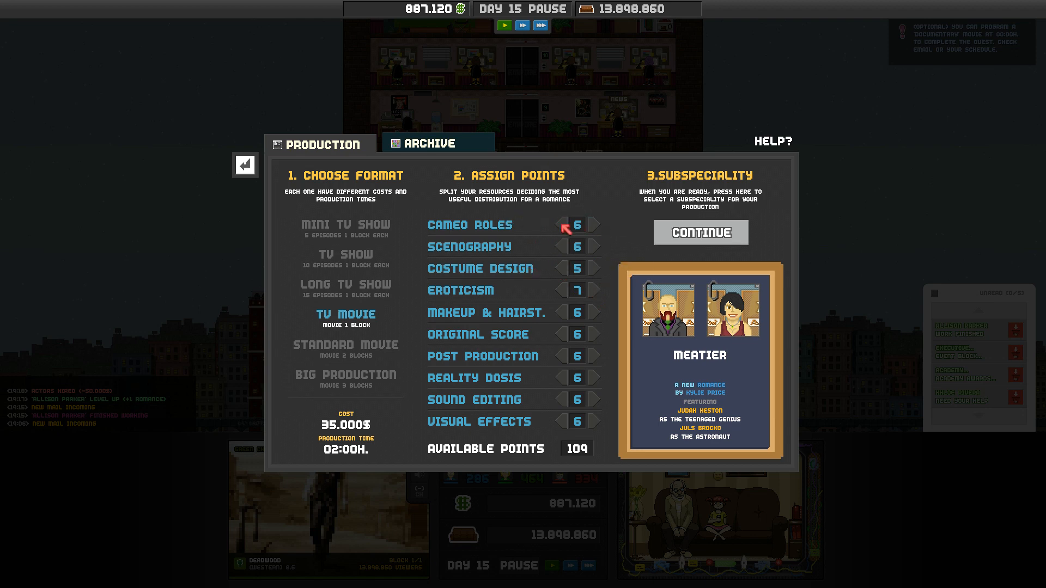
pyautogui.moveTo(589, 314)
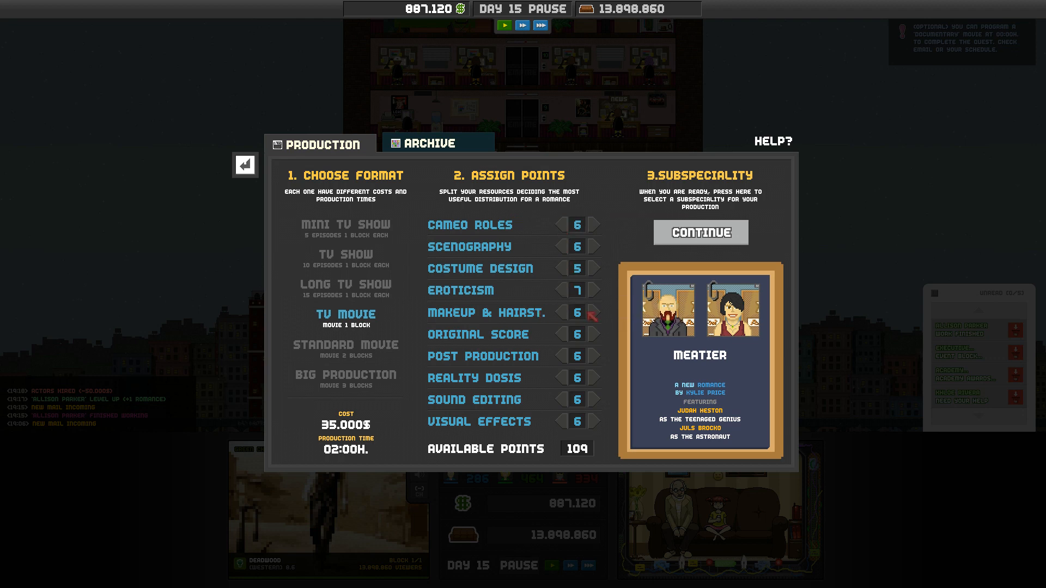
pyautogui.click(592, 312)
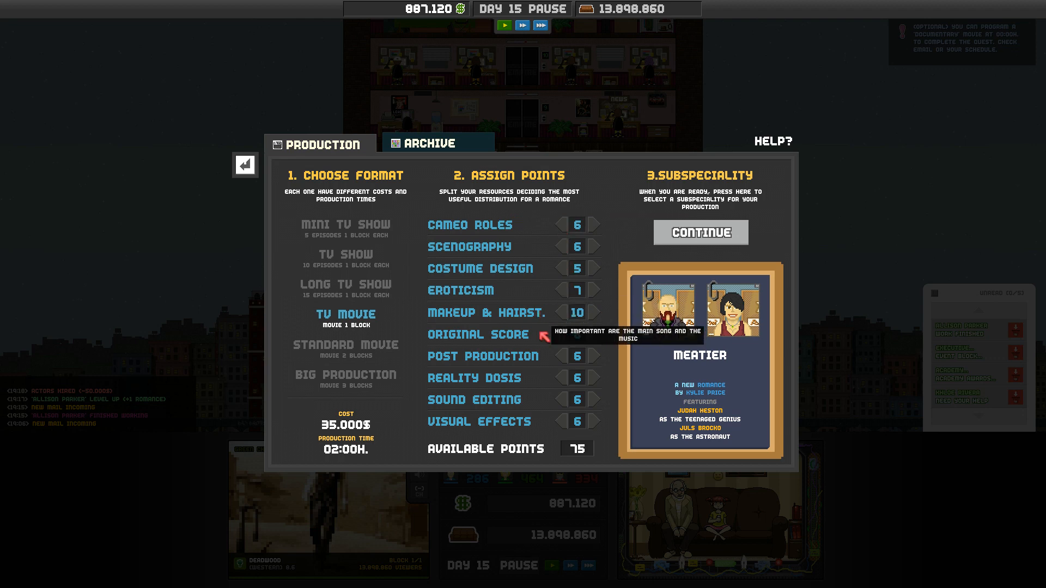
pyautogui.click(594, 334)
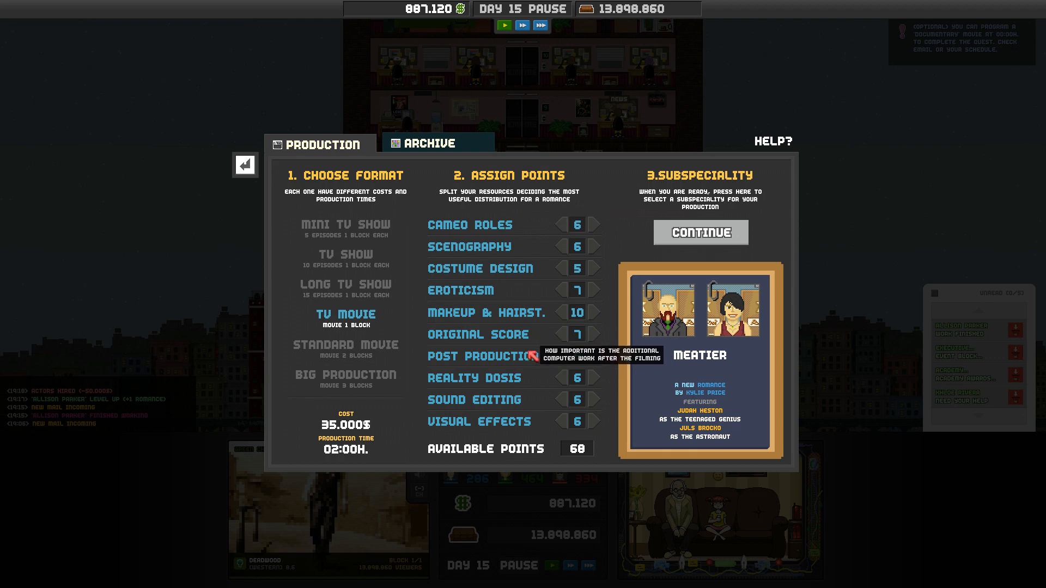
pyautogui.click(535, 355)
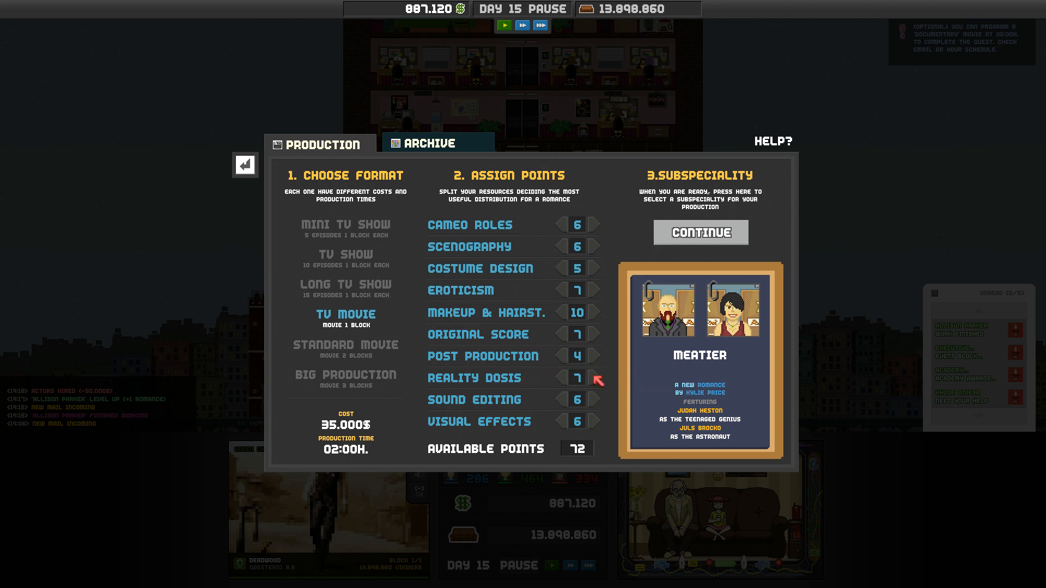
pyautogui.click(593, 378)
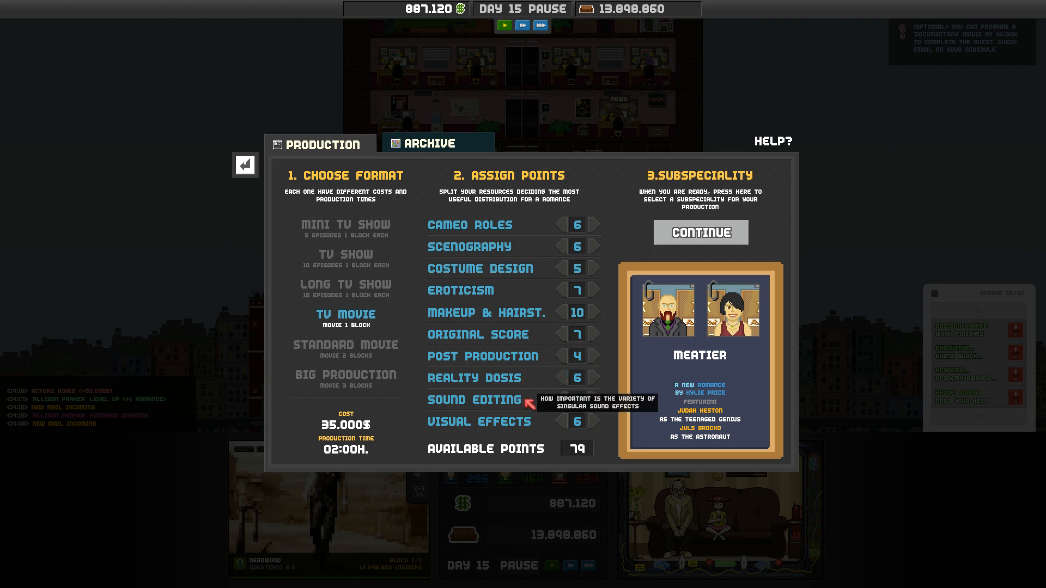
pyautogui.click(593, 422)
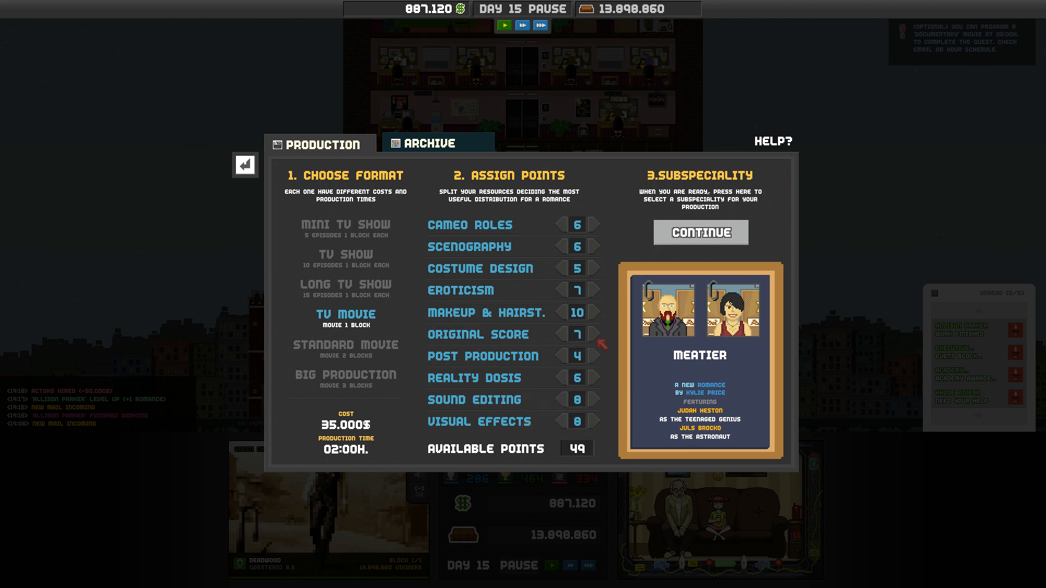
pyautogui.click(593, 290)
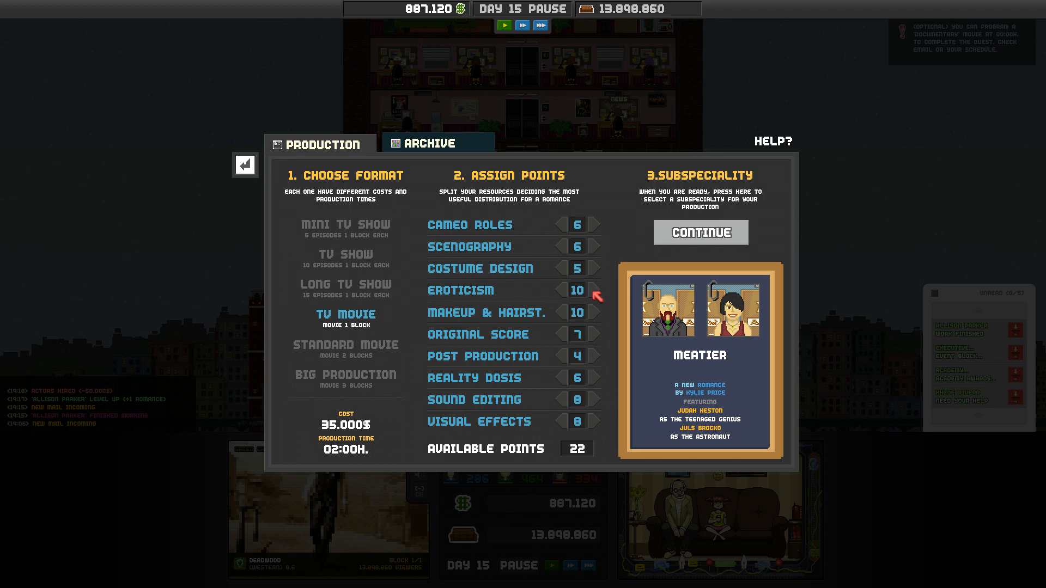
pyautogui.click(558, 289)
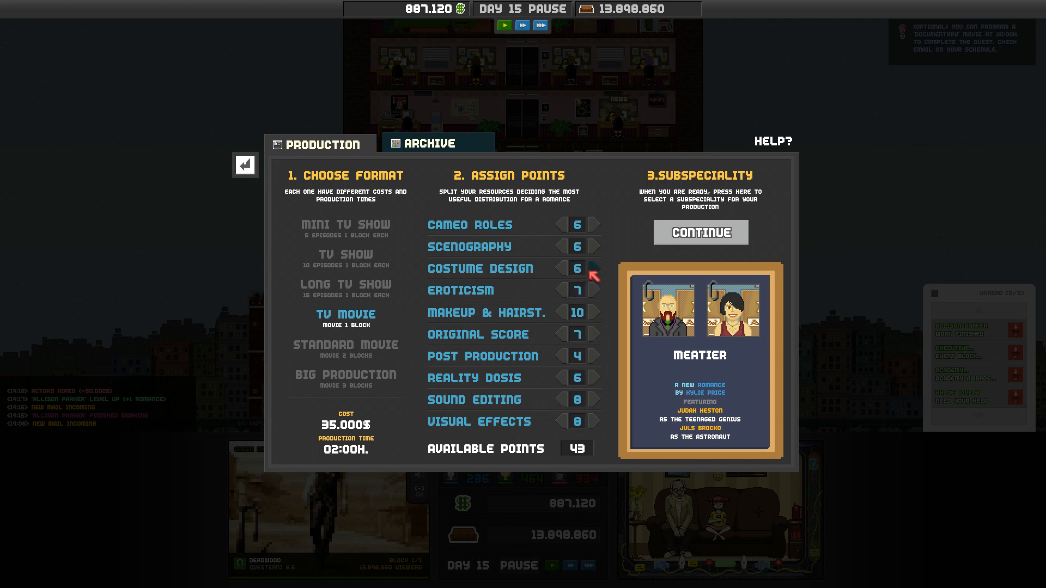
pyautogui.click(594, 248)
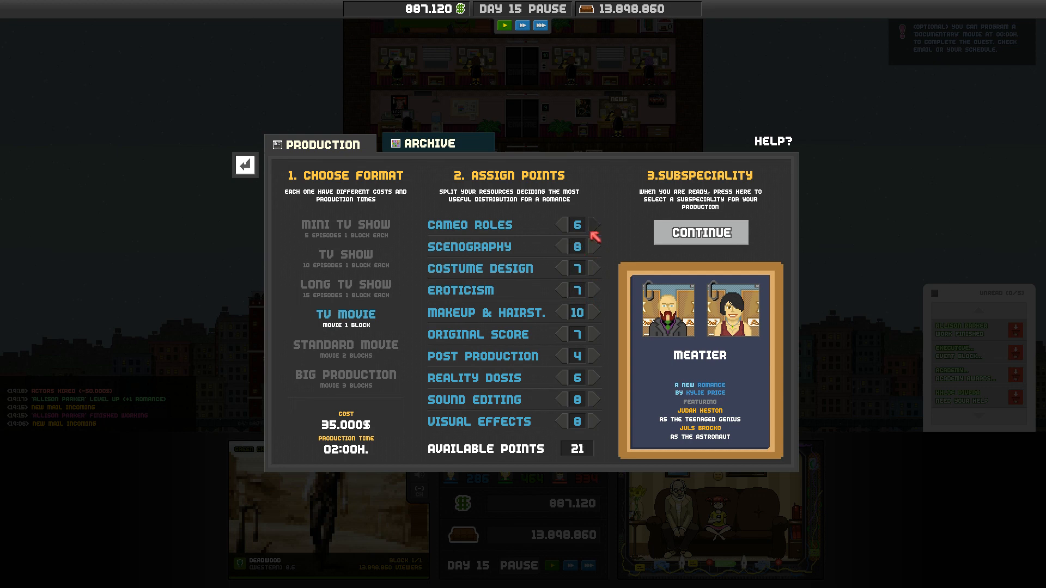
pyautogui.click(594, 224)
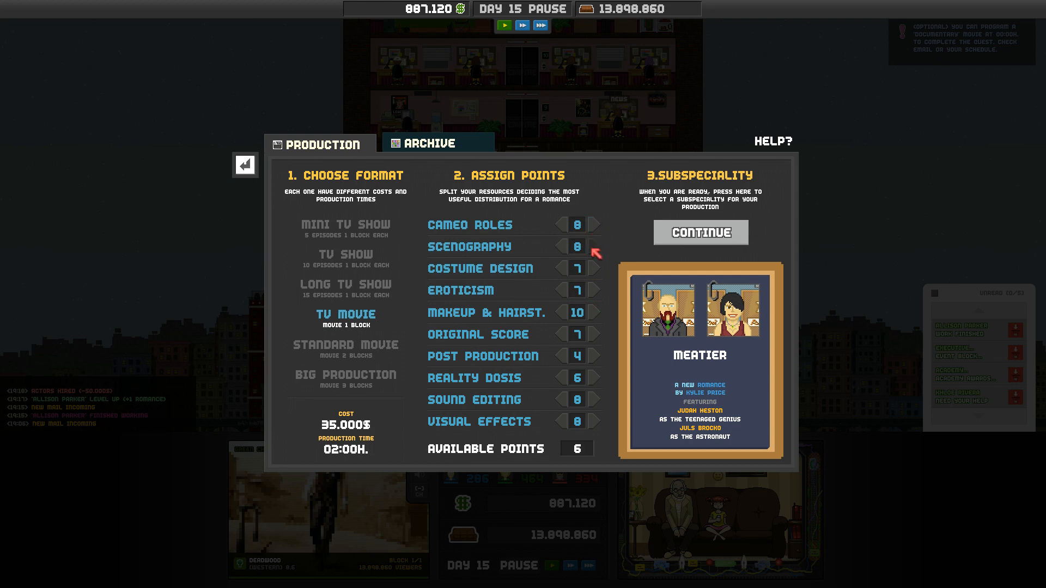
pyautogui.moveTo(595, 367)
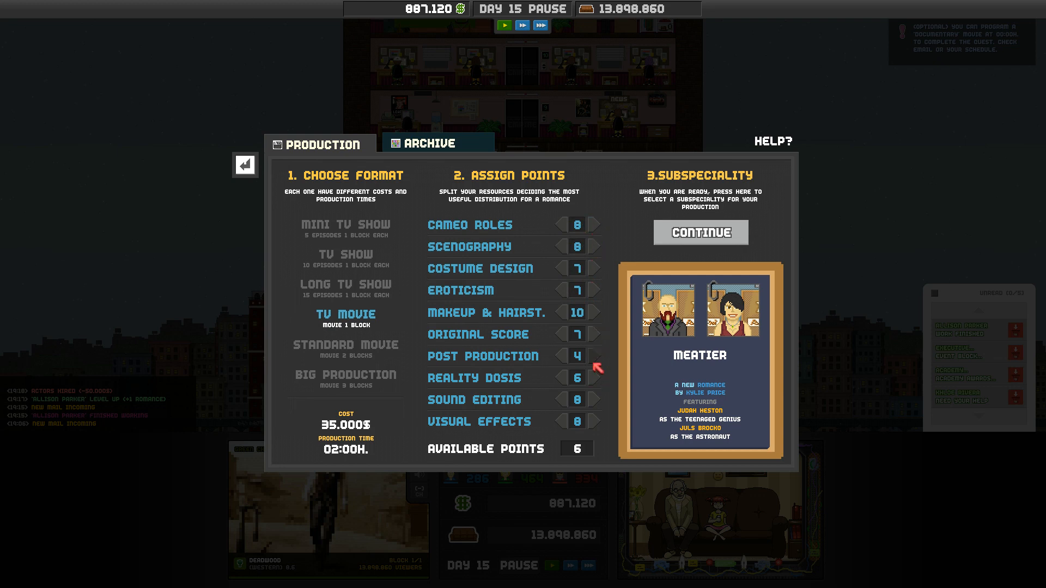
pyautogui.click(595, 355)
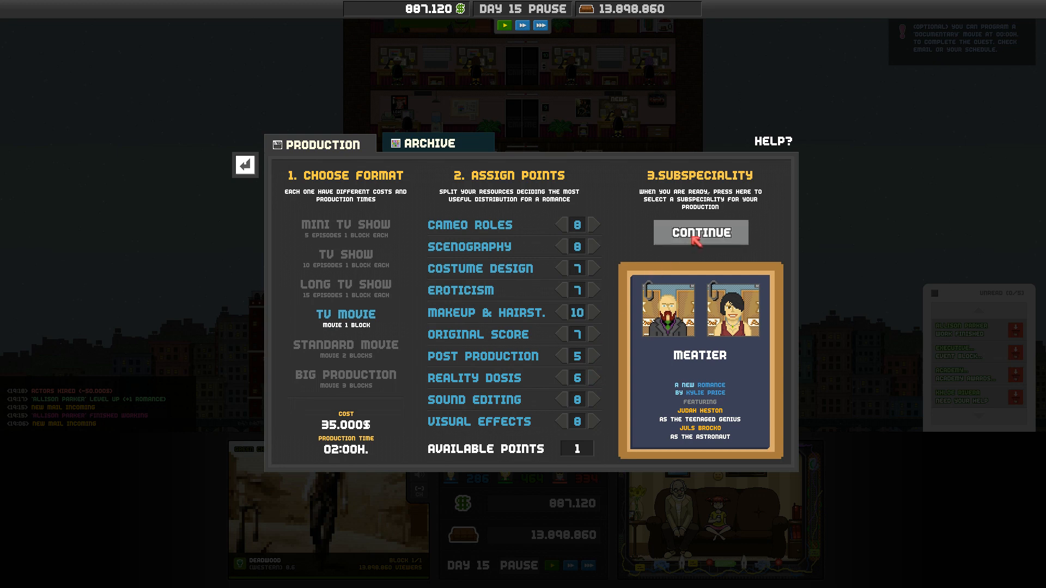
# Mark Meatier as an Adult Movie and start its production for 135.000$.
pyautogui.click(700, 232)
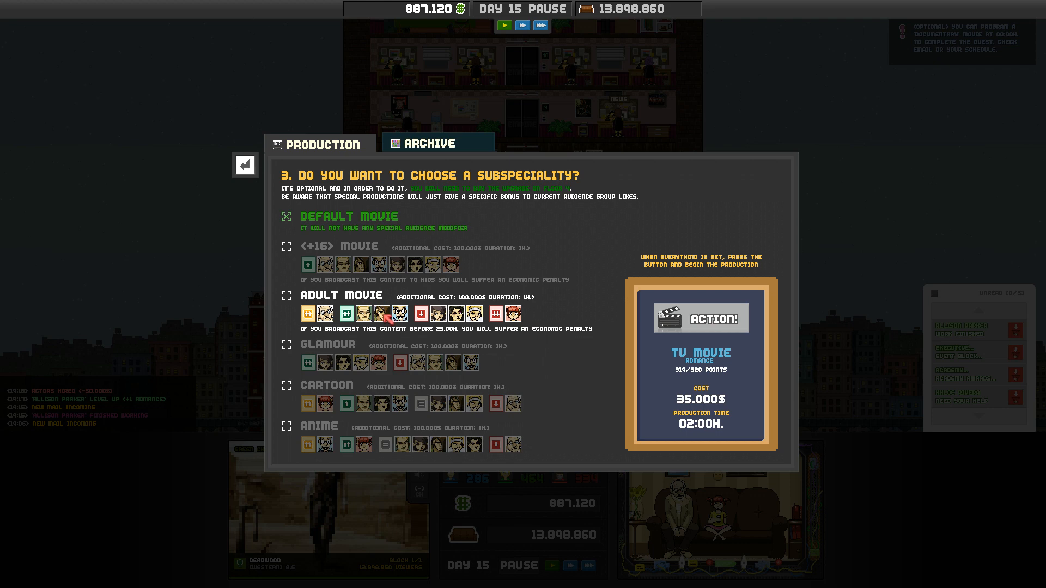
pyautogui.click(287, 296)
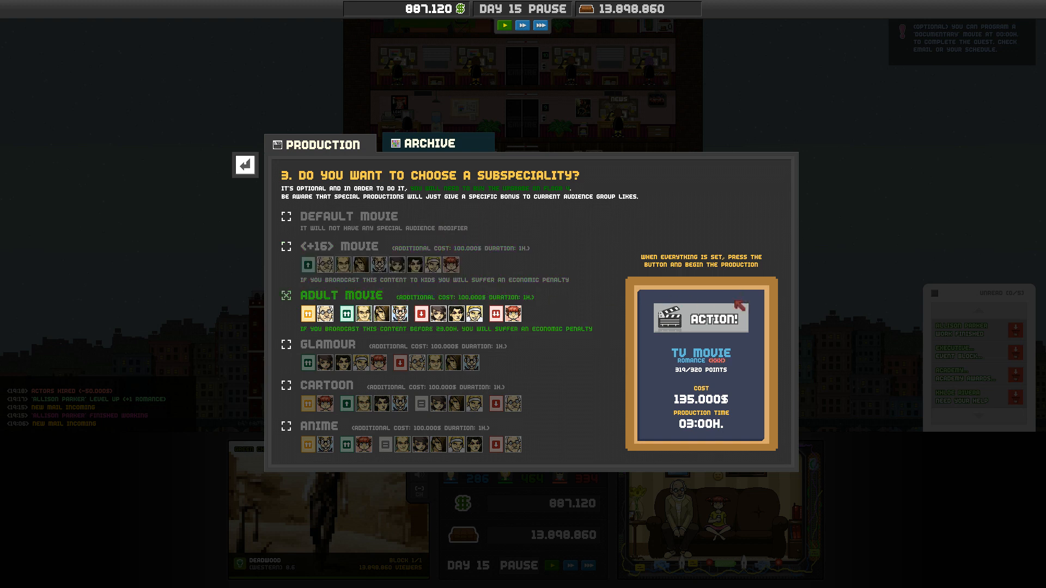
pyautogui.click(700, 317)
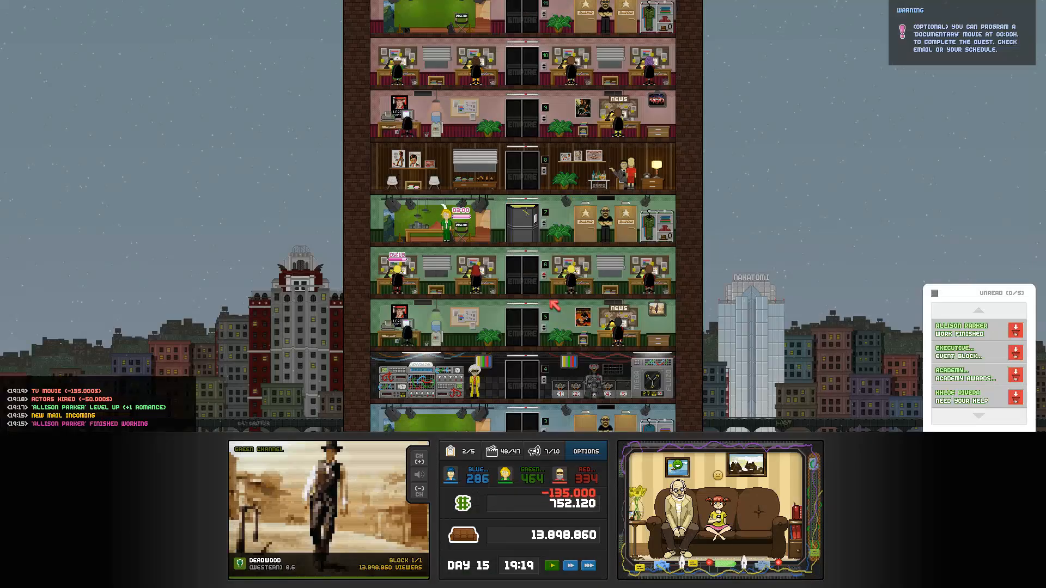